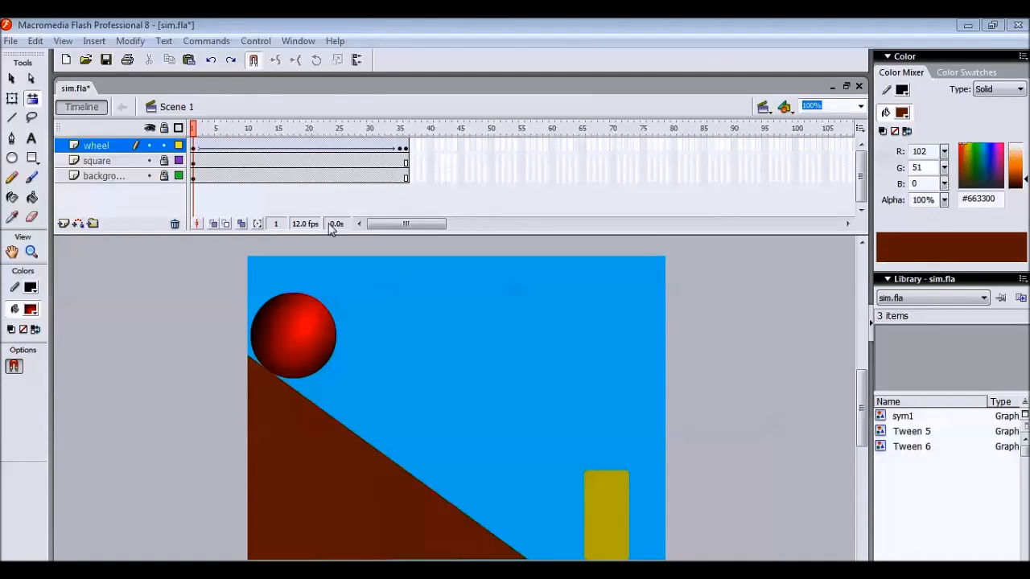
Test the existing ball animation movie and close the preview window.
{"action": "left_click", "coordinate": [256, 42]}
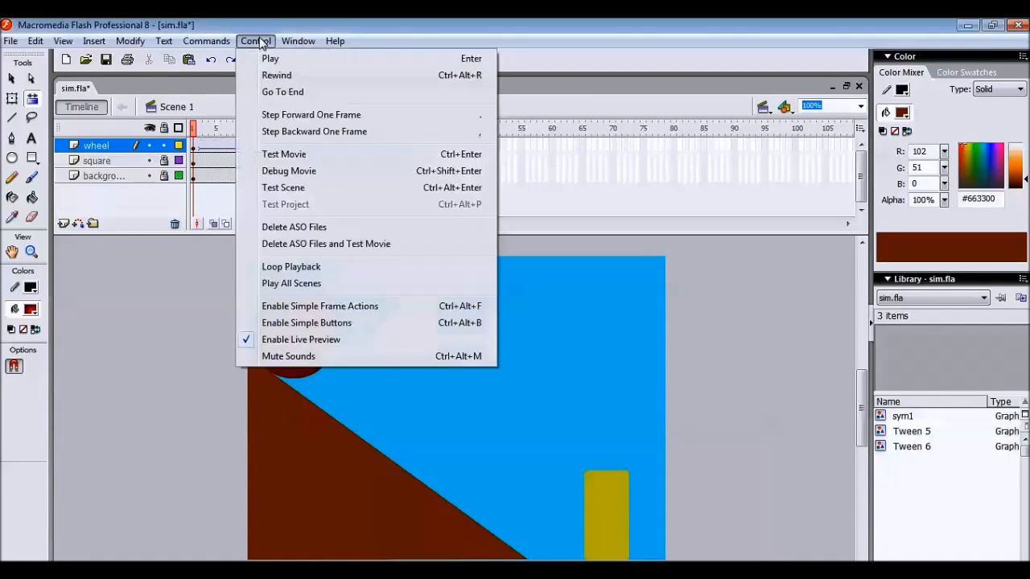
{"action": "mouse_move", "coordinate": [314, 155]}
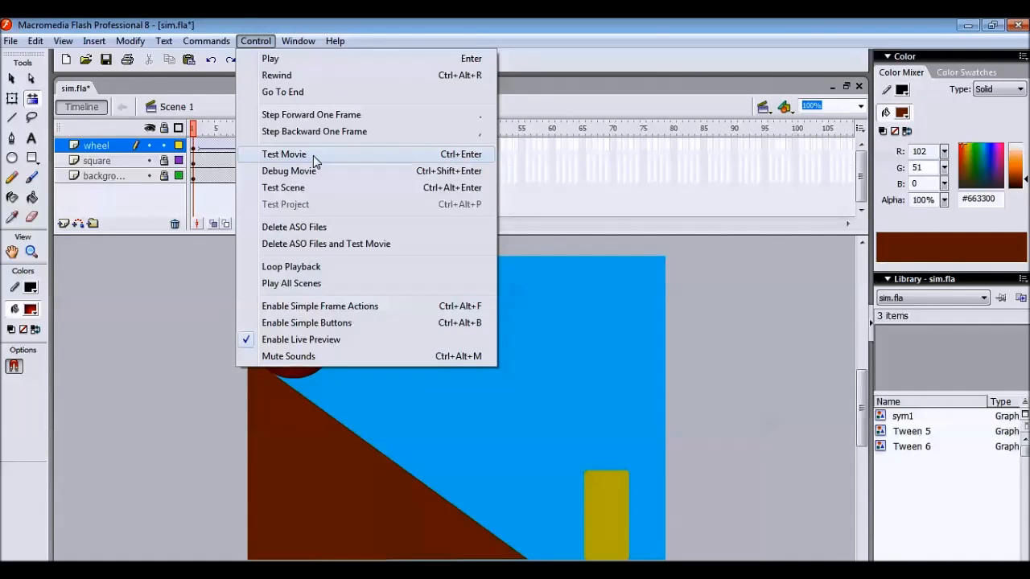
{"action": "left_click", "coordinate": [283, 155]}
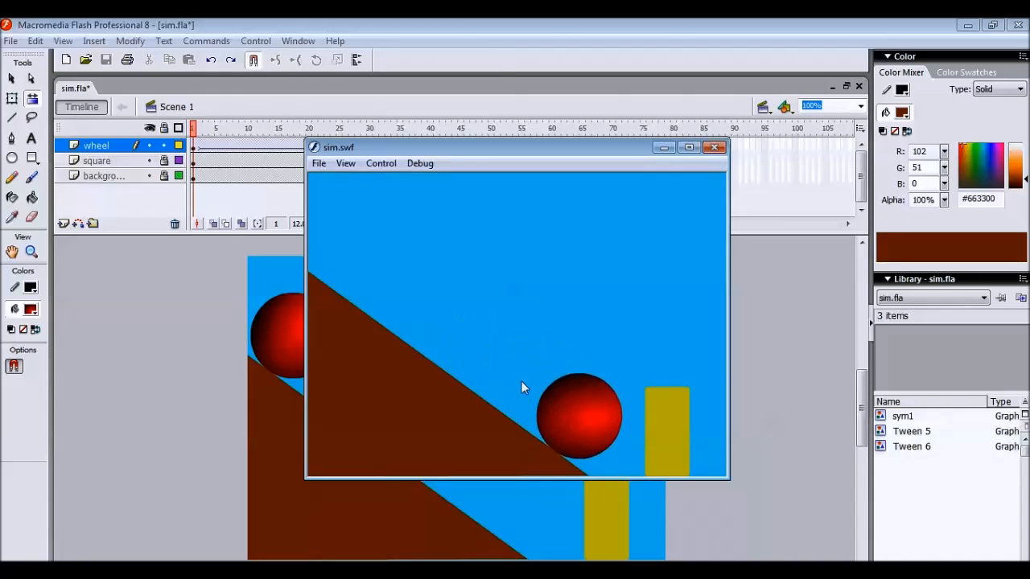
{"action": "mouse_move", "coordinate": [437, 330]}
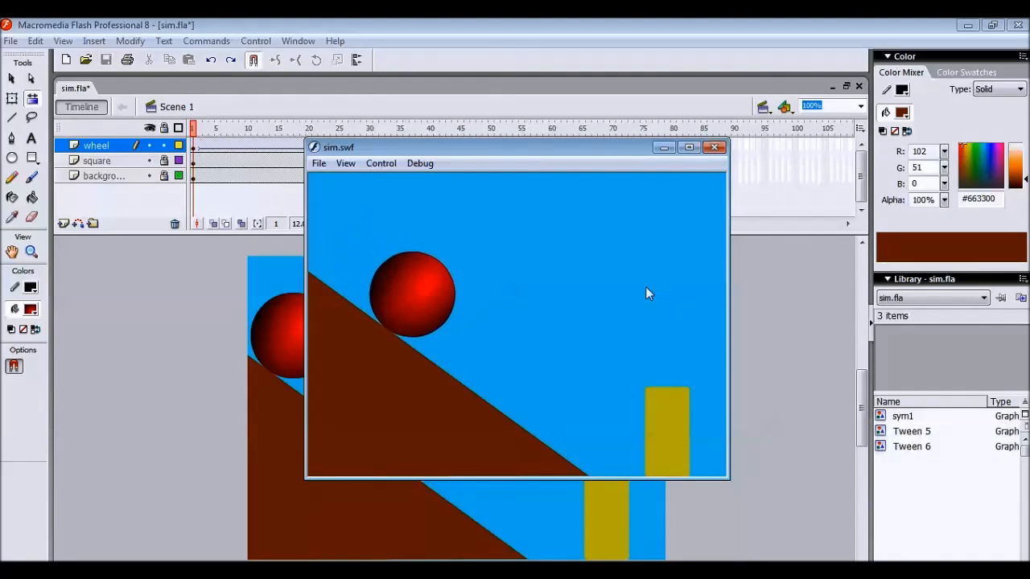
{"action": "left_click", "coordinate": [712, 147]}
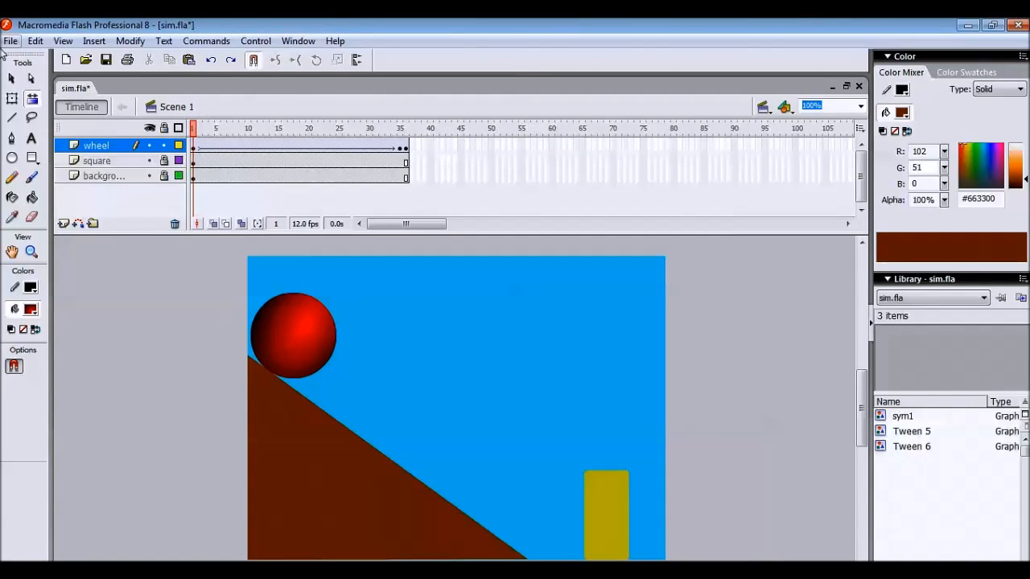
Create a new standard Flash Document from the New Document dialog.
{"action": "left_click", "coordinate": [10, 40]}
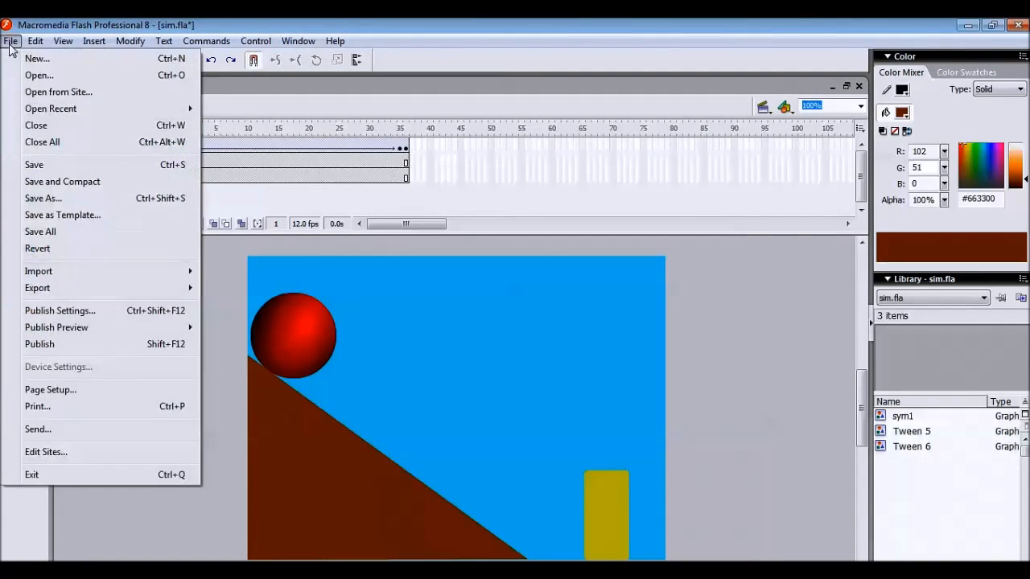
{"action": "left_click", "coordinate": [36, 58]}
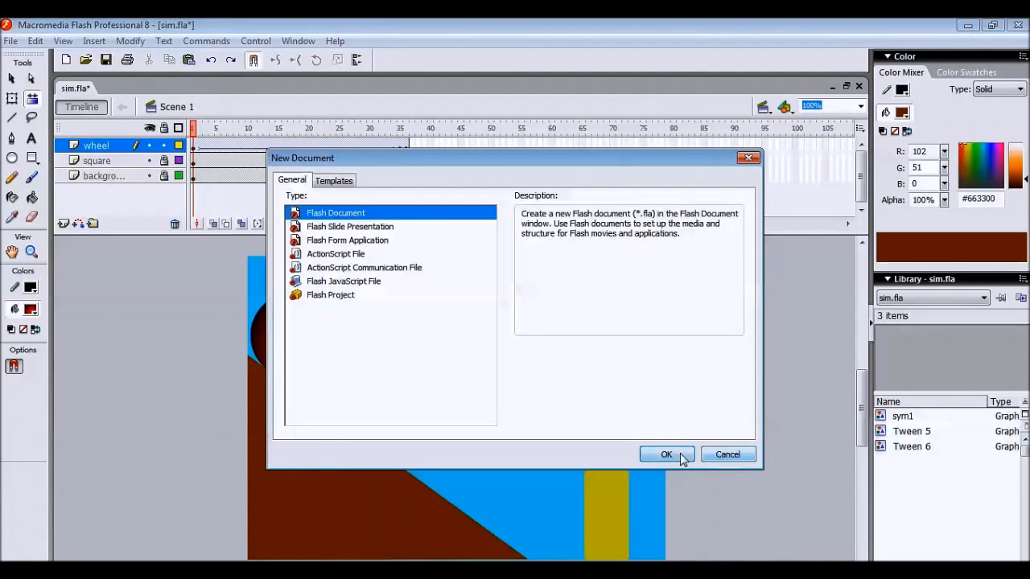
{"action": "left_click", "coordinate": [666, 454]}
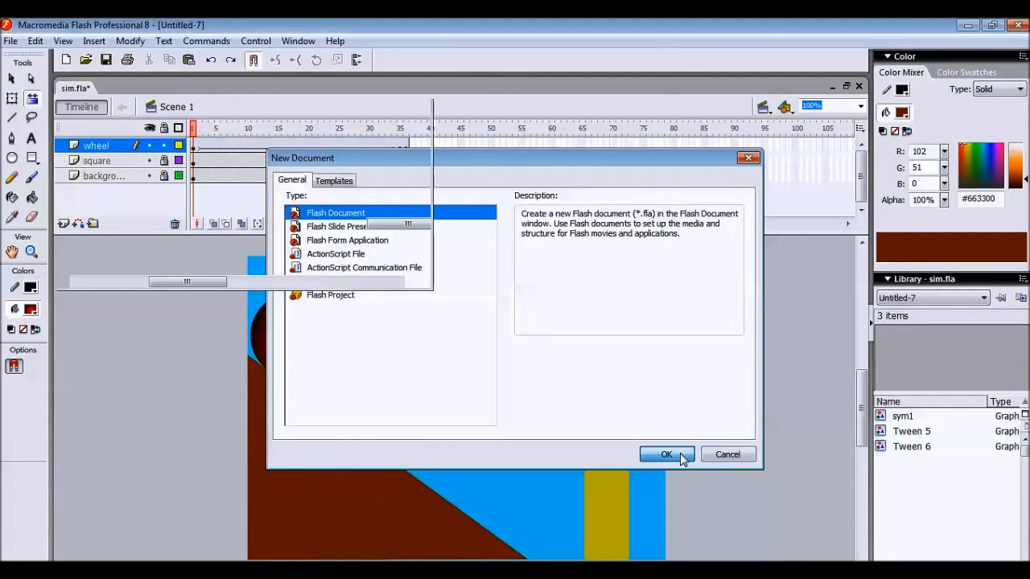
{"action": "left_click", "coordinate": [666, 453]}
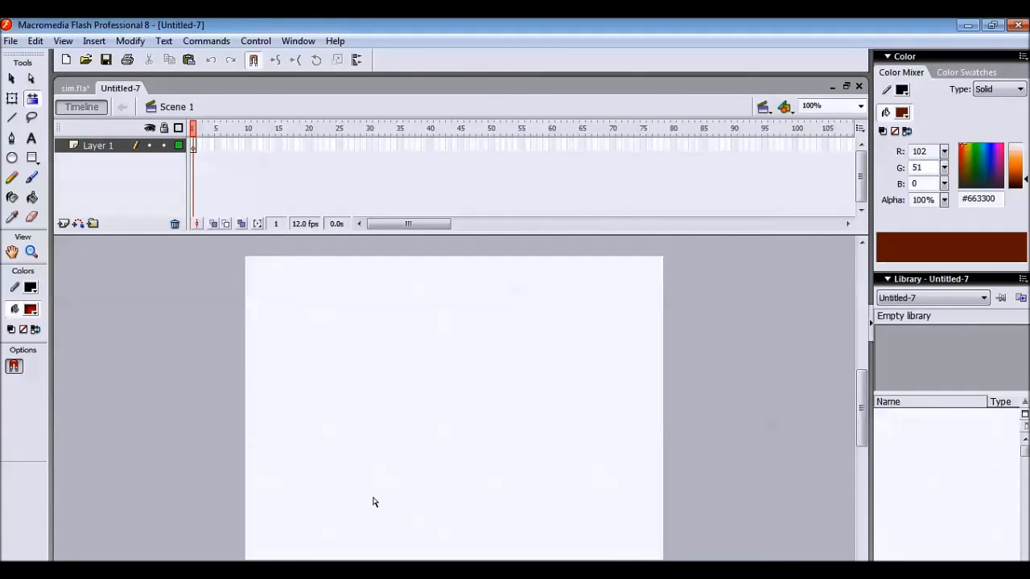
{"action": "mouse_move", "coordinate": [570, 354]}
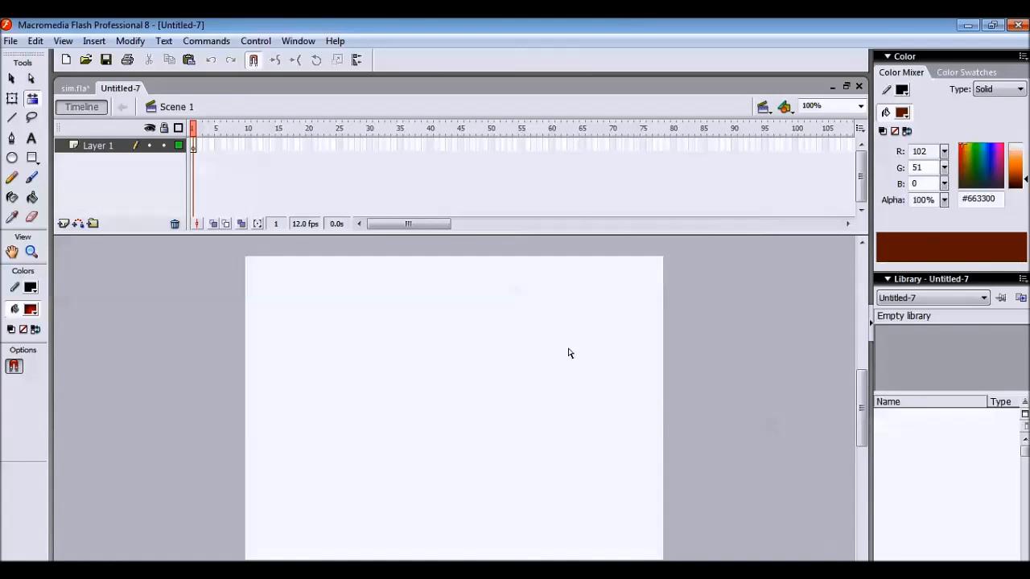
{"action": "mouse_move", "coordinate": [556, 325]}
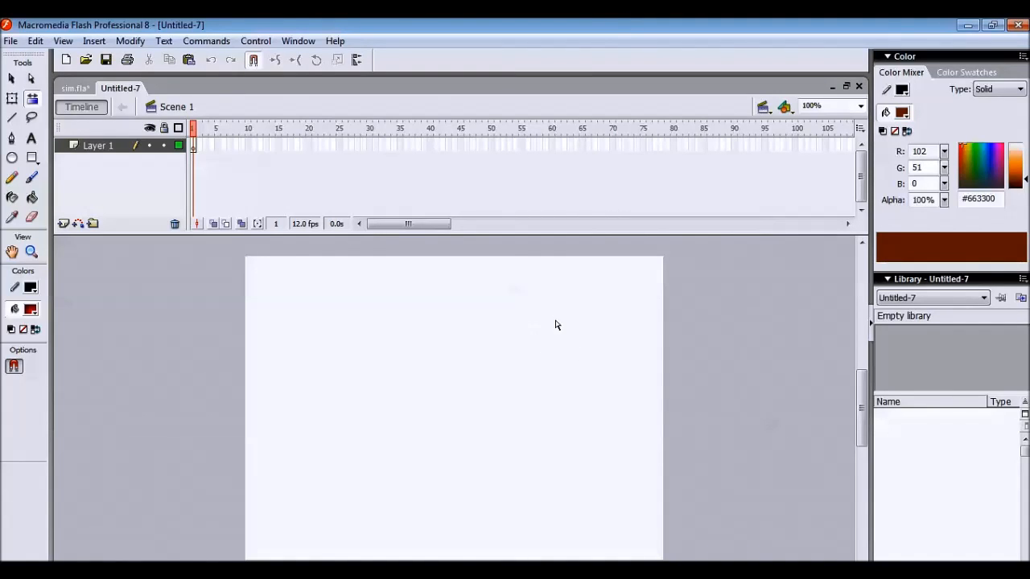
Set the stage background colour to blue in Document Properties.
{"action": "right_click", "coordinate": [555, 325]}
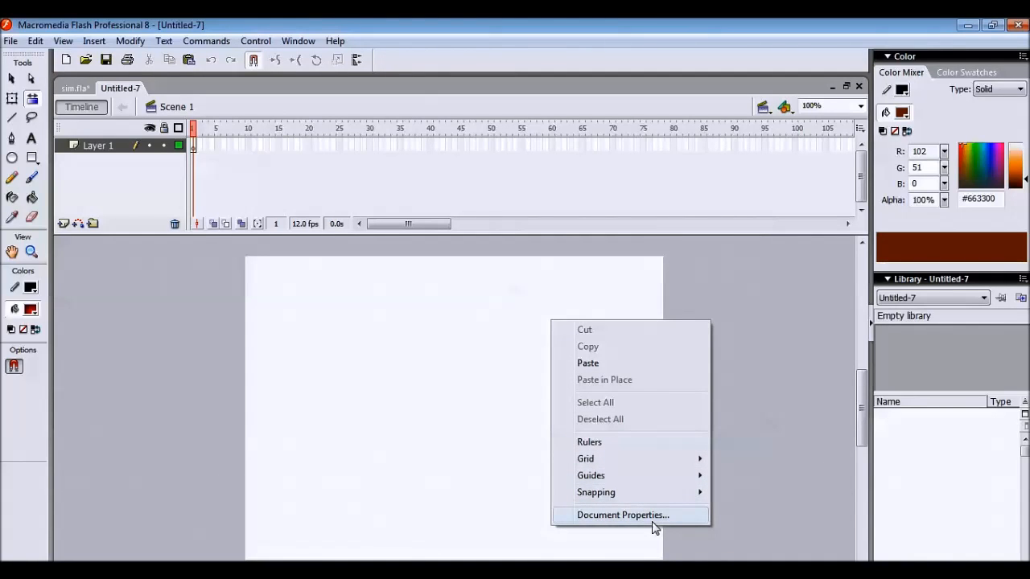
{"action": "left_click", "coordinate": [621, 515]}
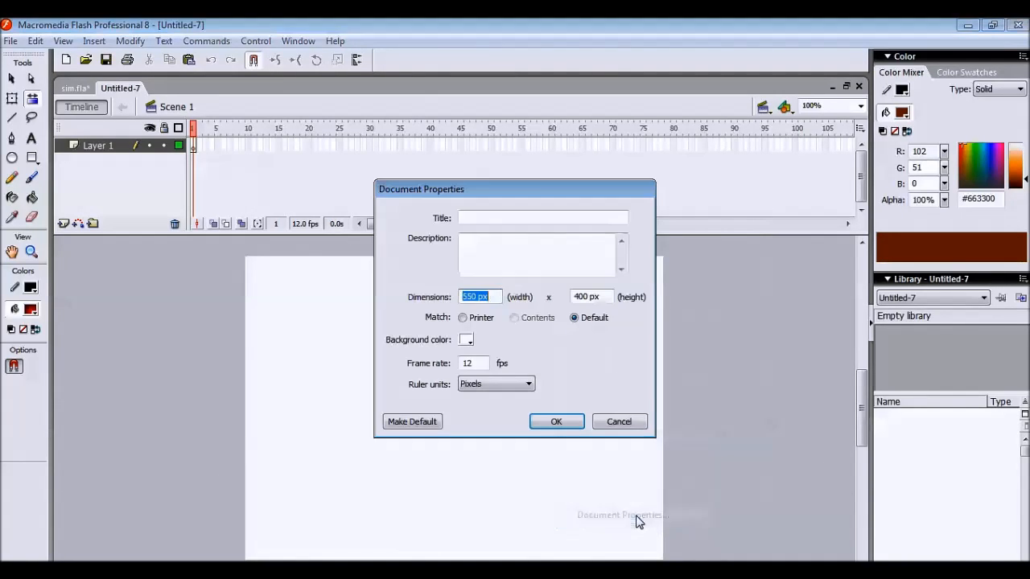
{"action": "mouse_move", "coordinate": [474, 357]}
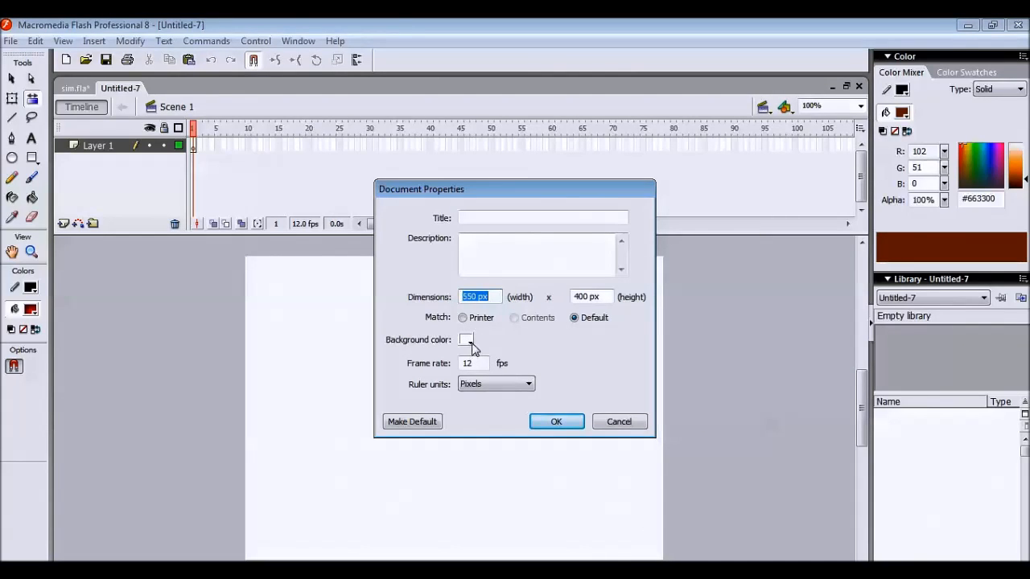
{"action": "left_click", "coordinate": [466, 338]}
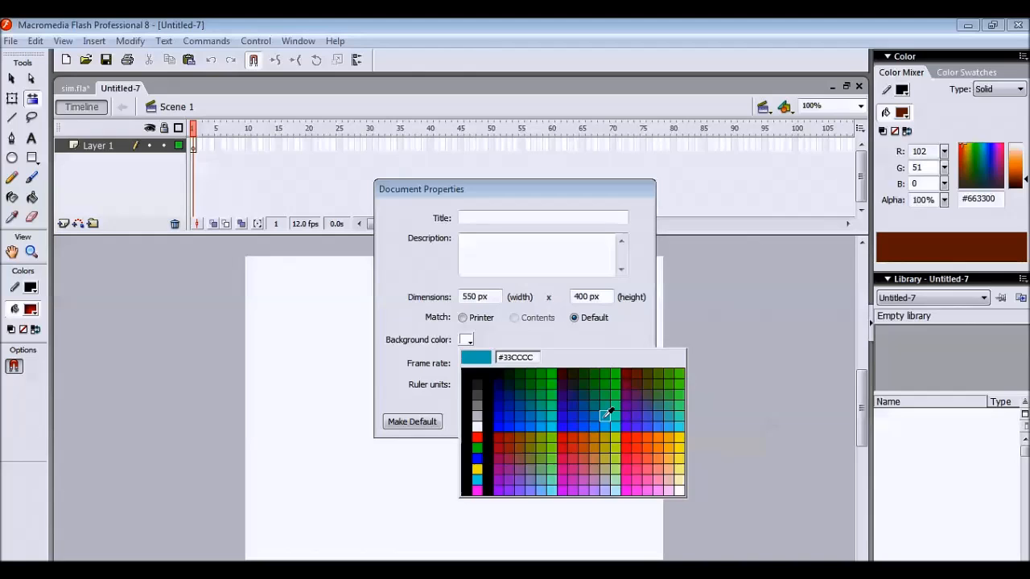
{"action": "left_click", "coordinate": [608, 415]}
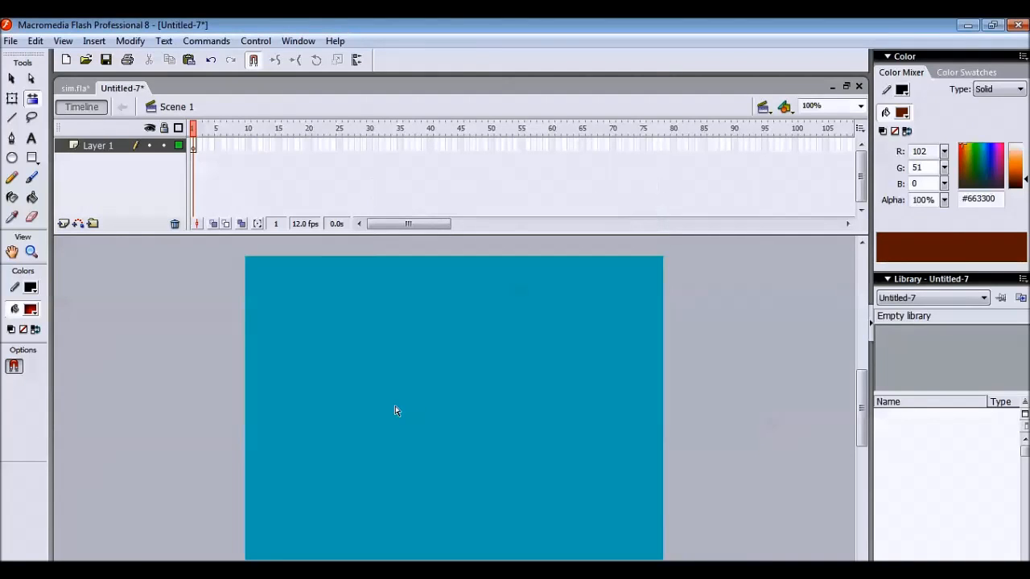
{"action": "mouse_move", "coordinate": [200, 417]}
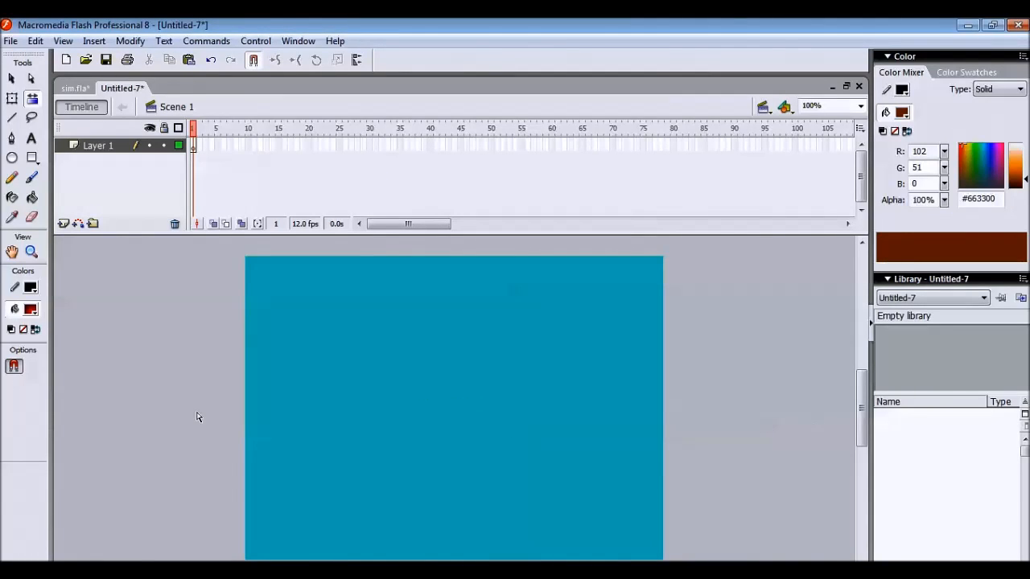
{"action": "mouse_move", "coordinate": [115, 148]}
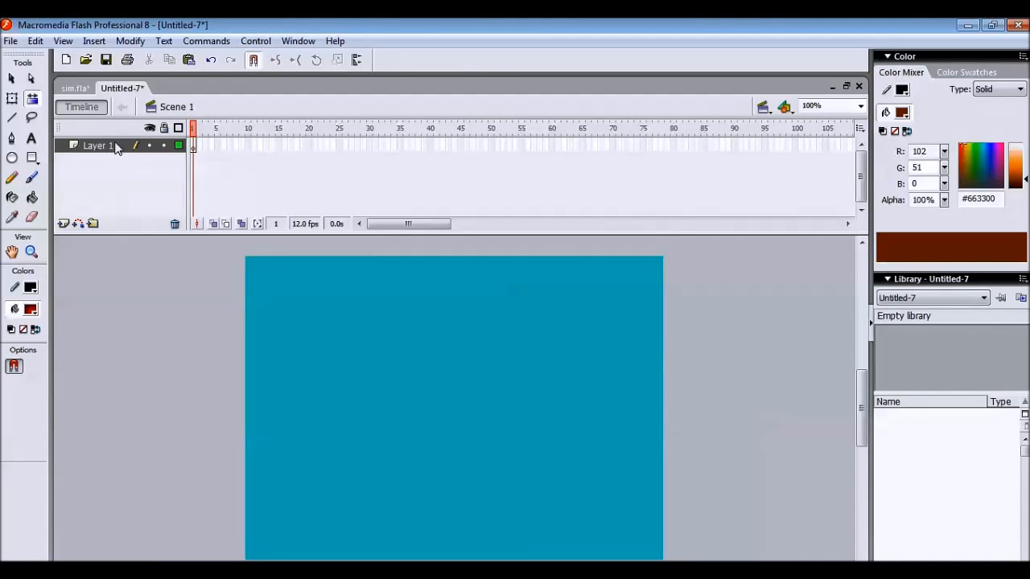
Rename Layer 1 to 'background'.
{"action": "double_click", "coordinate": [98, 145]}
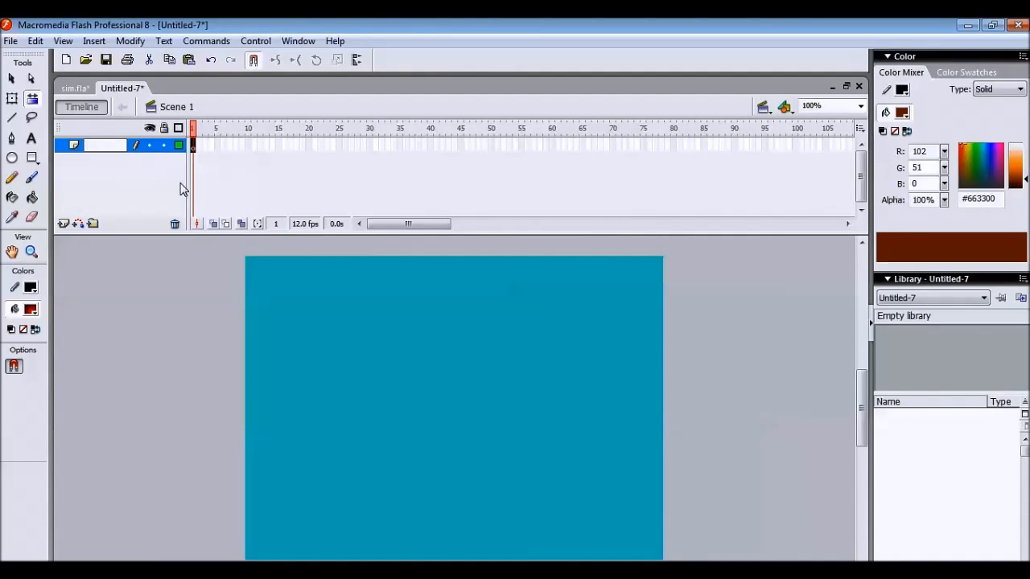
{"action": "type", "text": "bac"}
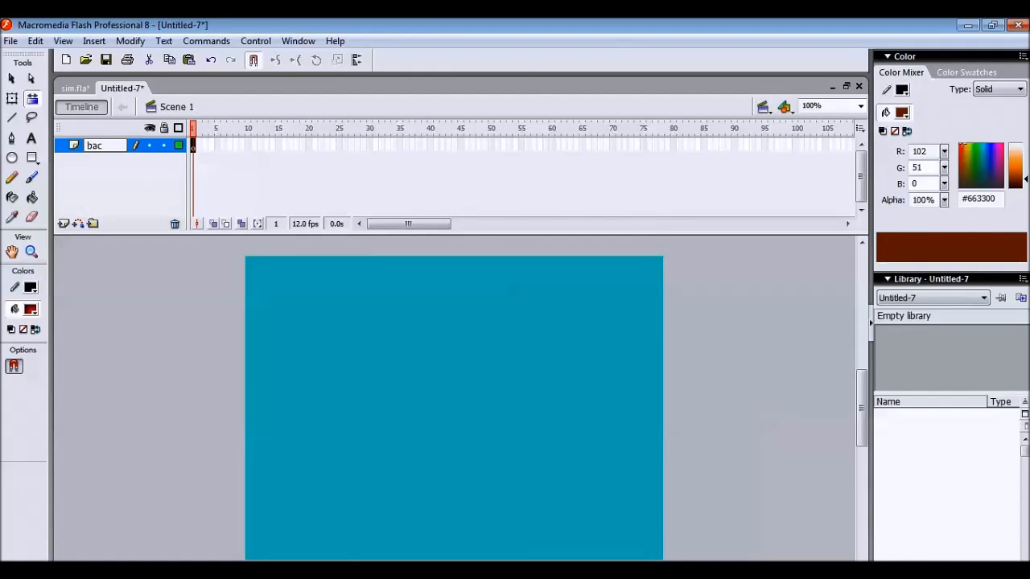
{"action": "type", "text": "kgro..."}
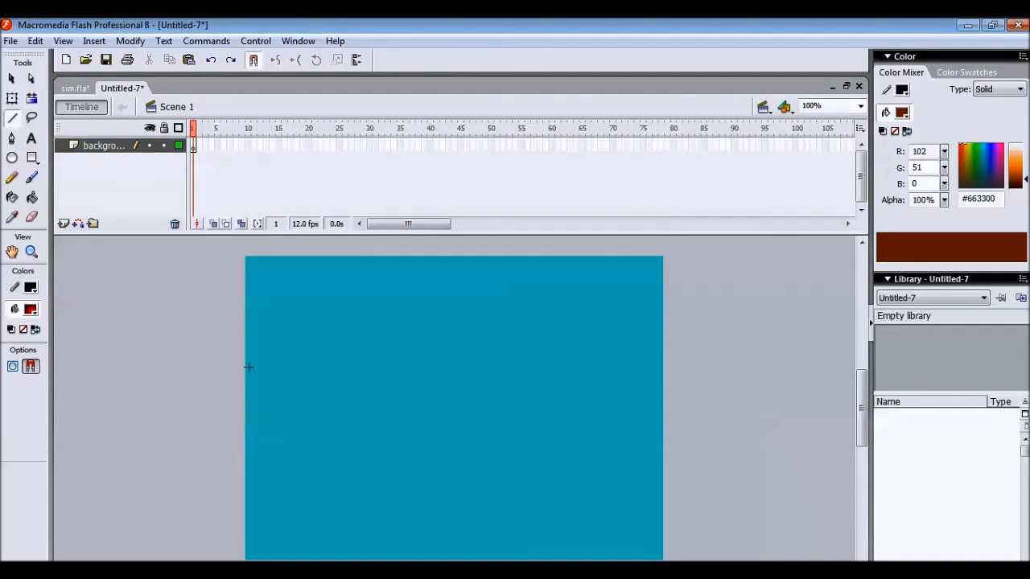
{"action": "mouse_move", "coordinate": [244, 357]}
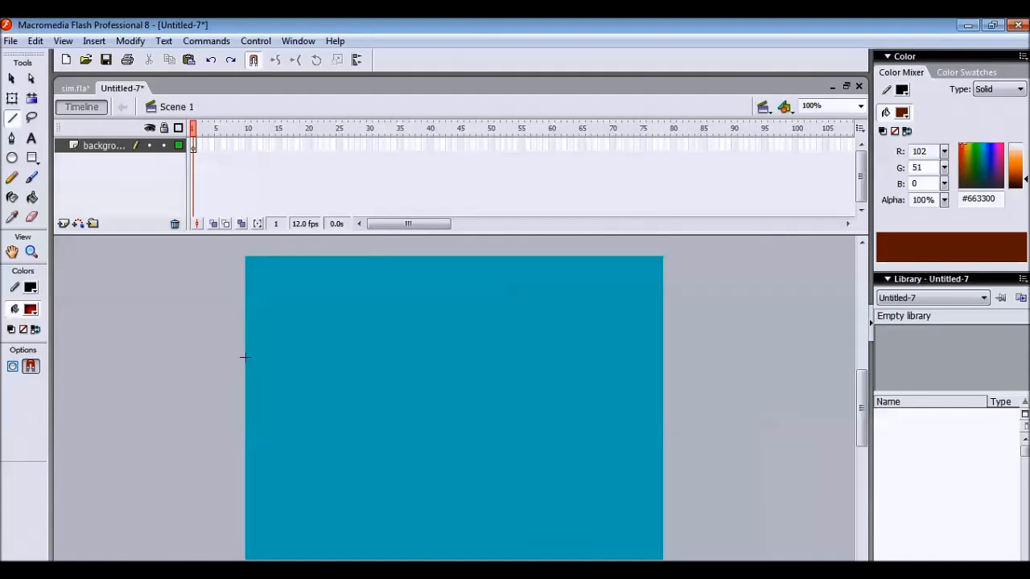
Draw a short flat ledge line and a slope line descending to the lower right.
{"action": "left_click_drag", "start_coordinate": [244, 357], "coordinate": [344, 386]}
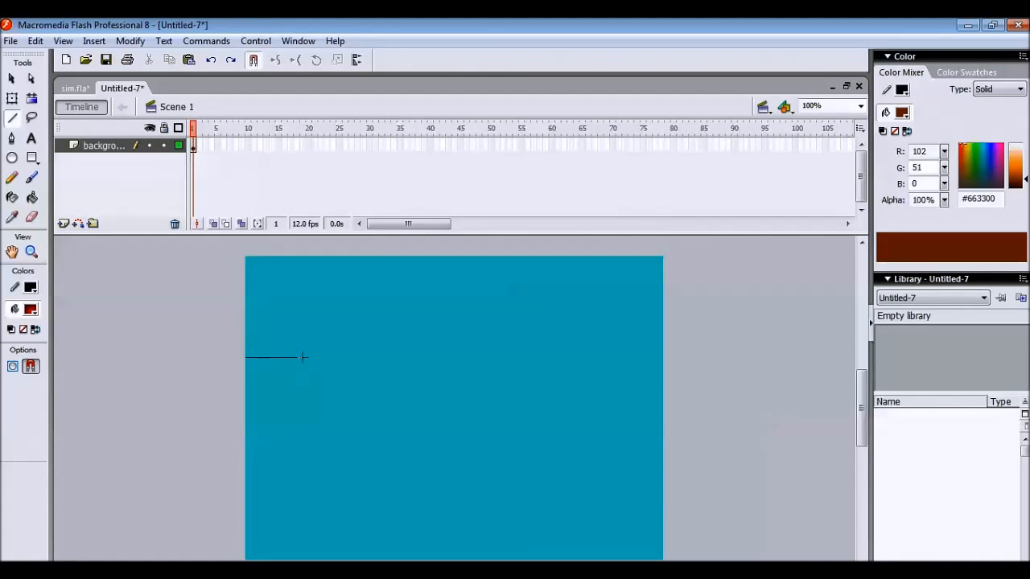
{"action": "left_click_drag", "start_coordinate": [302, 357], "coordinate": [510, 521]}
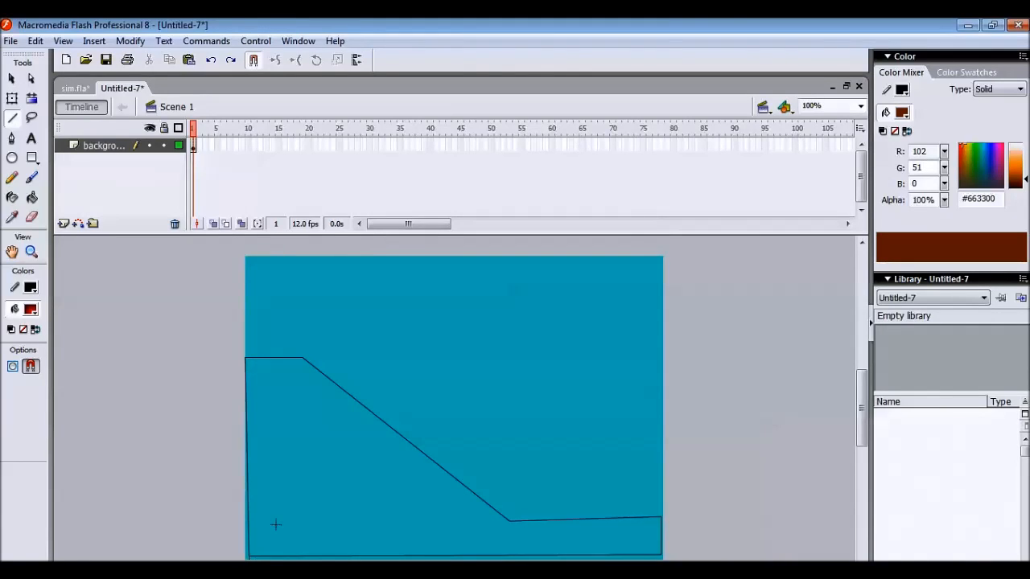
{"action": "mouse_move", "coordinate": [110, 251]}
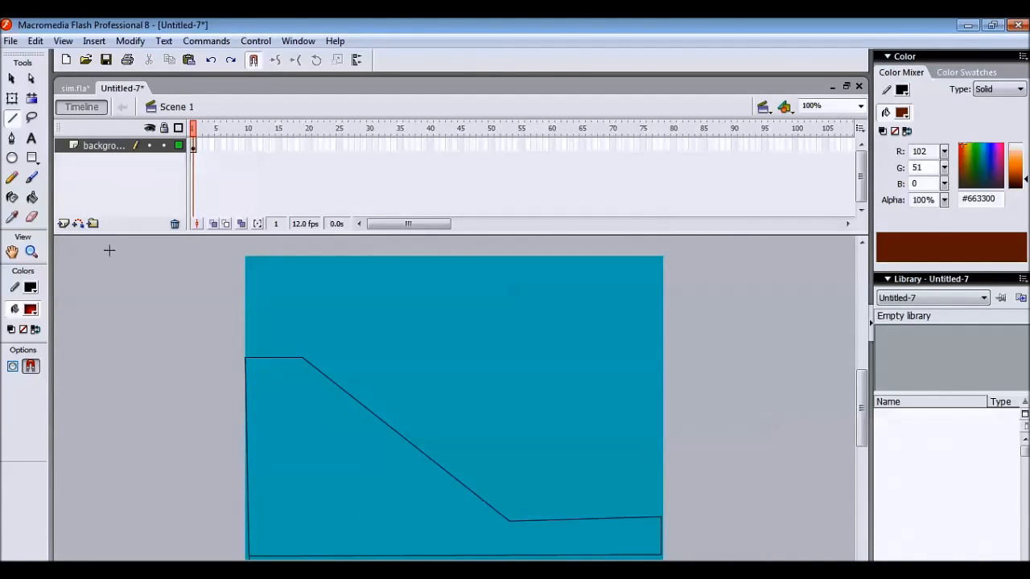
{"action": "mouse_move", "coordinate": [394, 451]}
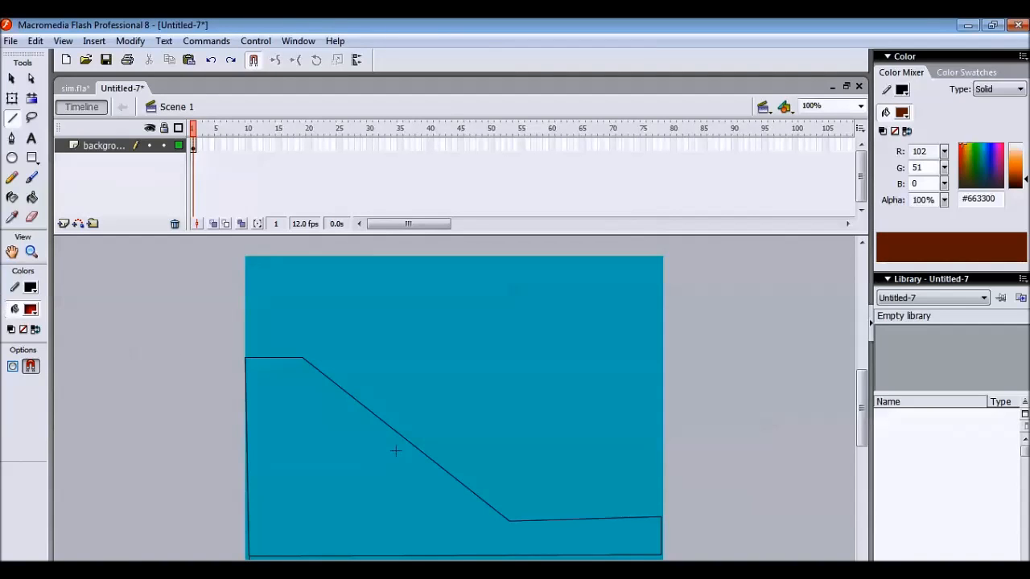
{"action": "mouse_move", "coordinate": [31, 309]}
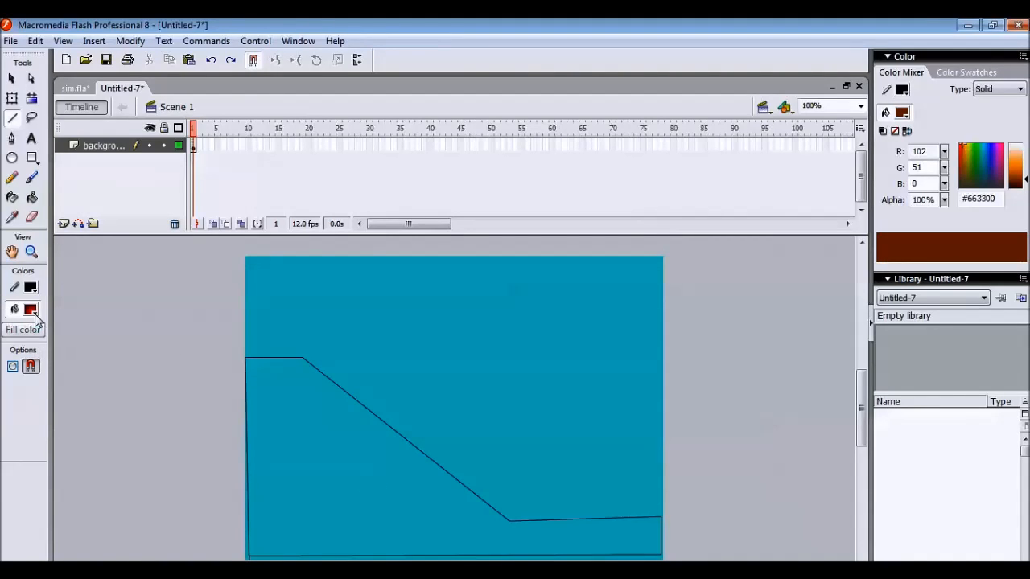
Fill under the slope with dark brown #330000 and stretch the hill past the stage edges.
{"action": "left_click", "coordinate": [31, 309]}
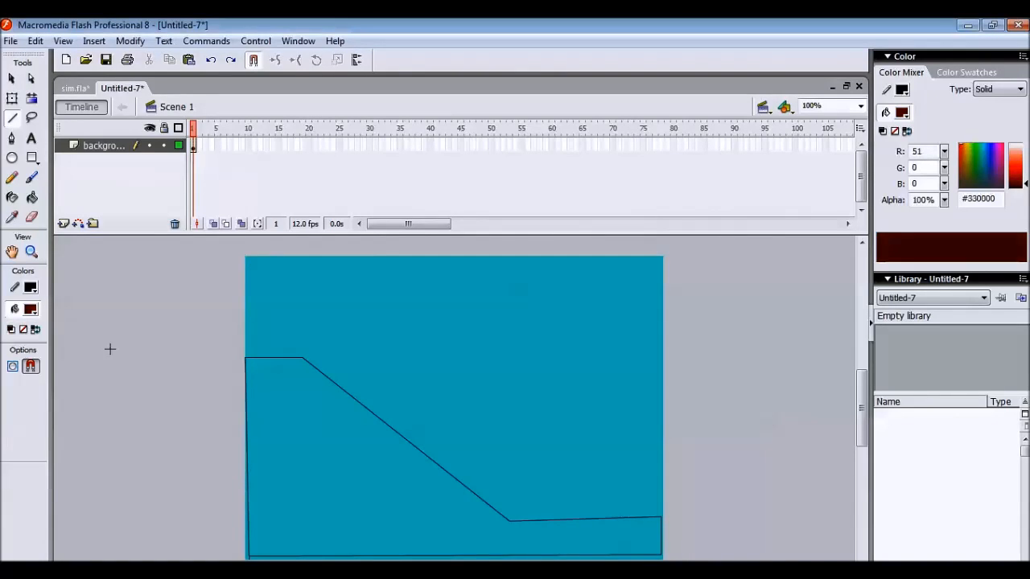
{"action": "left_click", "coordinate": [346, 453]}
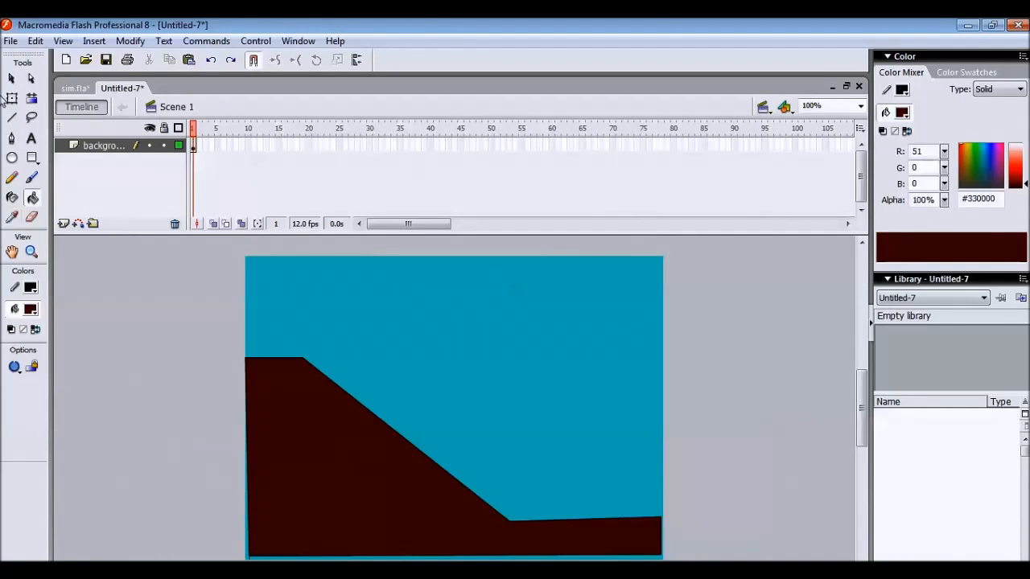
{"action": "left_click", "coordinate": [11, 98]}
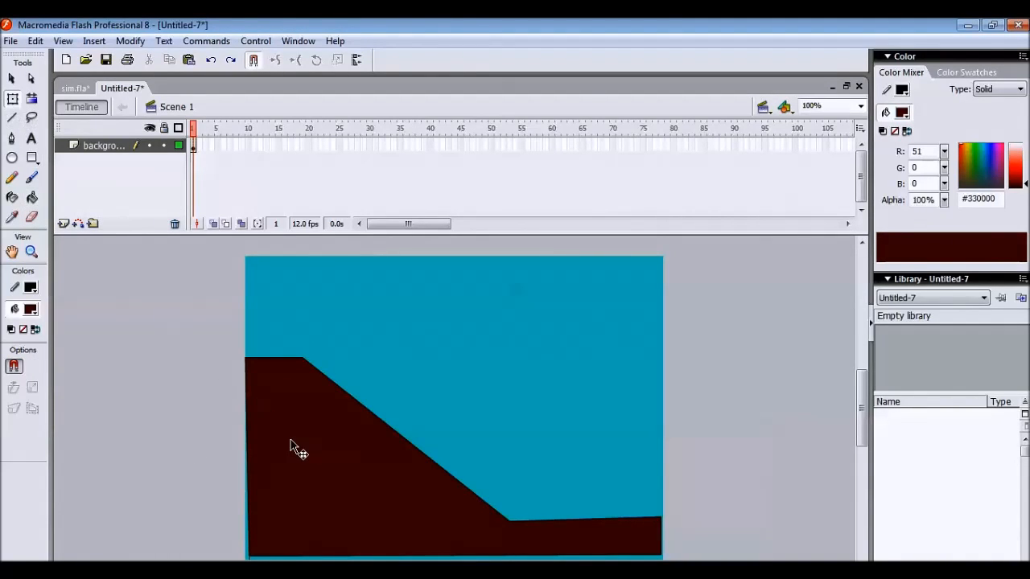
{"action": "left_click", "coordinate": [298, 447]}
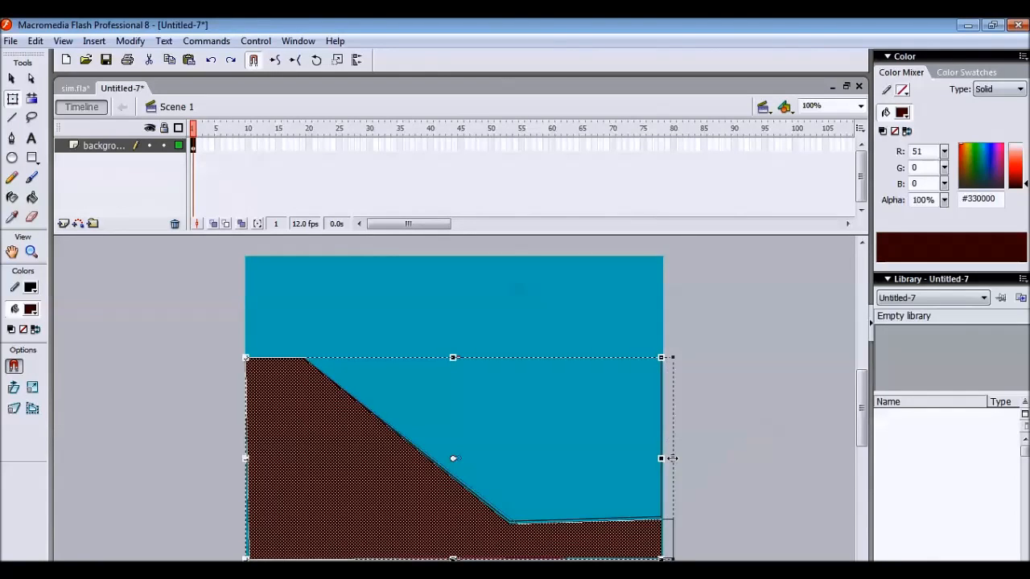
{"action": "left_click", "coordinate": [624, 547]}
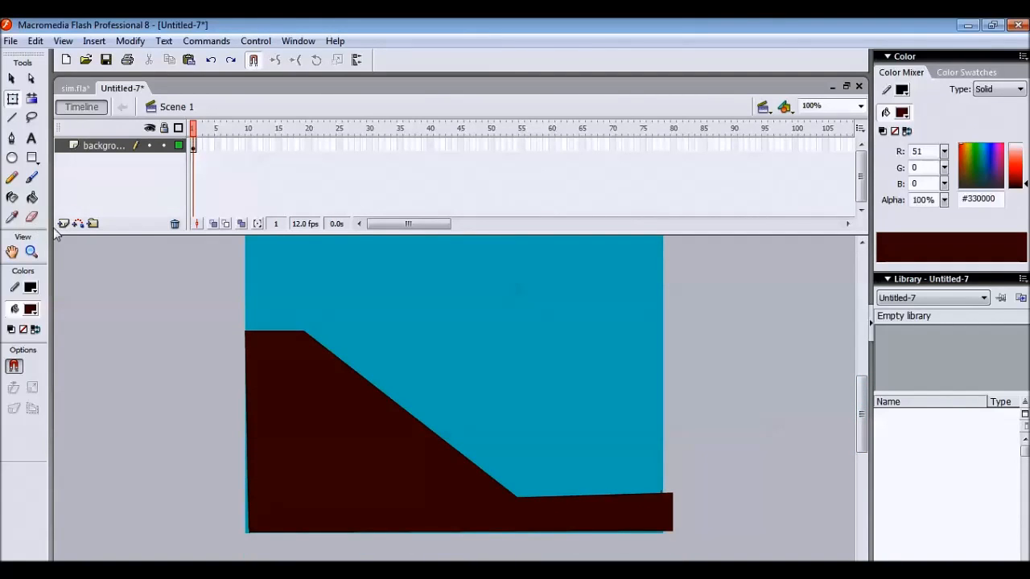
Insert a new layer above background and rename it 'box'.
{"action": "left_click", "coordinate": [103, 145]}
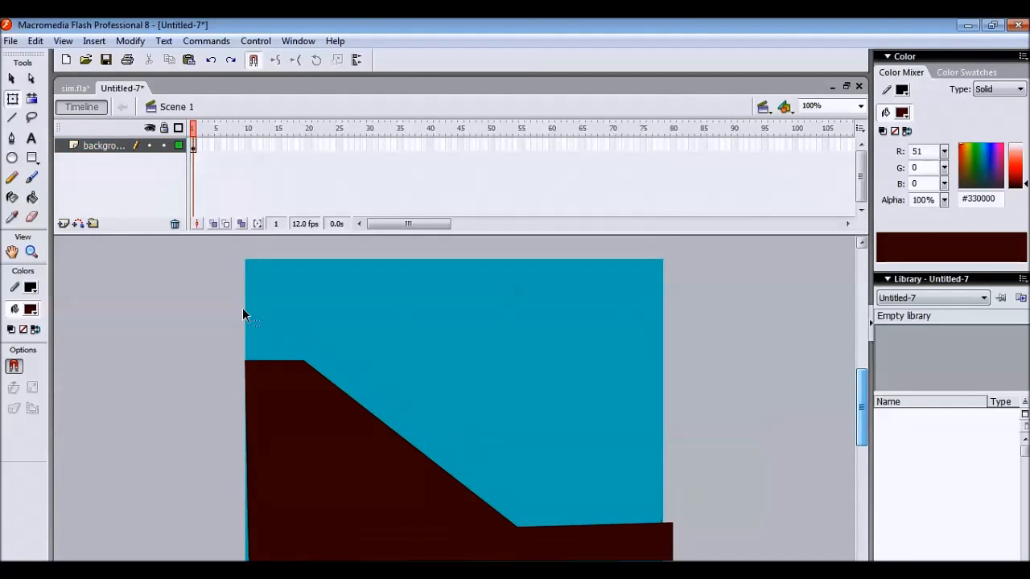
{"action": "left_click", "coordinate": [64, 224]}
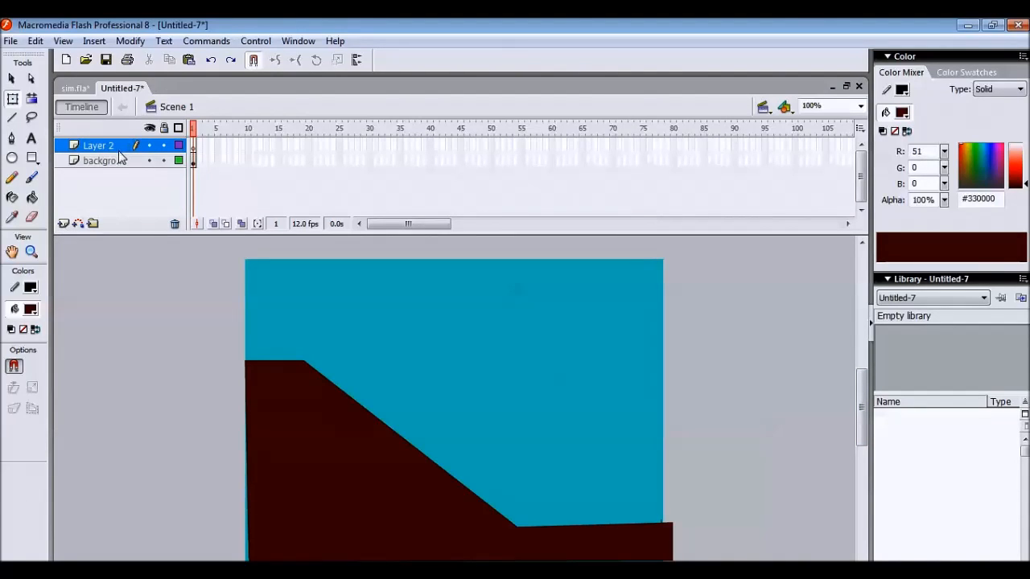
{"action": "double_click", "coordinate": [98, 145]}
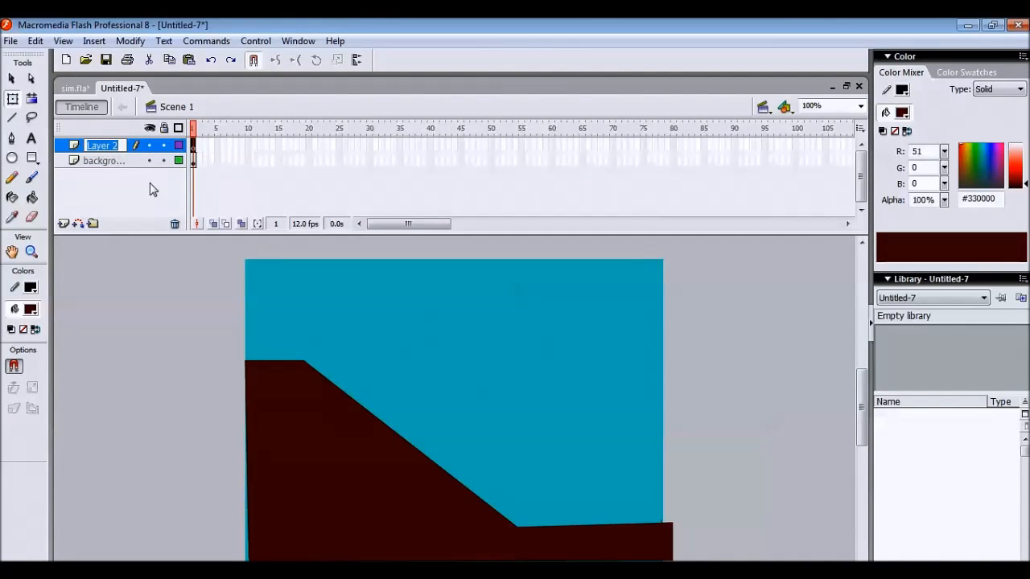
{"action": "type", "text": "box"}
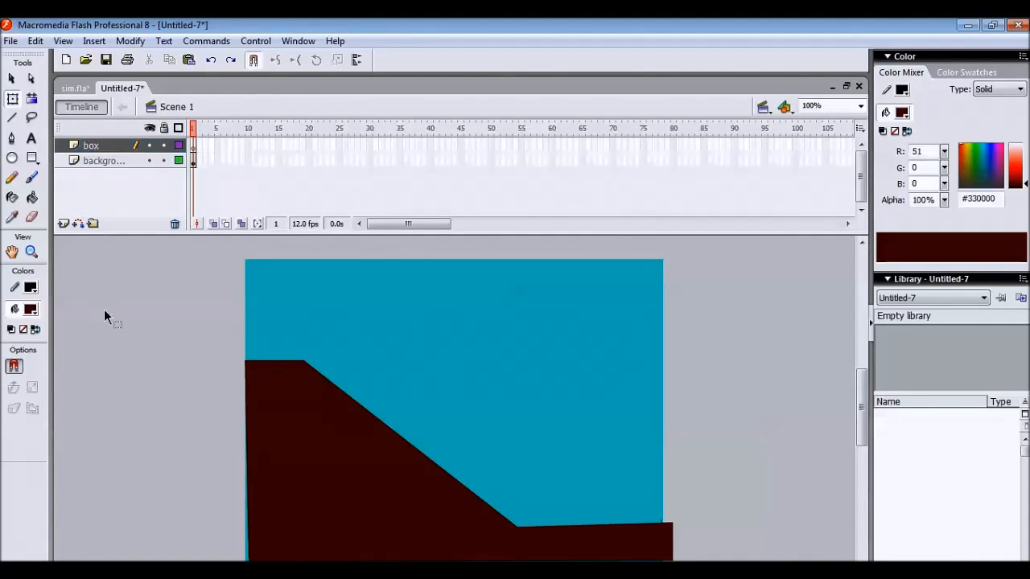
{"action": "mouse_move", "coordinate": [32, 159]}
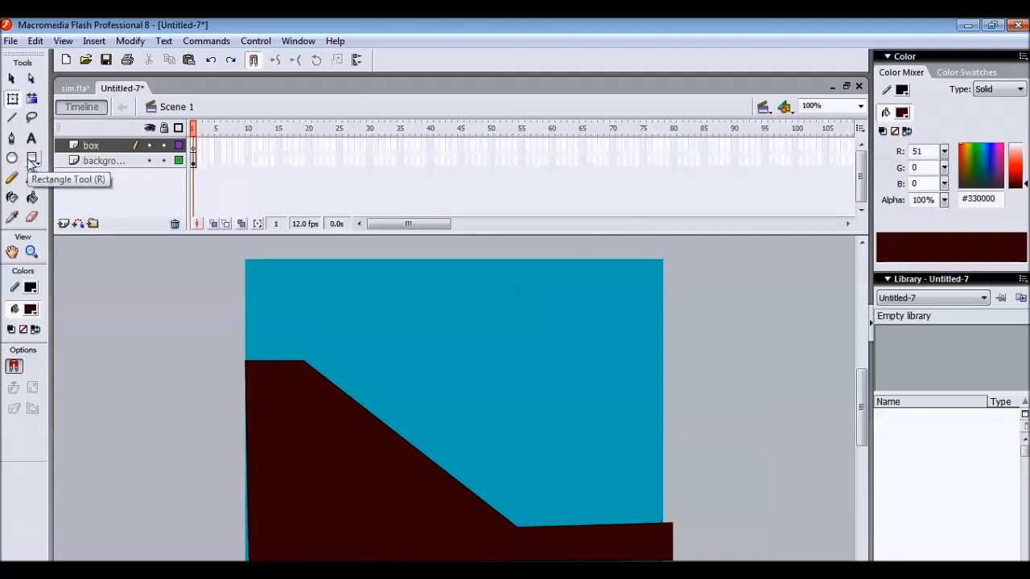
Draw a rectangle left of the stage and fill it orange #FF9900.
{"action": "left_click_drag", "start_coordinate": [106, 385], "coordinate": [159, 458]}
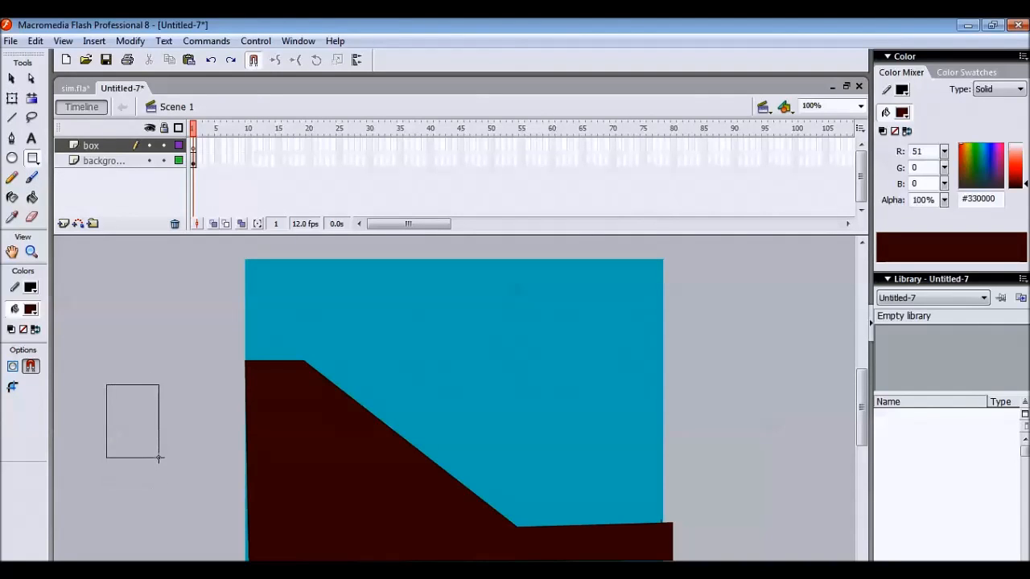
{"action": "left_click", "coordinate": [132, 421]}
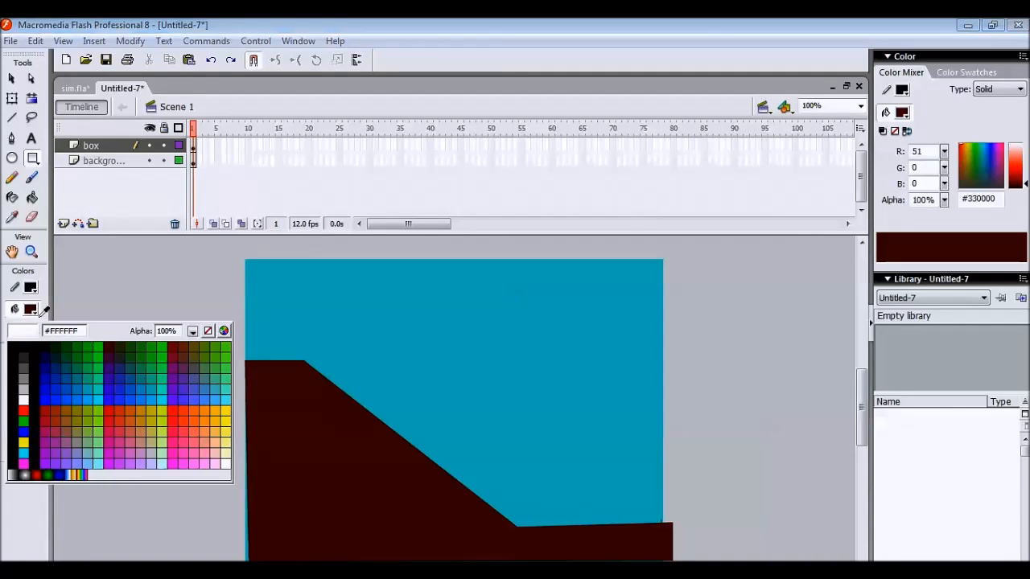
{"action": "left_click", "coordinate": [222, 426]}
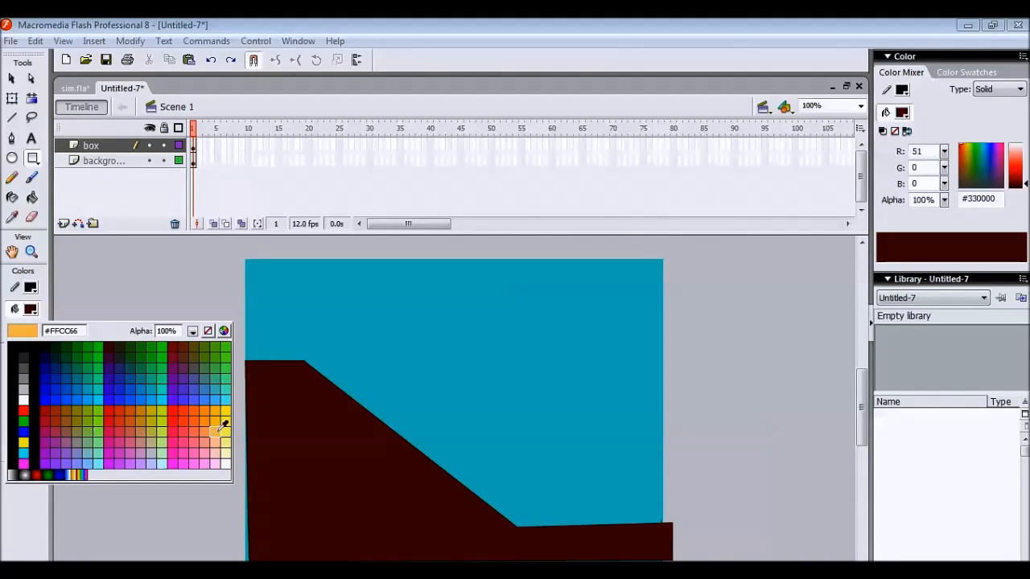
{"action": "left_click", "coordinate": [203, 412]}
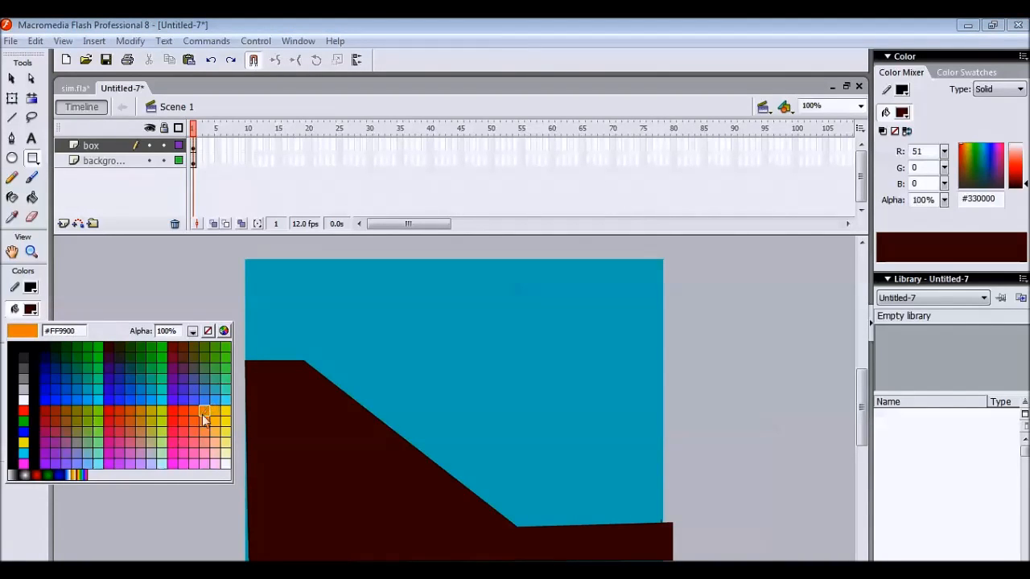
{"action": "left_click", "coordinate": [203, 415]}
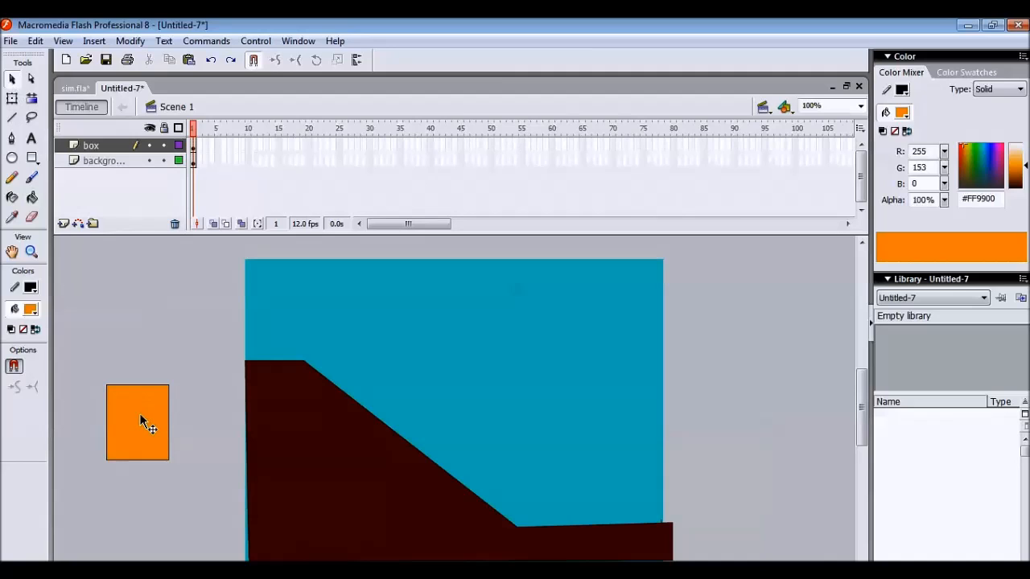
Drag the orange box onto the flat ground at the slope's foot and check layer visibility.
{"action": "left_click_drag", "start_coordinate": [136, 422], "coordinate": [142, 312]}
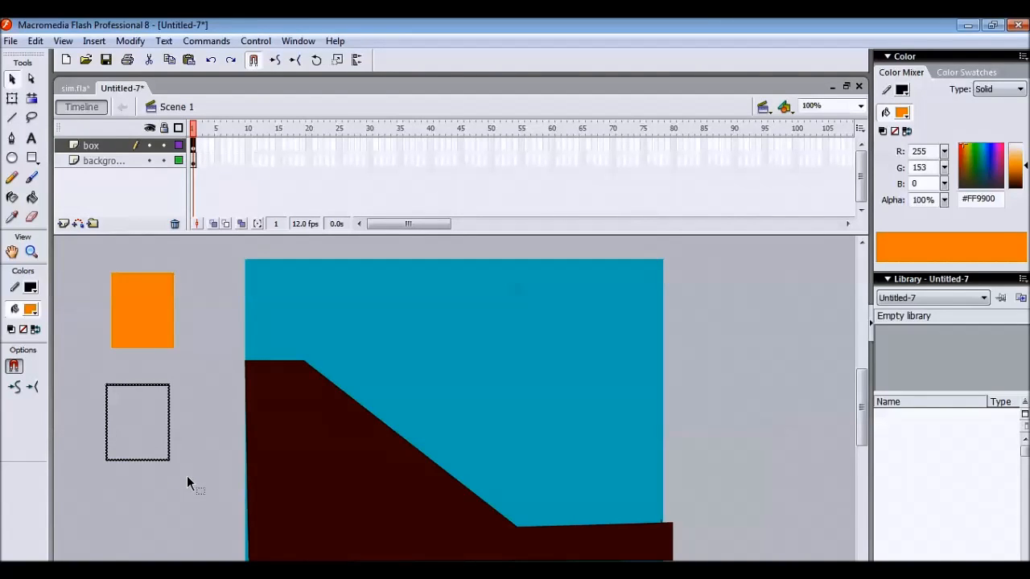
{"action": "left_click_drag", "start_coordinate": [137, 421], "coordinate": [201, 406]}
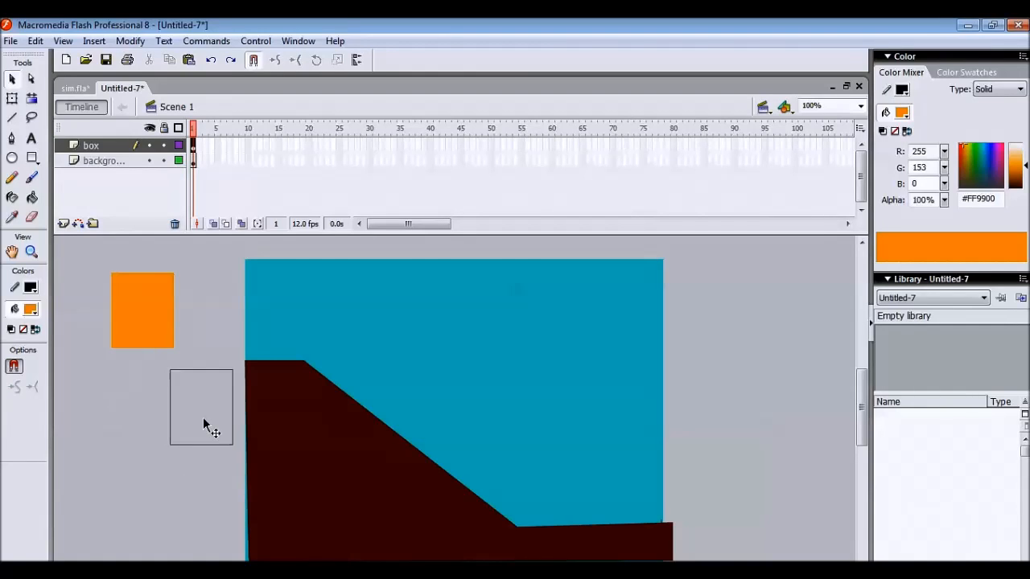
{"action": "left_click_drag", "start_coordinate": [201, 405], "coordinate": [613, 486]}
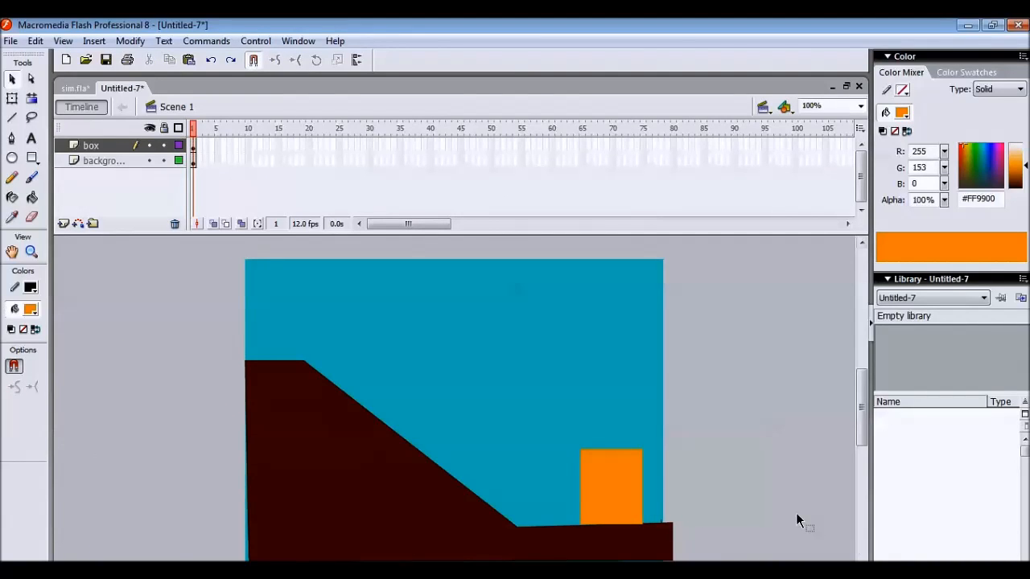
{"action": "mouse_move", "coordinate": [206, 260]}
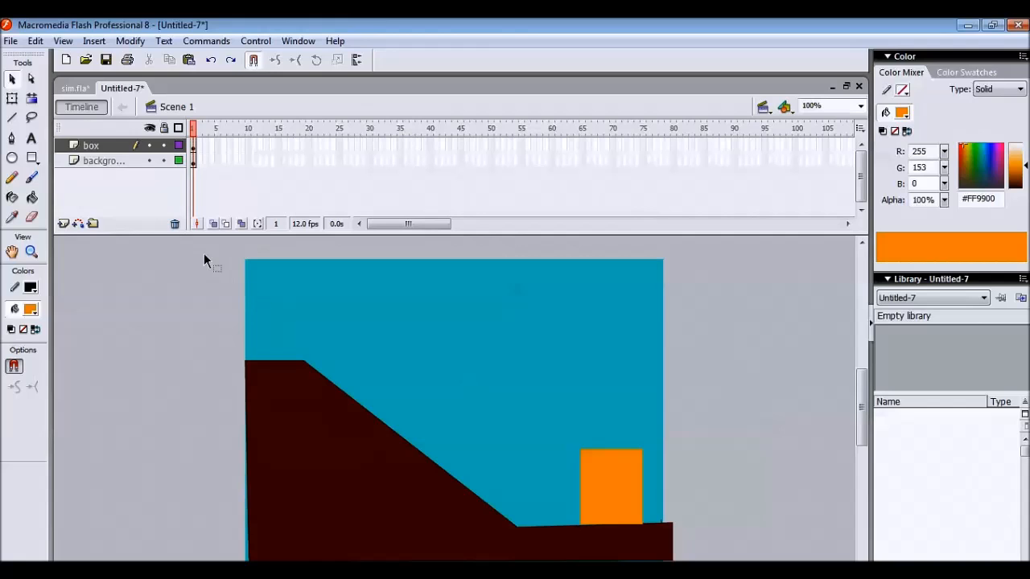
{"action": "mouse_move", "coordinate": [150, 128]}
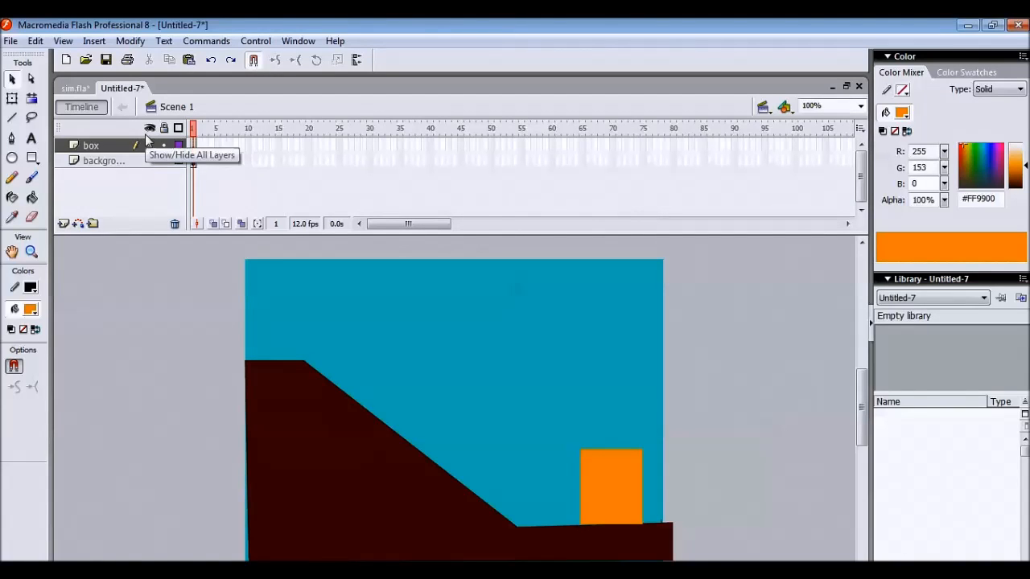
{"action": "left_click", "coordinate": [149, 129]}
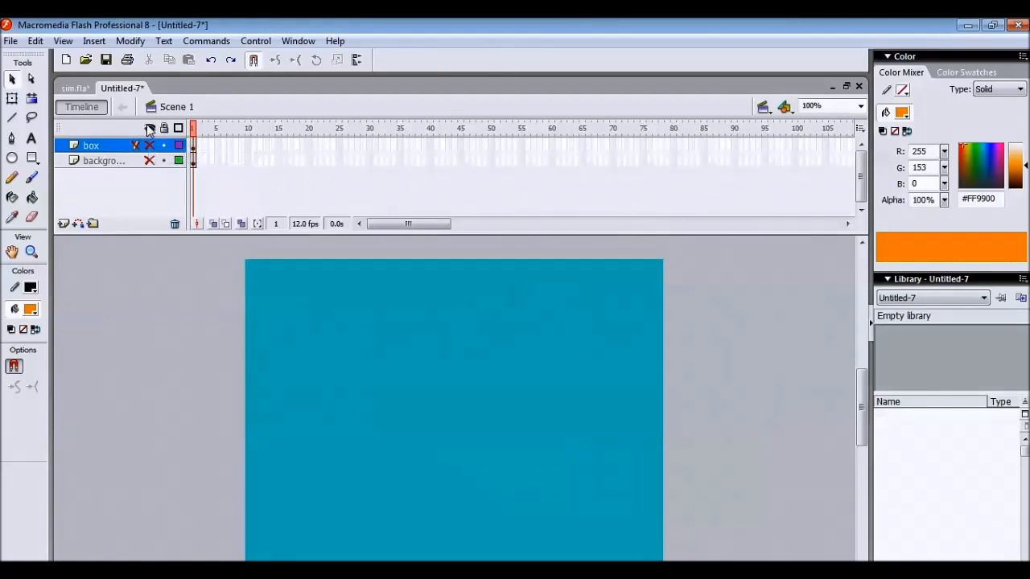
{"action": "left_click", "coordinate": [150, 129]}
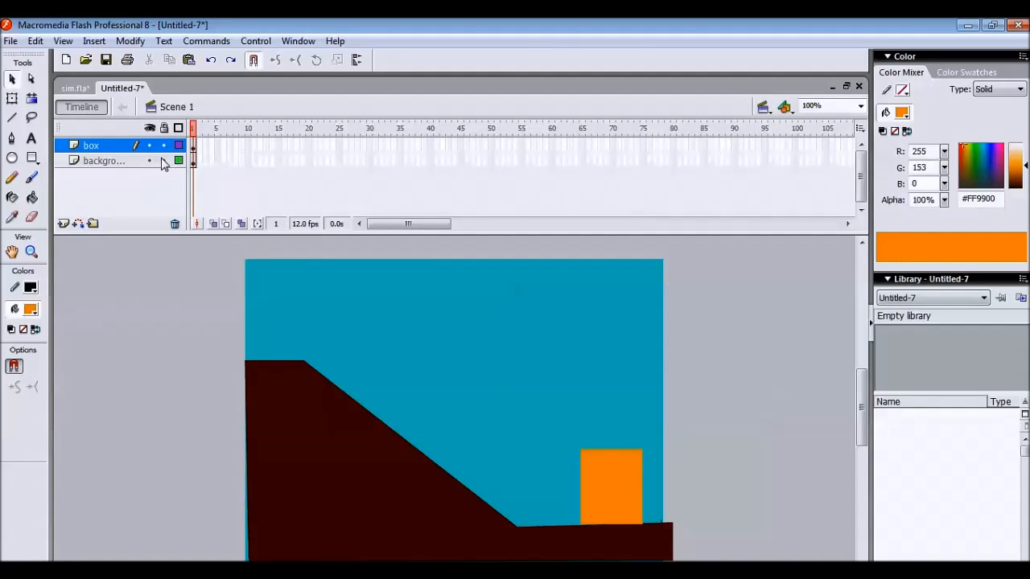
{"action": "mouse_move", "coordinate": [217, 222]}
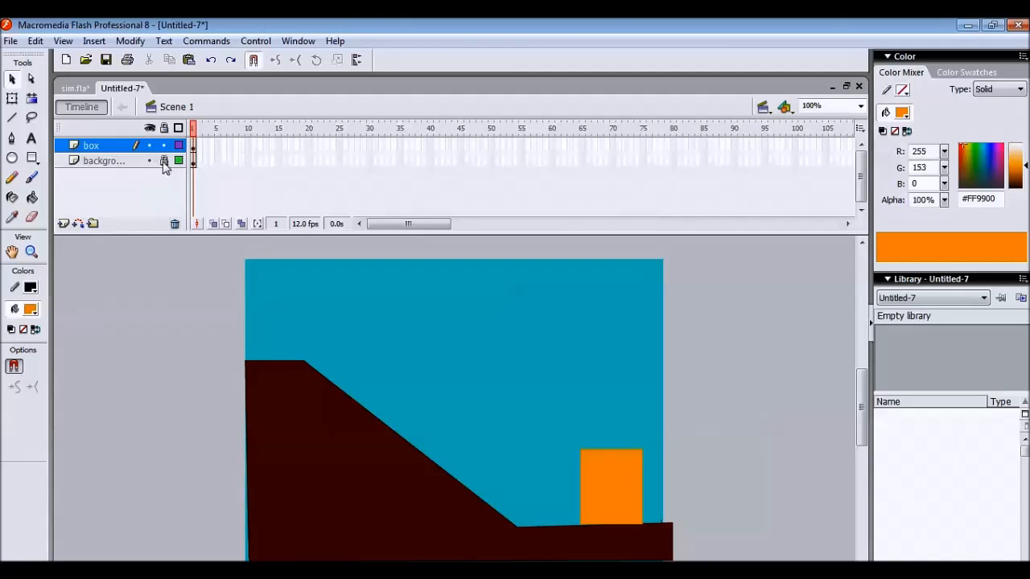
Insert a new layer above box and rename it 'ball'.
{"action": "left_click", "coordinate": [164, 145]}
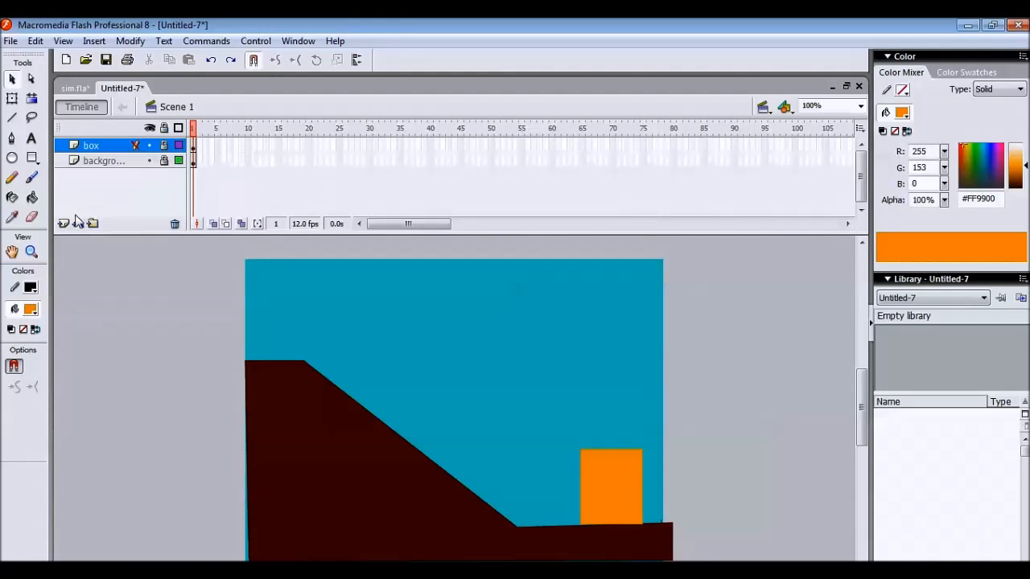
{"action": "mouse_move", "coordinate": [64, 224]}
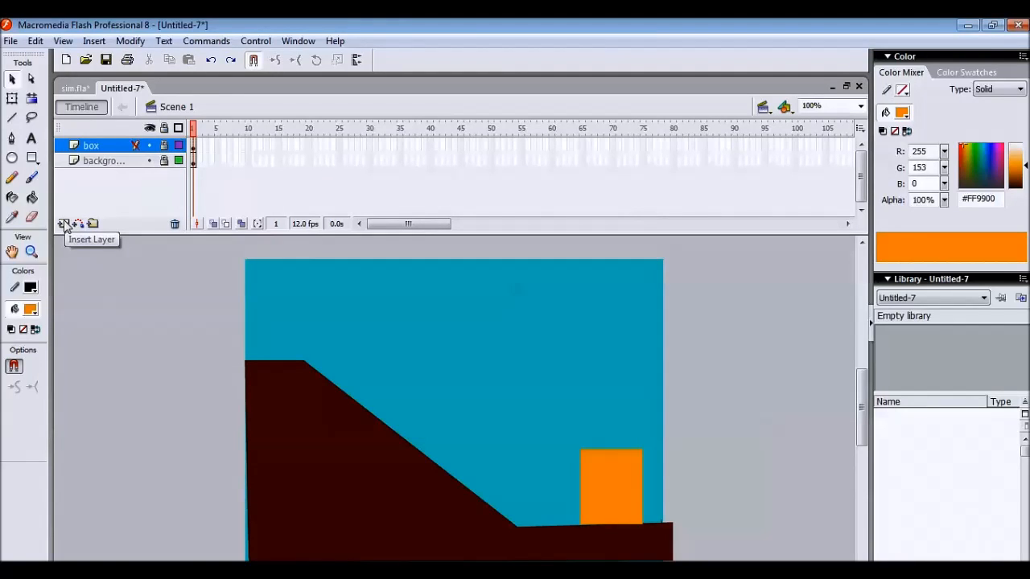
{"action": "left_click", "coordinate": [63, 224]}
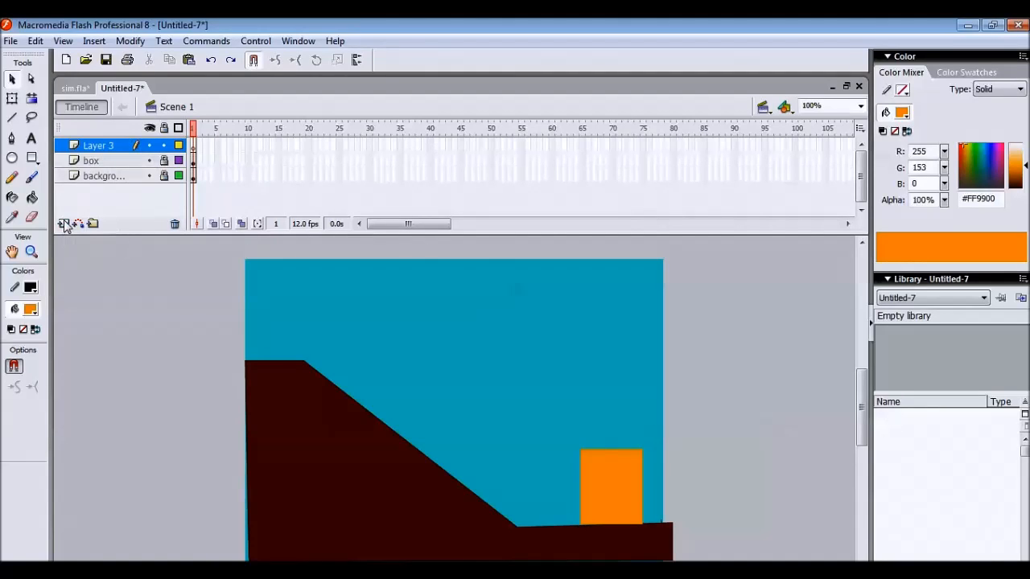
{"action": "double_click", "coordinate": [98, 145]}
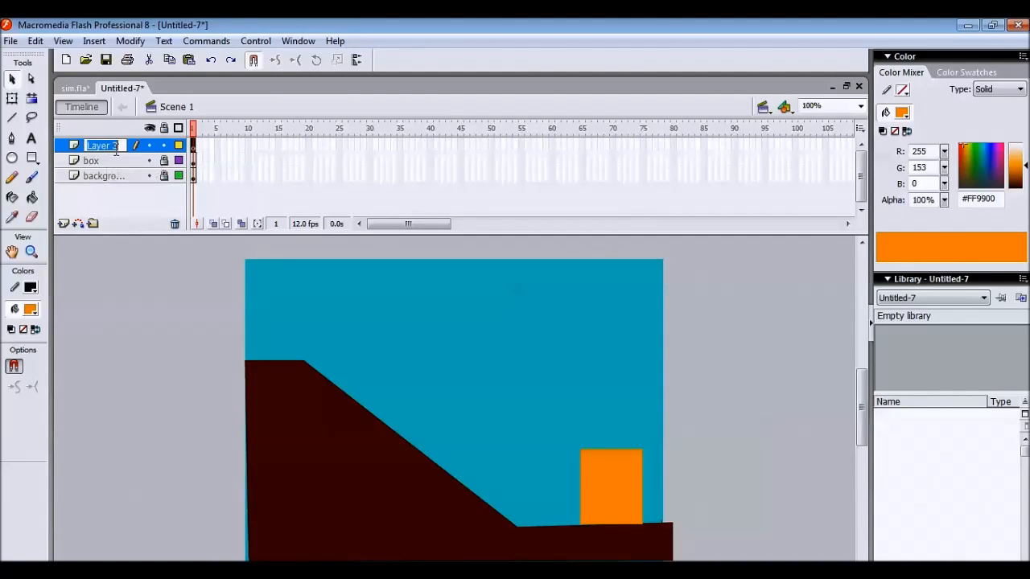
{"action": "type", "text": "ball"}
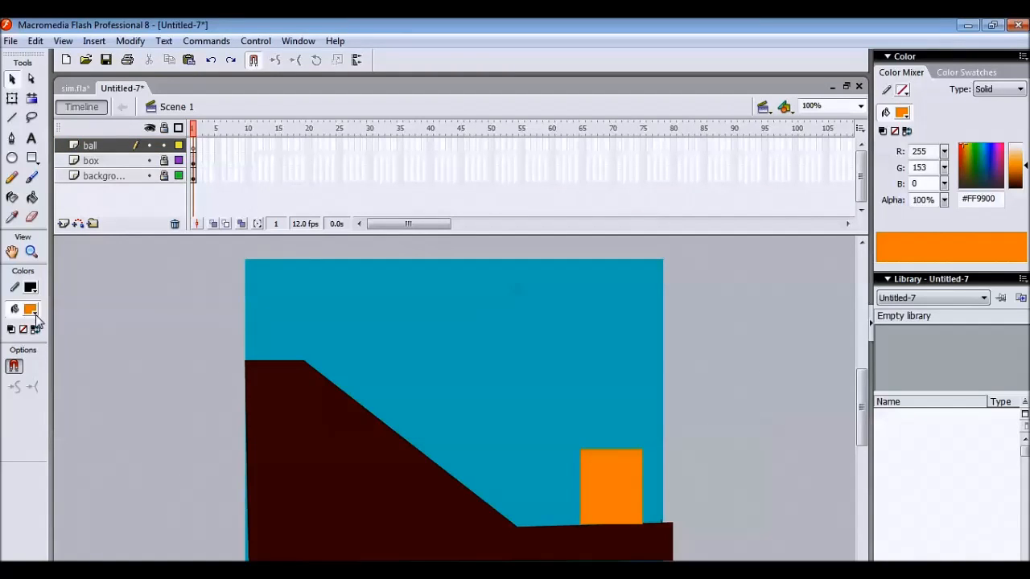
Draw a circle left of the stage and fill it with a green radial gradient.
{"action": "left_click", "coordinate": [29, 309]}
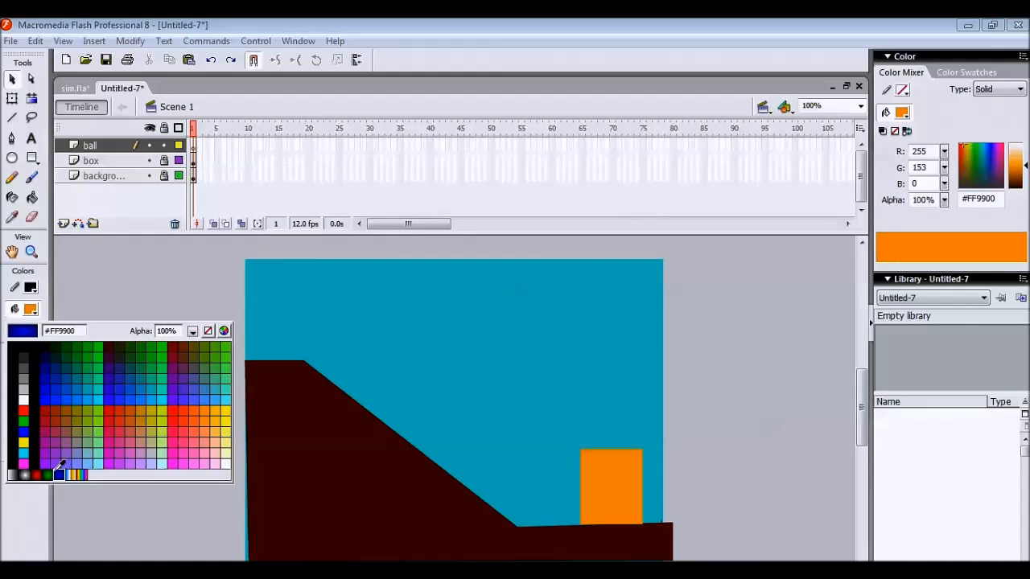
{"action": "left_click", "coordinate": [1017, 88]}
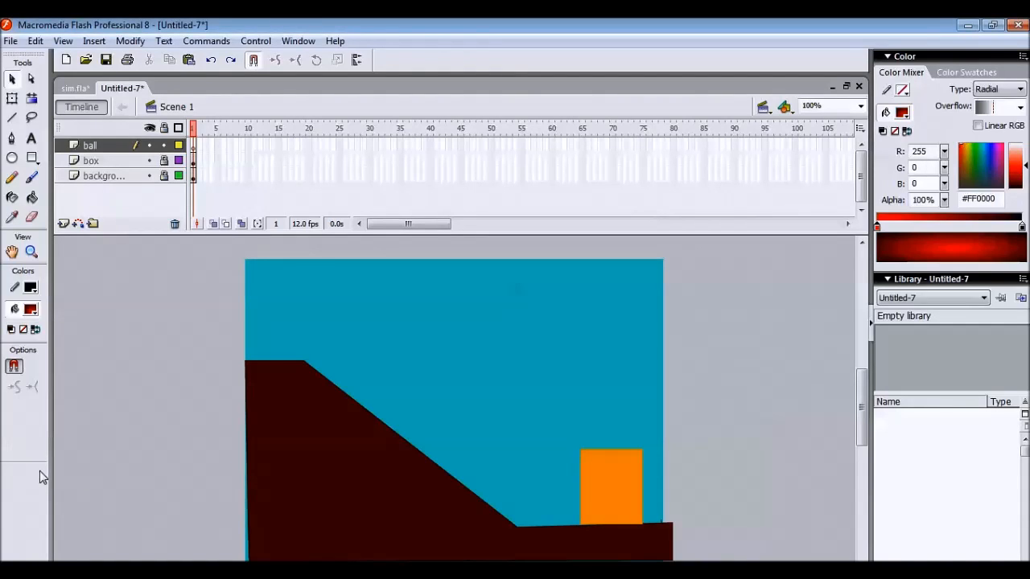
{"action": "mouse_move", "coordinate": [35, 341]}
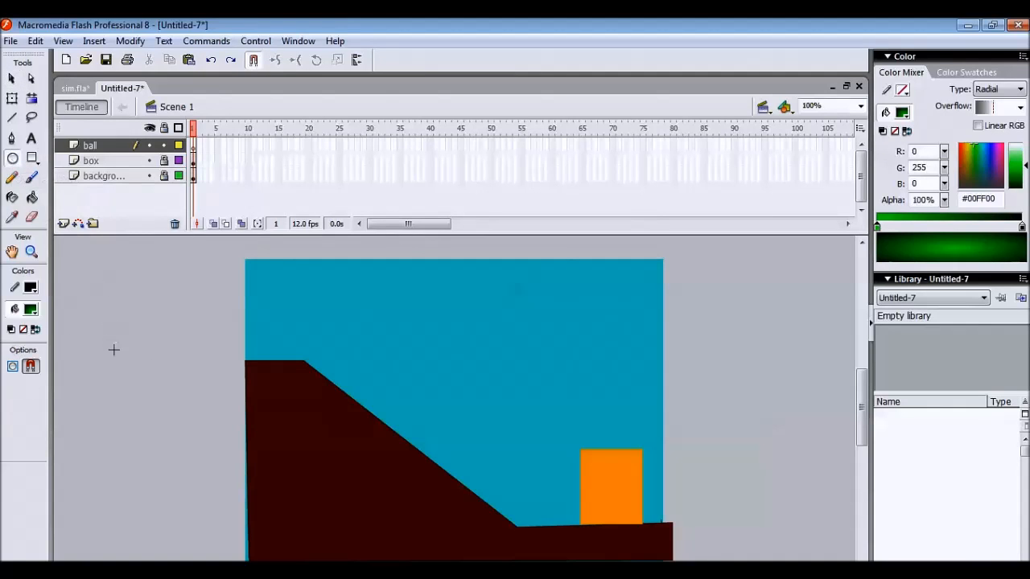
{"action": "left_click_drag", "start_coordinate": [113, 351], "coordinate": [184, 399]}
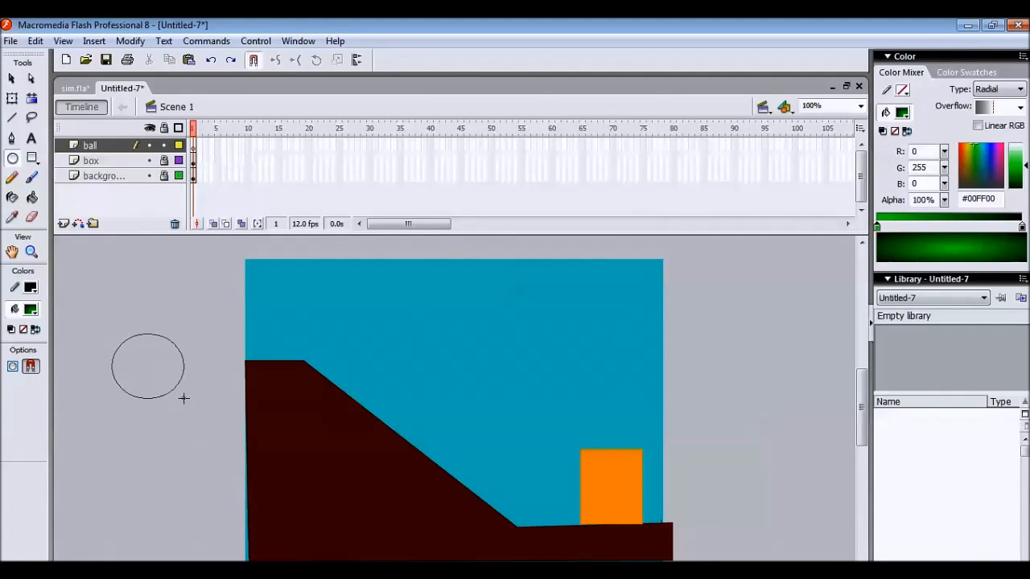
{"action": "left_click", "coordinate": [148, 367]}
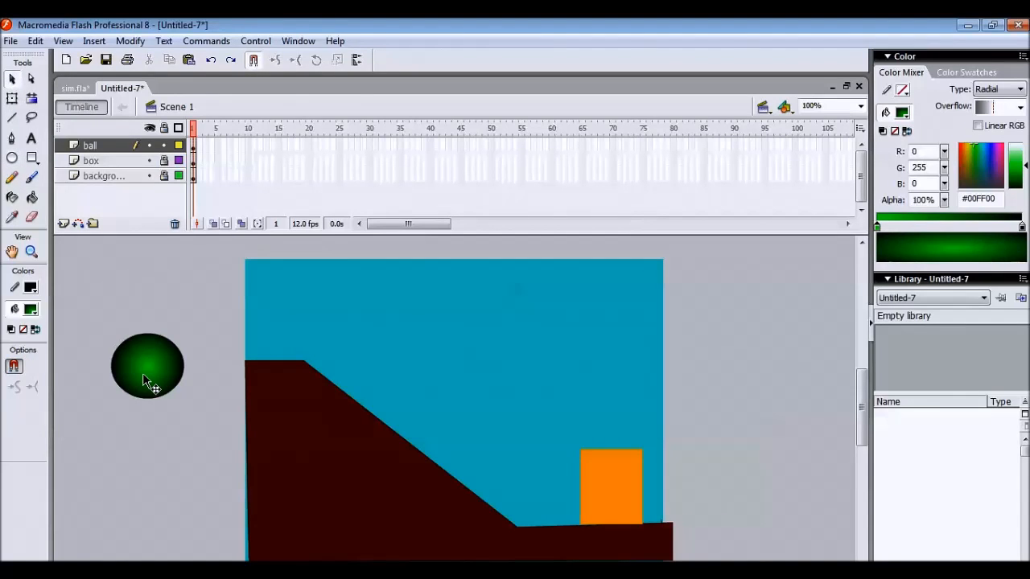
Remove the circle's outline and place the green ball back beside the slope's top.
{"action": "left_click_drag", "start_coordinate": [148, 367], "coordinate": [148, 456]}
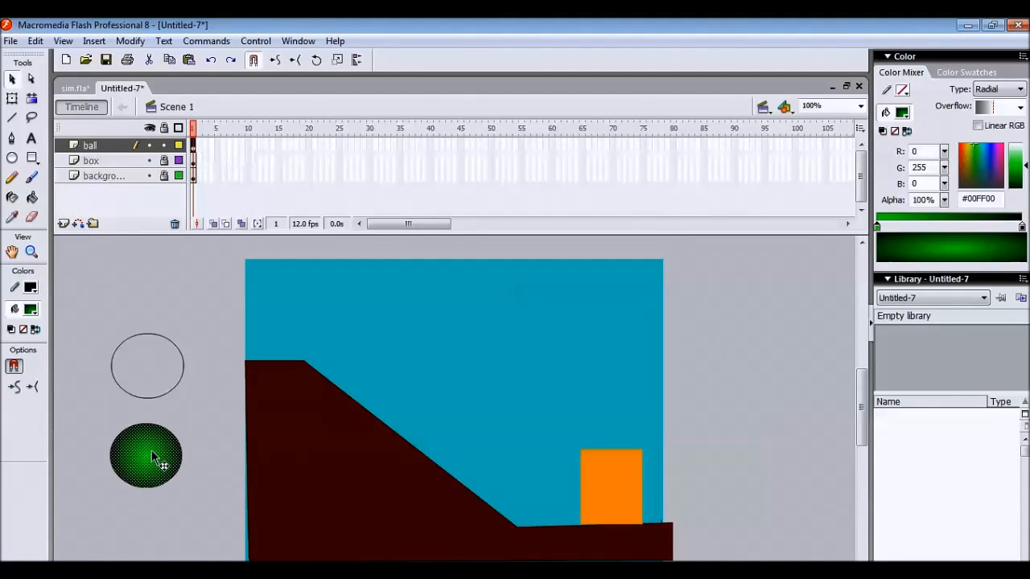
{"action": "left_click", "coordinate": [148, 367]}
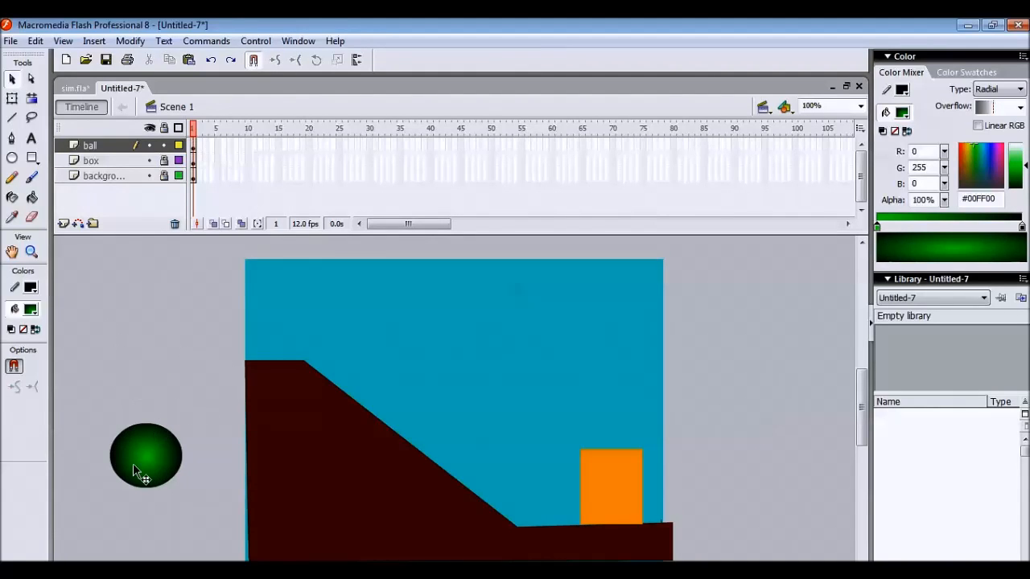
{"action": "left_click_drag", "start_coordinate": [146, 457], "coordinate": [147, 363]}
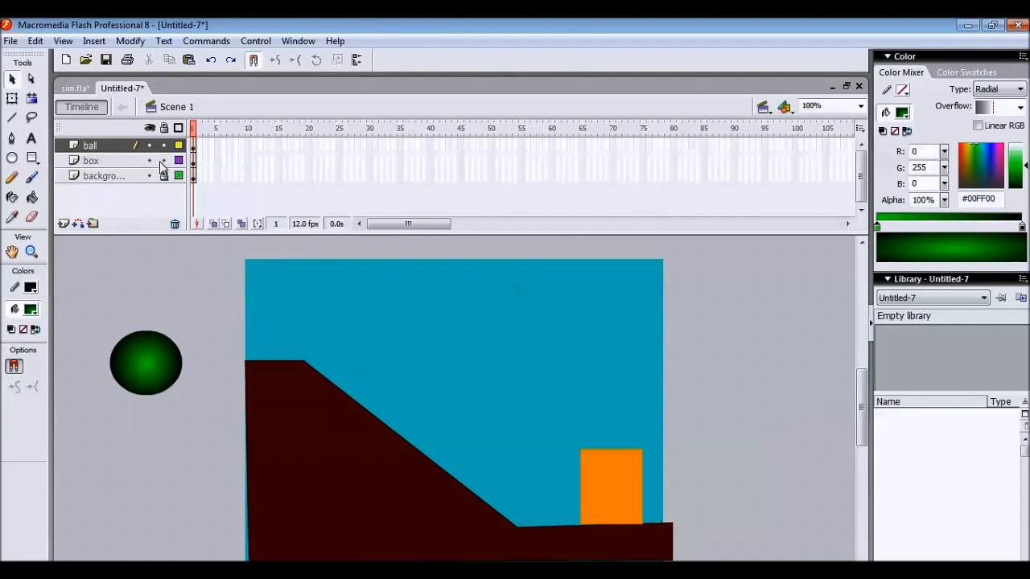
Insert keyframes at frame 35 so the ball, box and background layers extend there.
{"action": "left_click", "coordinate": [90, 145]}
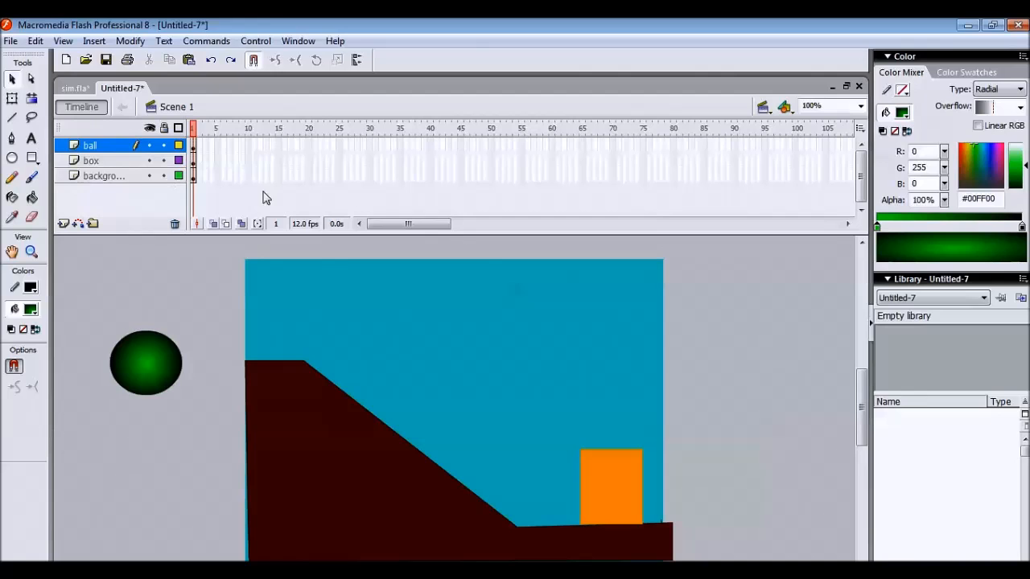
{"action": "mouse_move", "coordinate": [401, 167]}
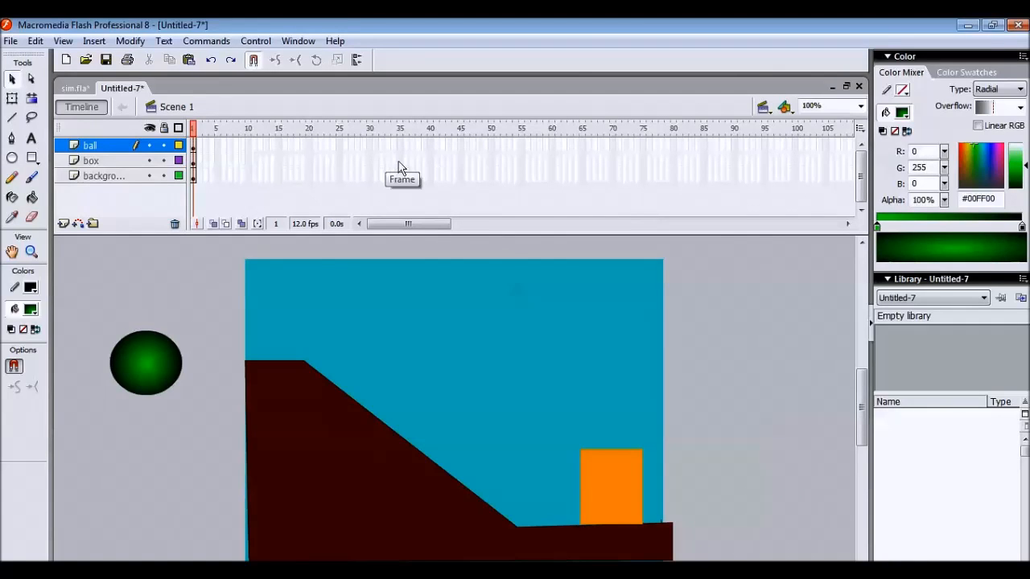
{"action": "right_click", "coordinate": [399, 160]}
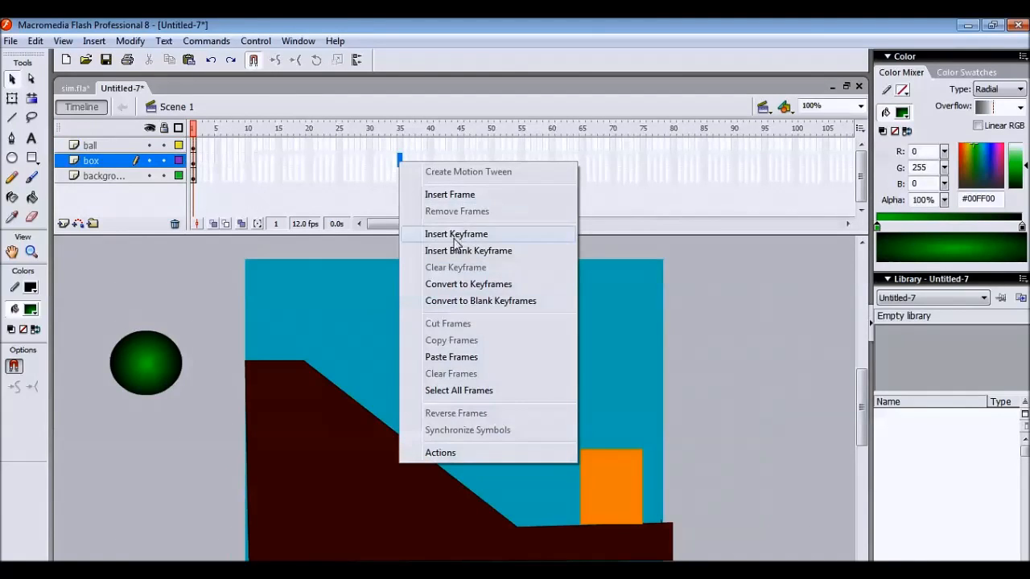
{"action": "left_click", "coordinate": [468, 251]}
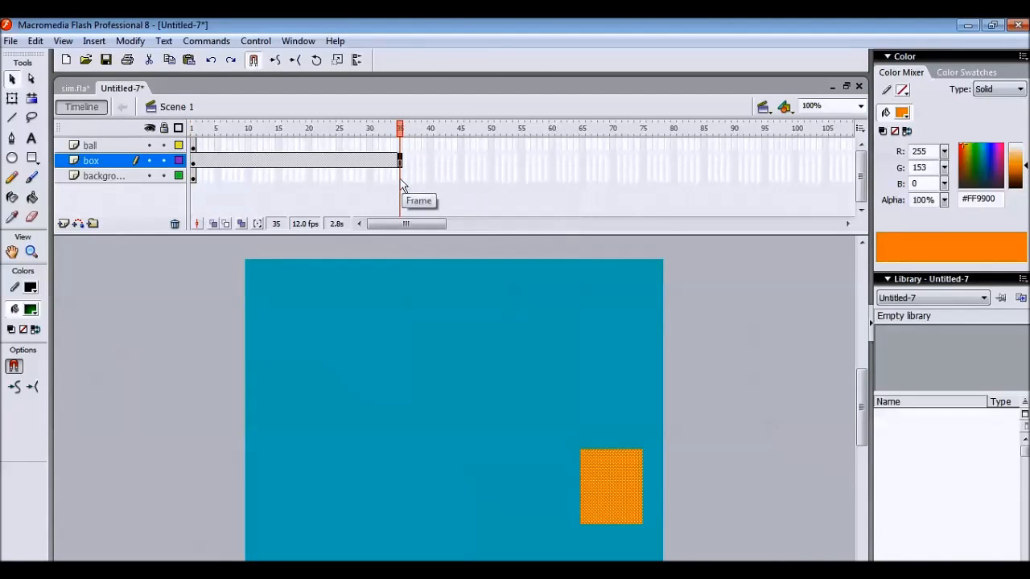
{"action": "right_click", "coordinate": [297, 175]}
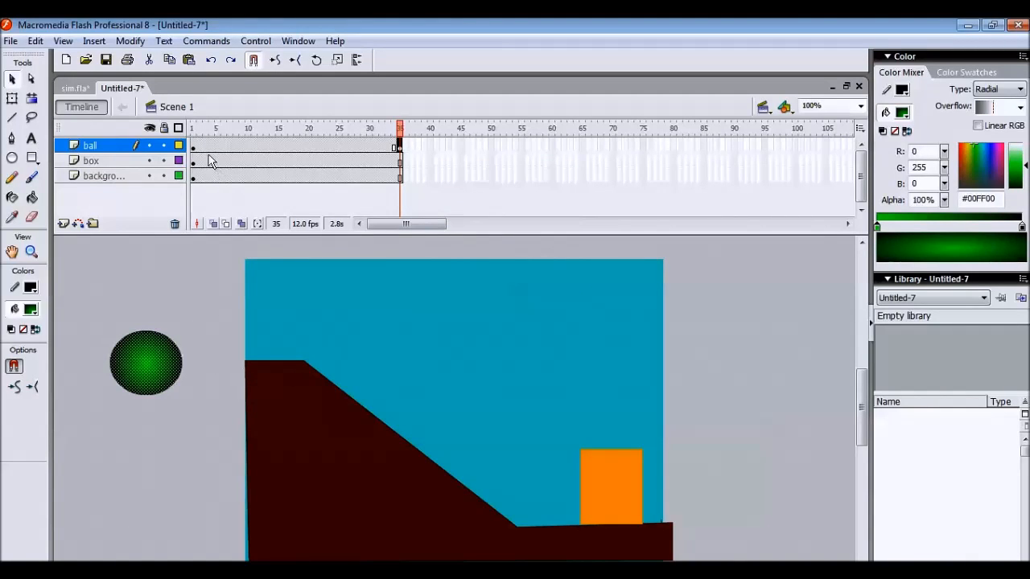
Position the ball atop the slope at frame 1 and beside the orange box at frame 35.
{"action": "left_click", "coordinate": [193, 129]}
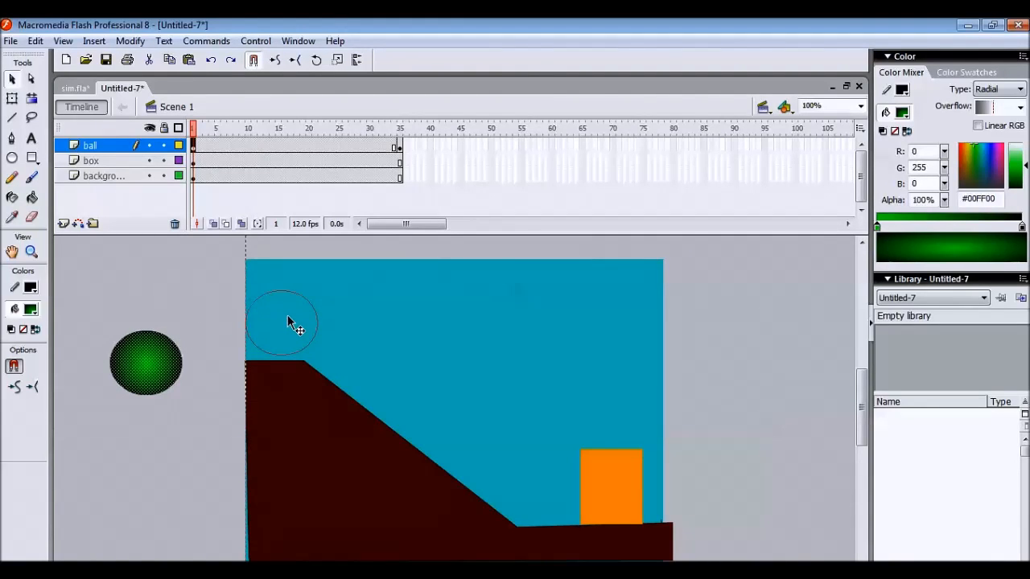
{"action": "left_click_drag", "start_coordinate": [145, 362], "coordinate": [281, 325]}
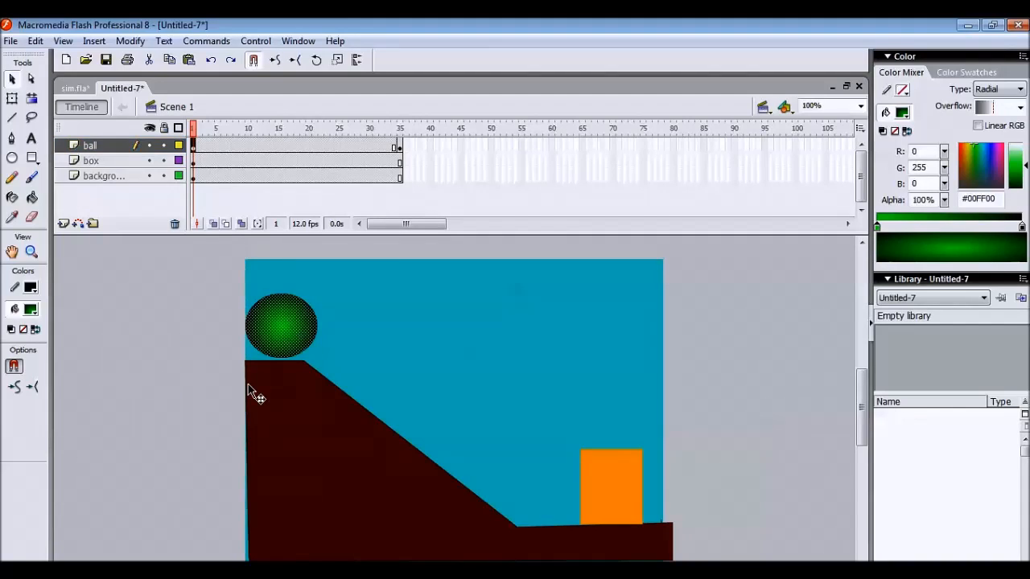
{"action": "mouse_move", "coordinate": [296, 406]}
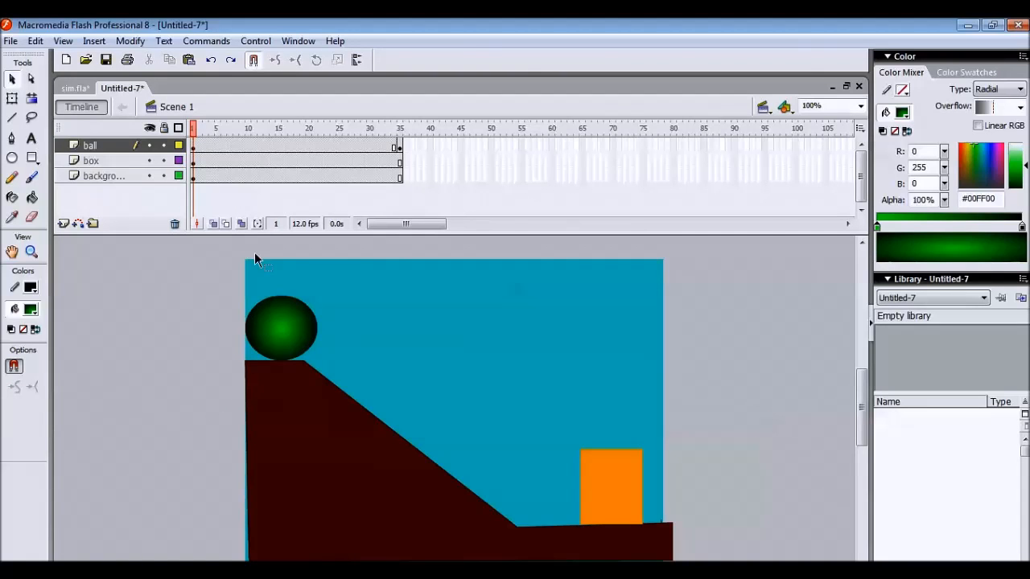
{"action": "left_click", "coordinate": [399, 129]}
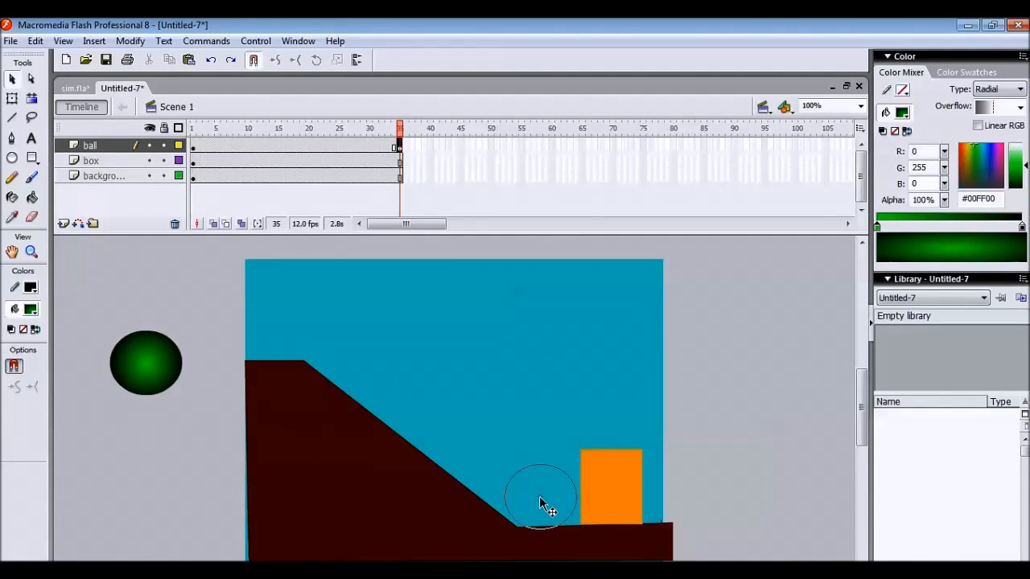
{"action": "left_click", "coordinate": [541, 495]}
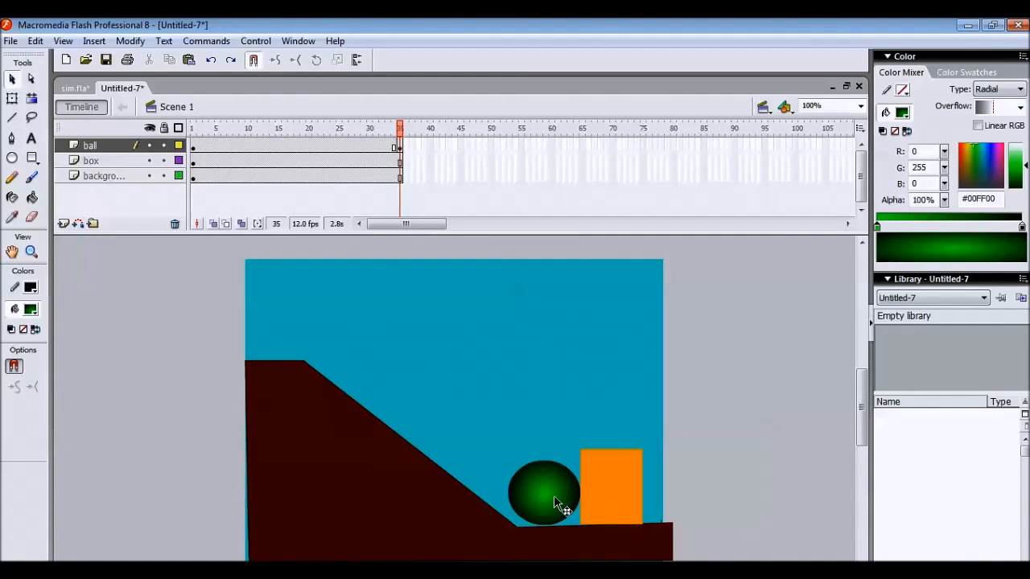
{"action": "left_click", "coordinate": [544, 491]}
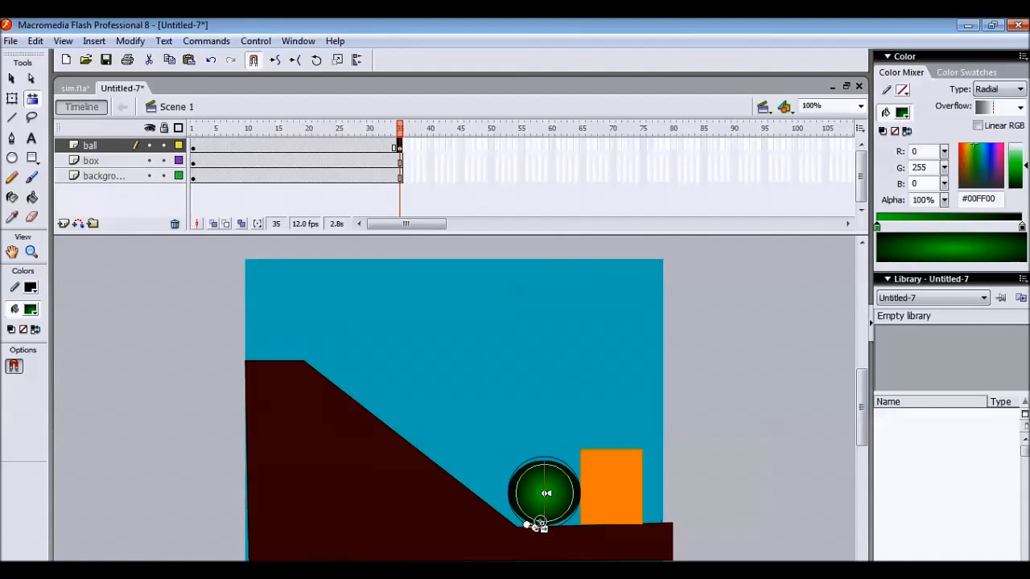
{"action": "left_click", "coordinate": [705, 508]}
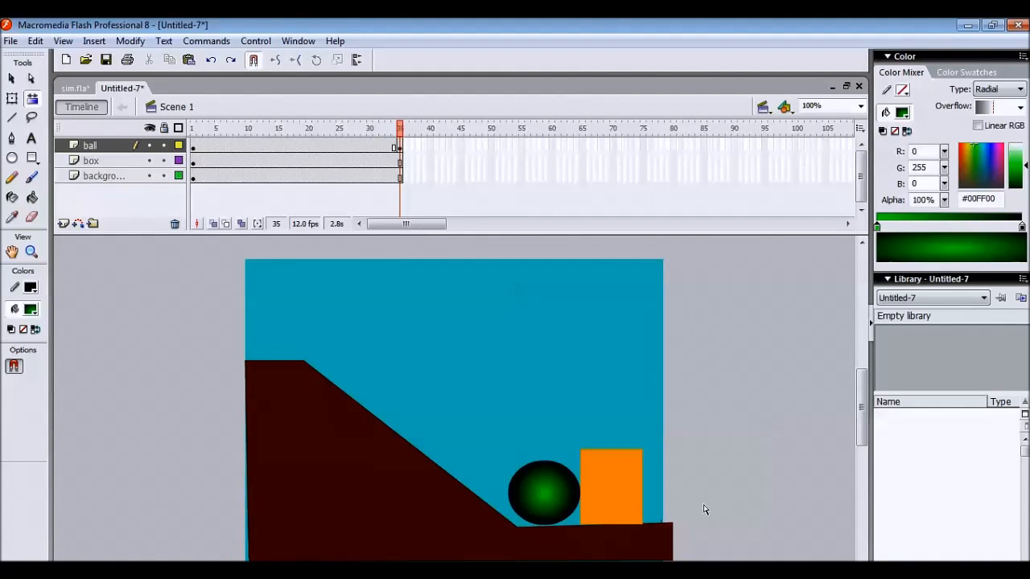
{"action": "left_click", "coordinate": [544, 492]}
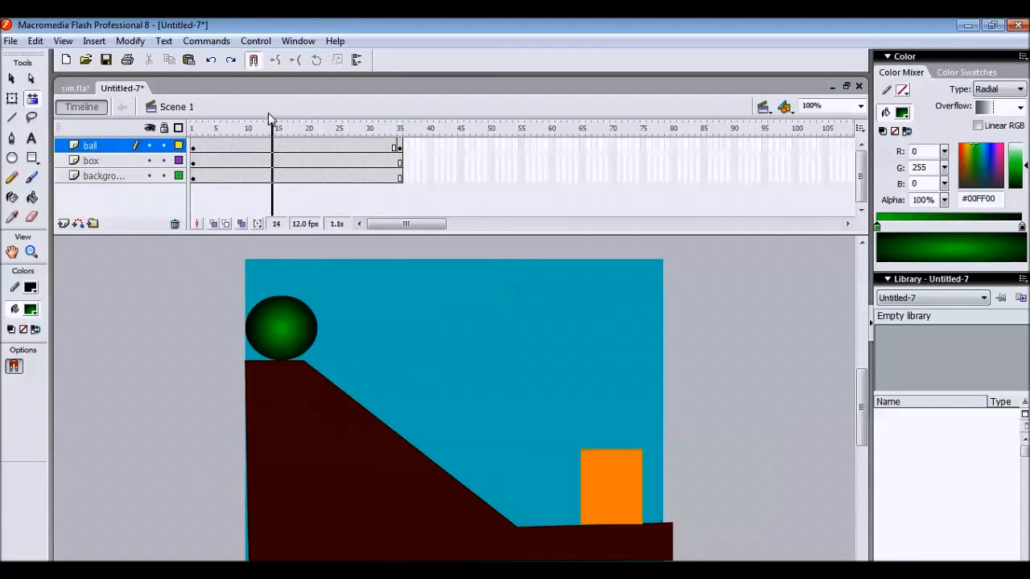
Return the playhead to frame 1 and select the ball on the ball layer.
{"action": "left_click", "coordinate": [193, 129]}
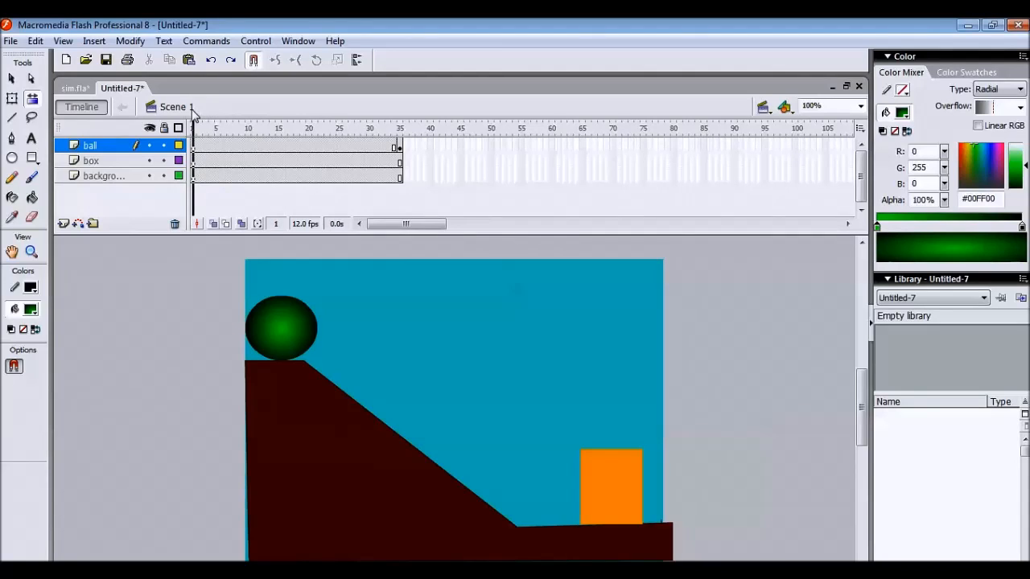
{"action": "left_click", "coordinate": [339, 129]}
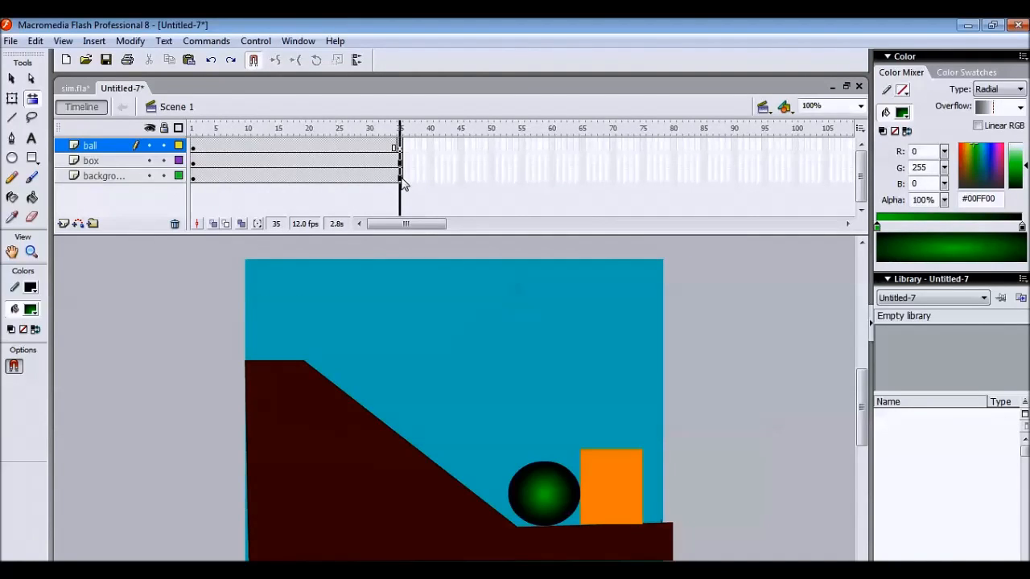
{"action": "left_click", "coordinate": [207, 129]}
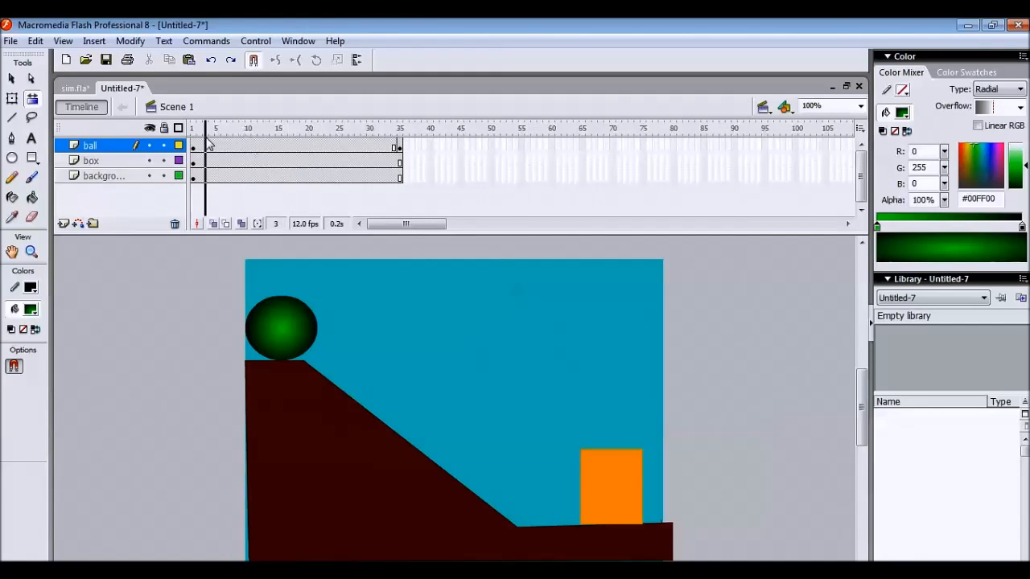
{"action": "left_click", "coordinate": [193, 129]}
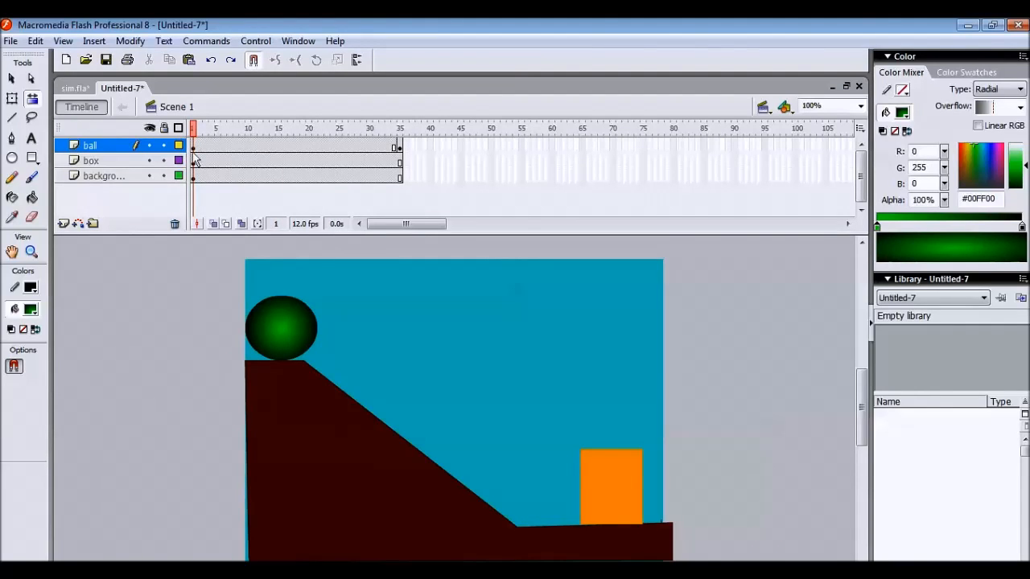
{"action": "left_click", "coordinate": [280, 325]}
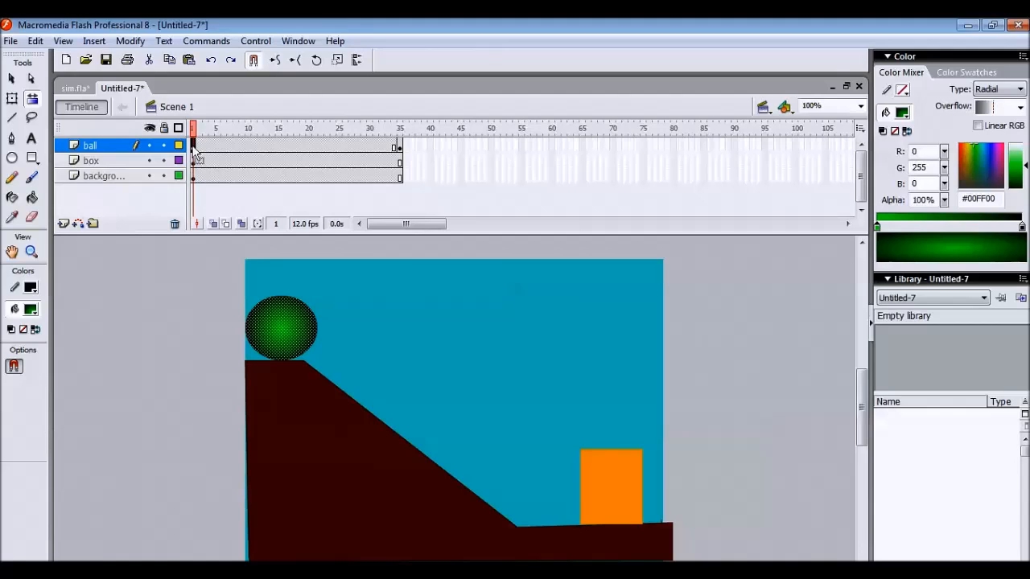
{"action": "mouse_move", "coordinate": [411, 158]}
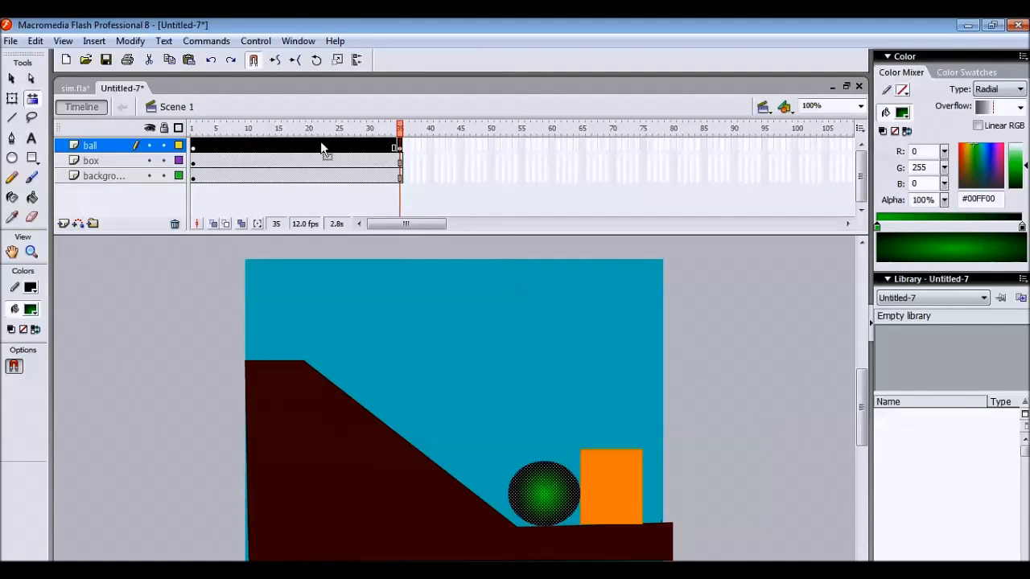
Create a motion tween on the ball layer and scrub the timeline to check the roll.
{"action": "right_click", "coordinate": [321, 148]}
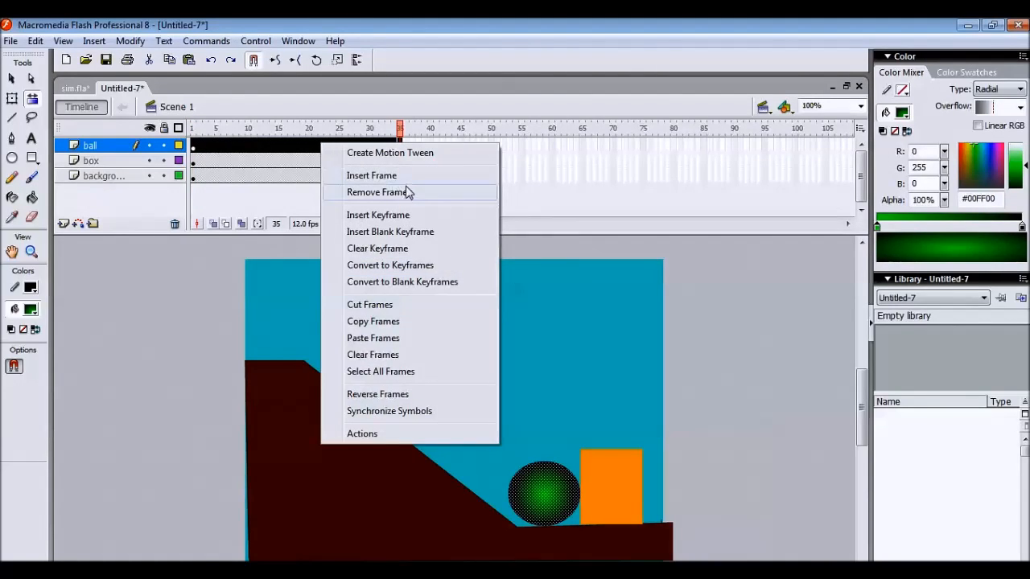
{"action": "mouse_move", "coordinate": [415, 152]}
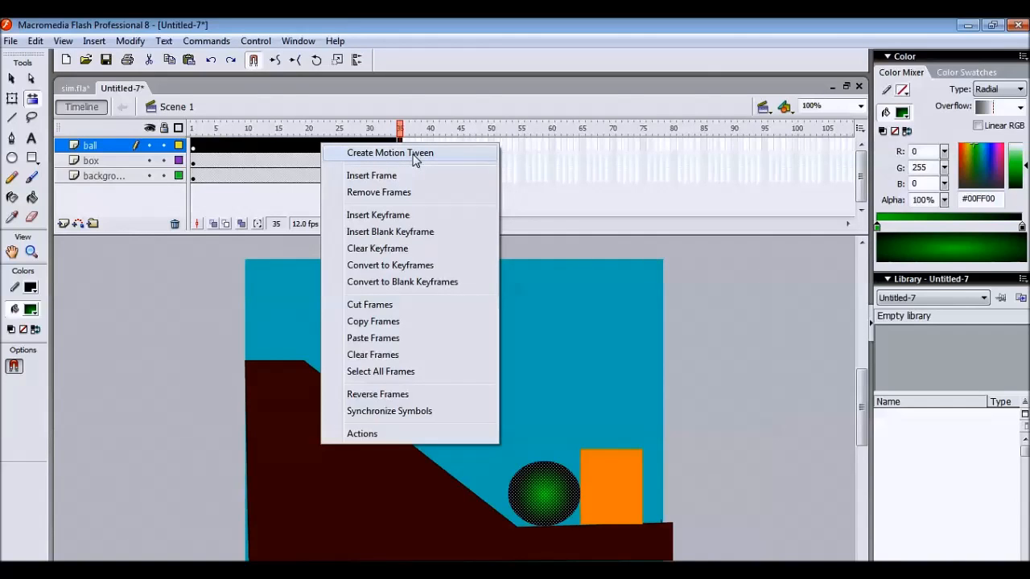
{"action": "left_click", "coordinate": [389, 151]}
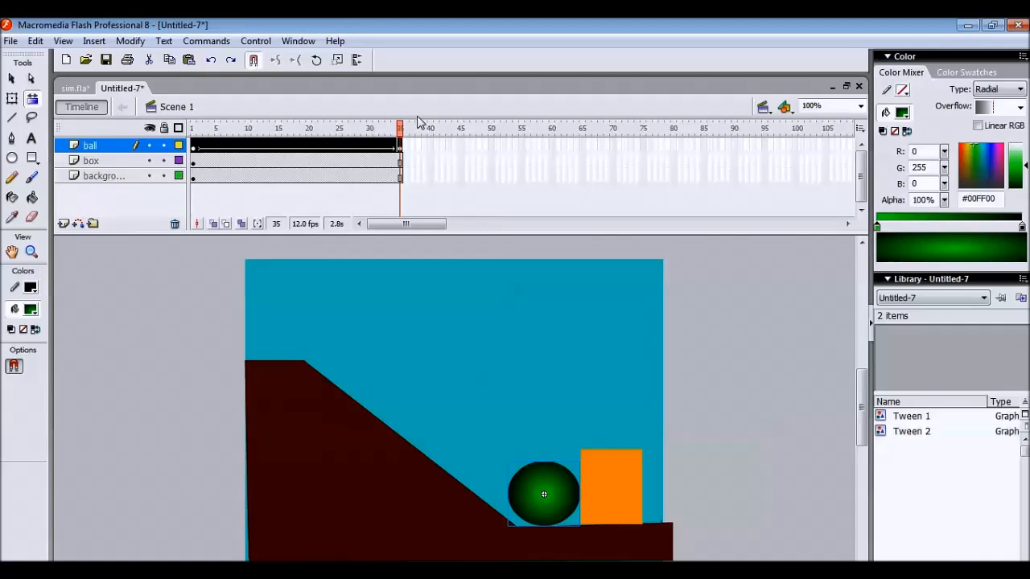
{"action": "left_click", "coordinate": [216, 129]}
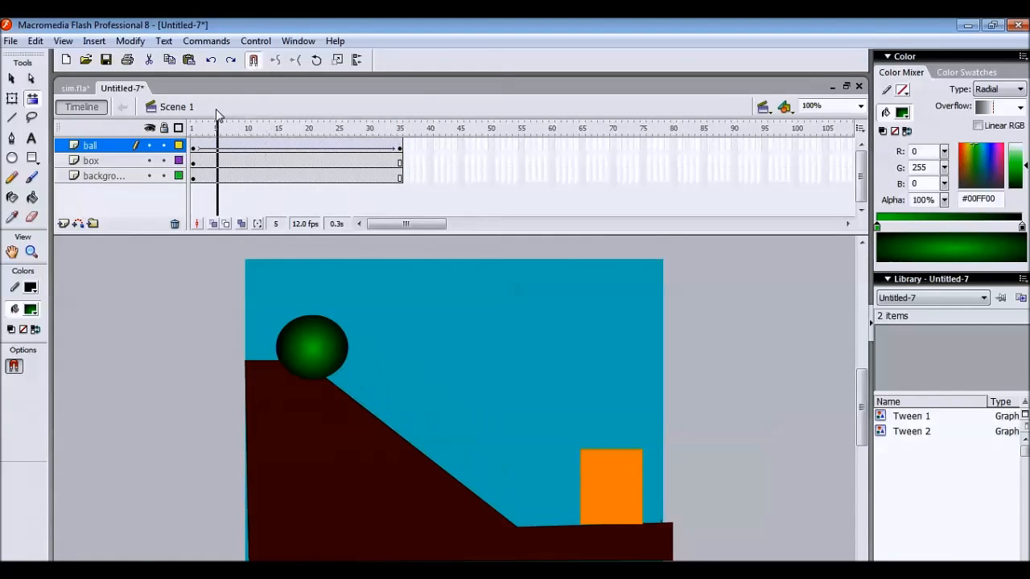
{"action": "left_click", "coordinate": [351, 128]}
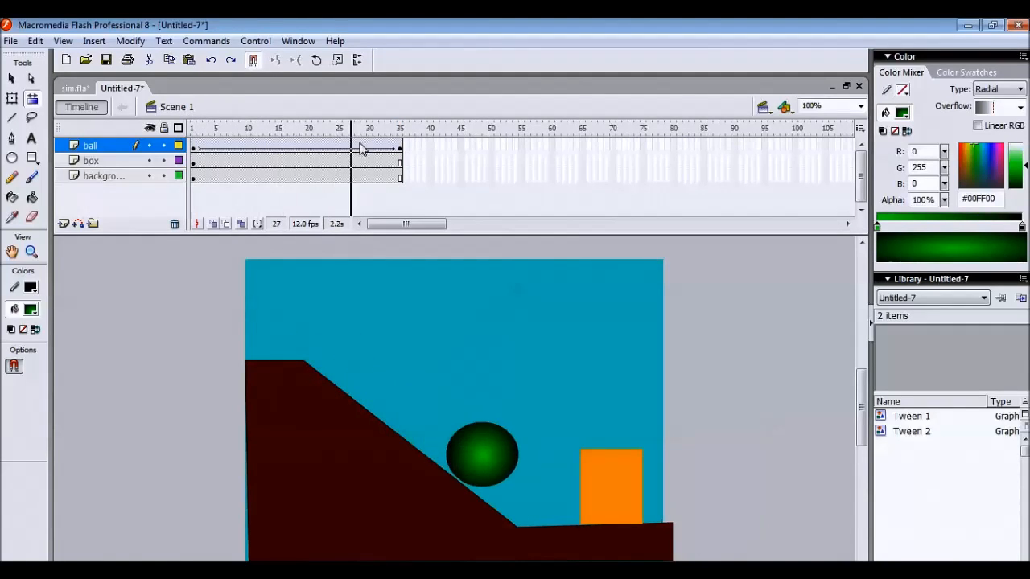
{"action": "left_click", "coordinate": [193, 129]}
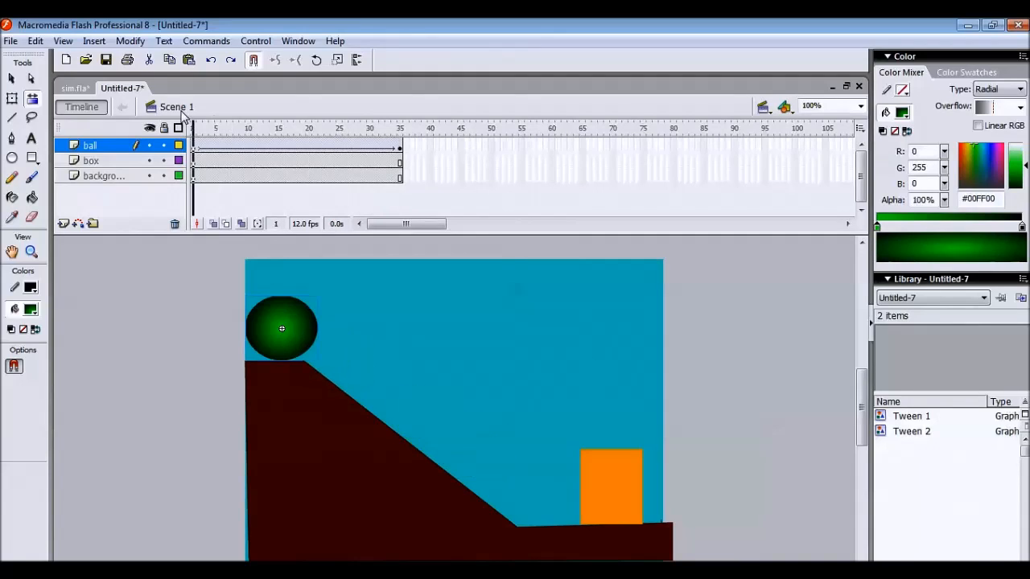
{"action": "left_click", "coordinate": [254, 42]}
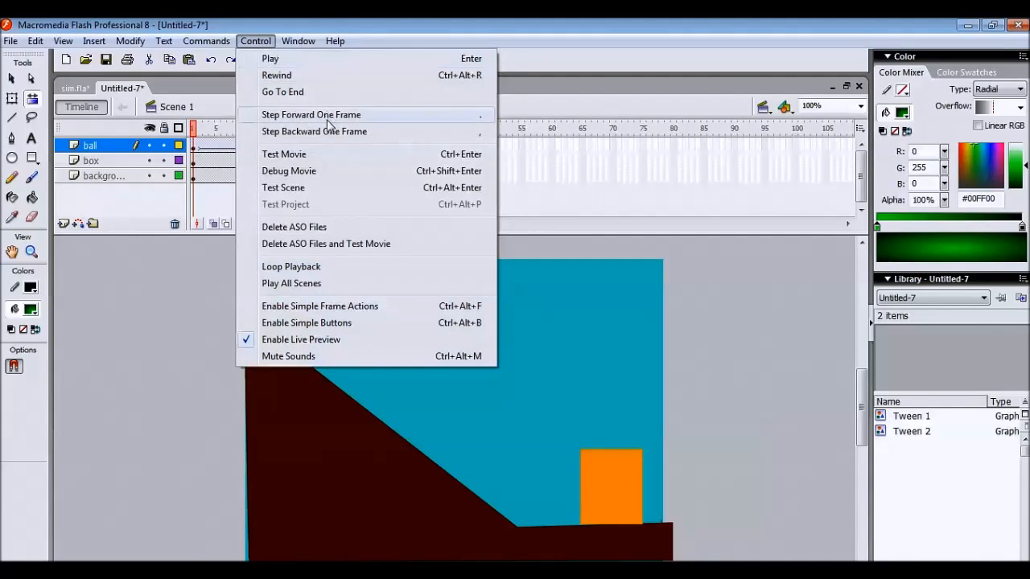
{"action": "left_click", "coordinate": [283, 154]}
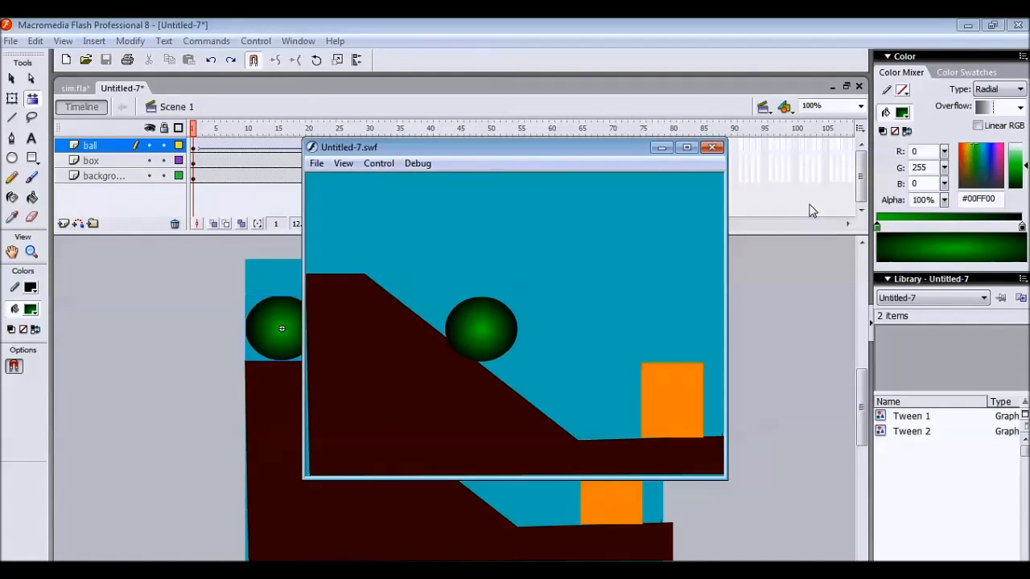
{"action": "left_click", "coordinate": [711, 147]}
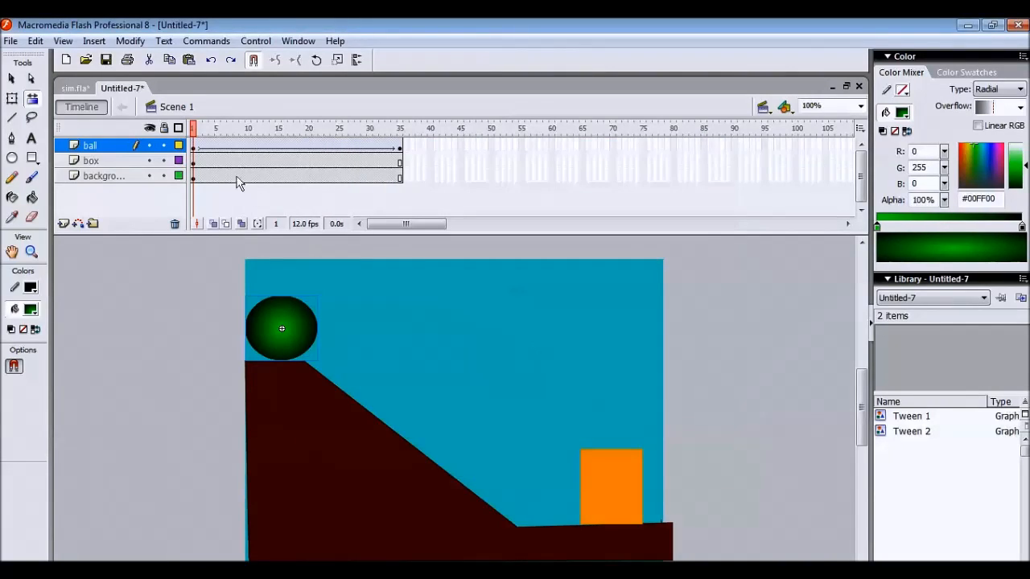
Insert a keyframe on the box layer at frame 35.
{"action": "right_click", "coordinate": [399, 160]}
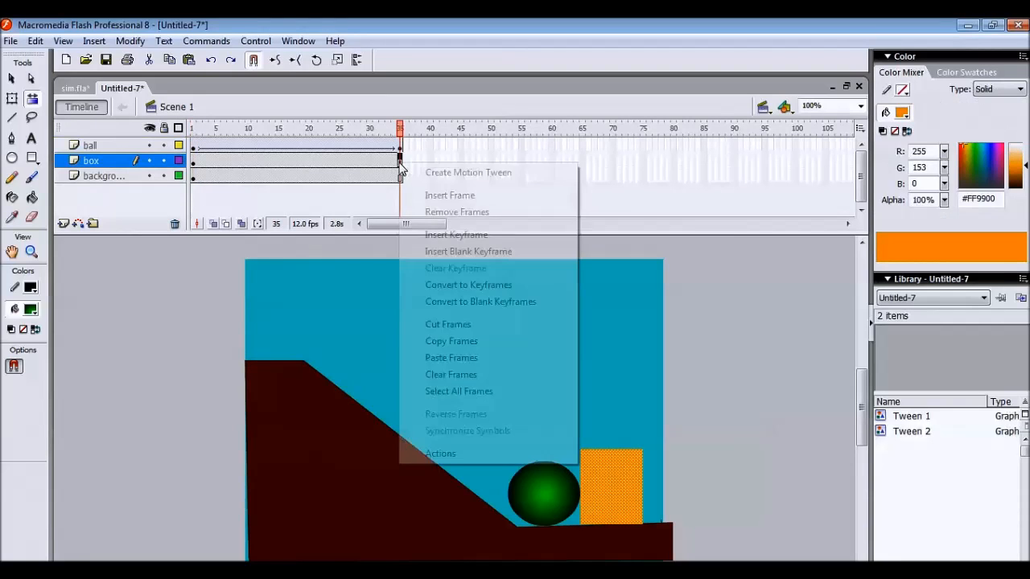
{"action": "mouse_move", "coordinate": [457, 234]}
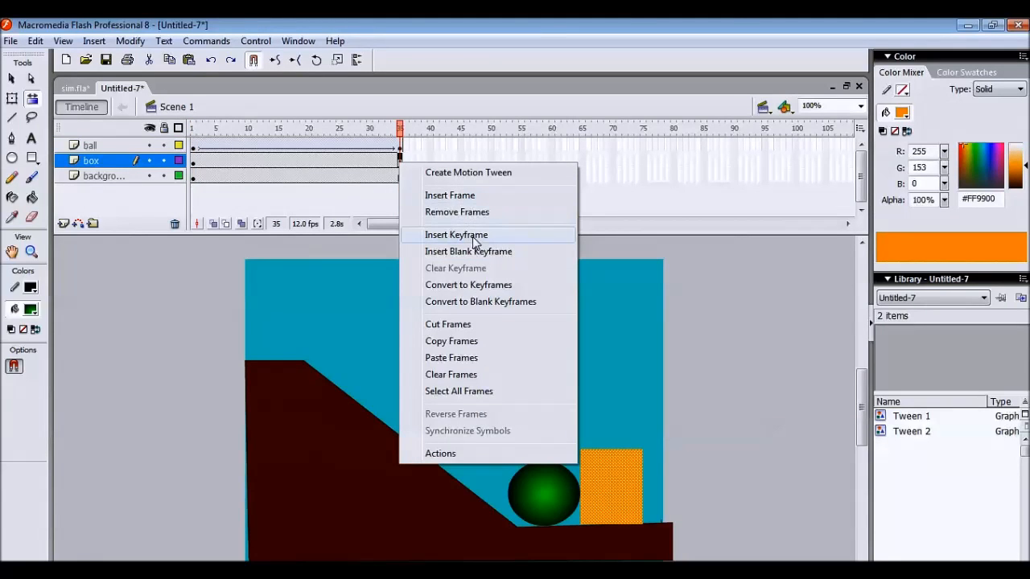
{"action": "left_click", "coordinate": [455, 235]}
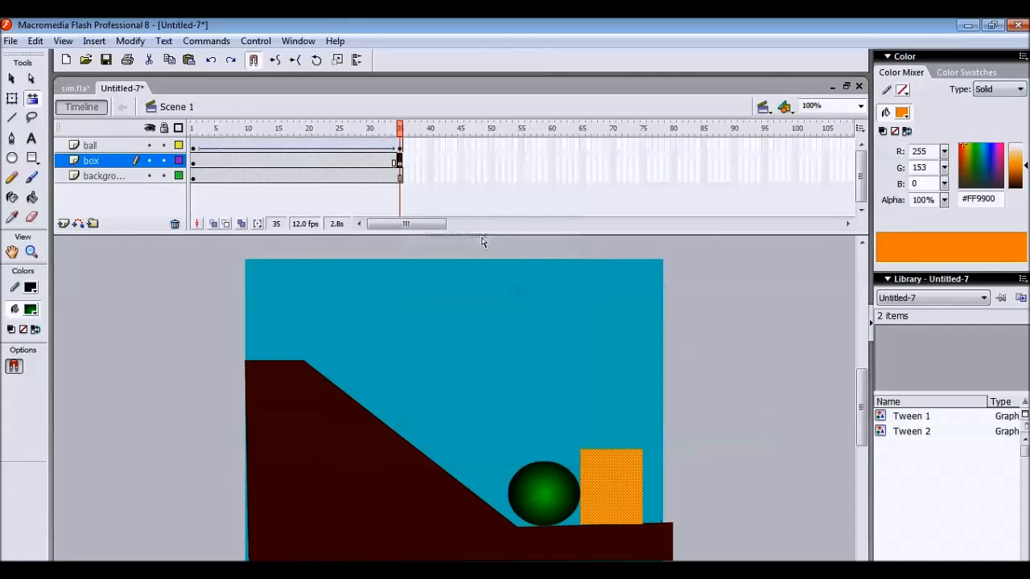
{"action": "left_click", "coordinate": [193, 128]}
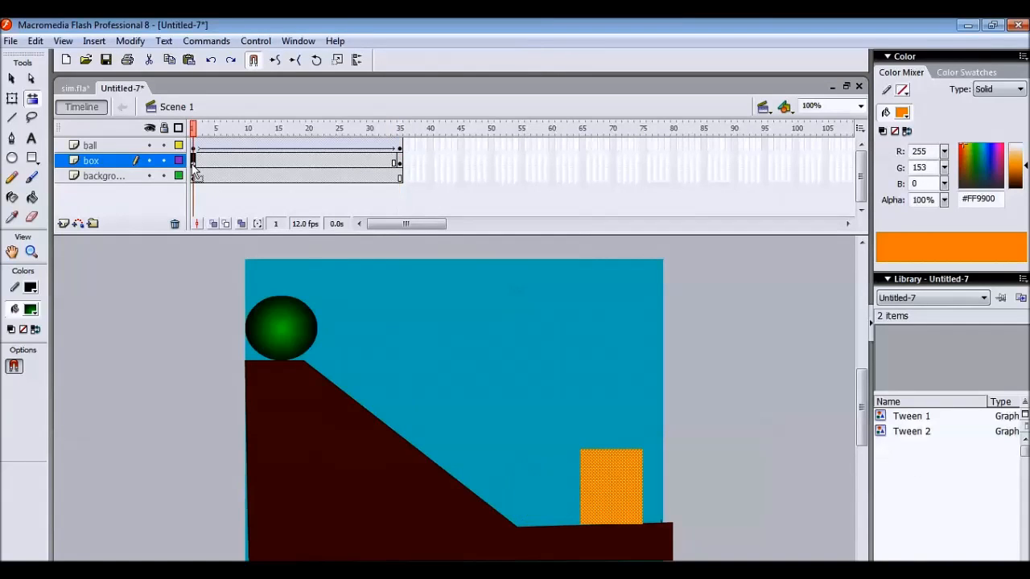
{"action": "mouse_move", "coordinate": [659, 495]}
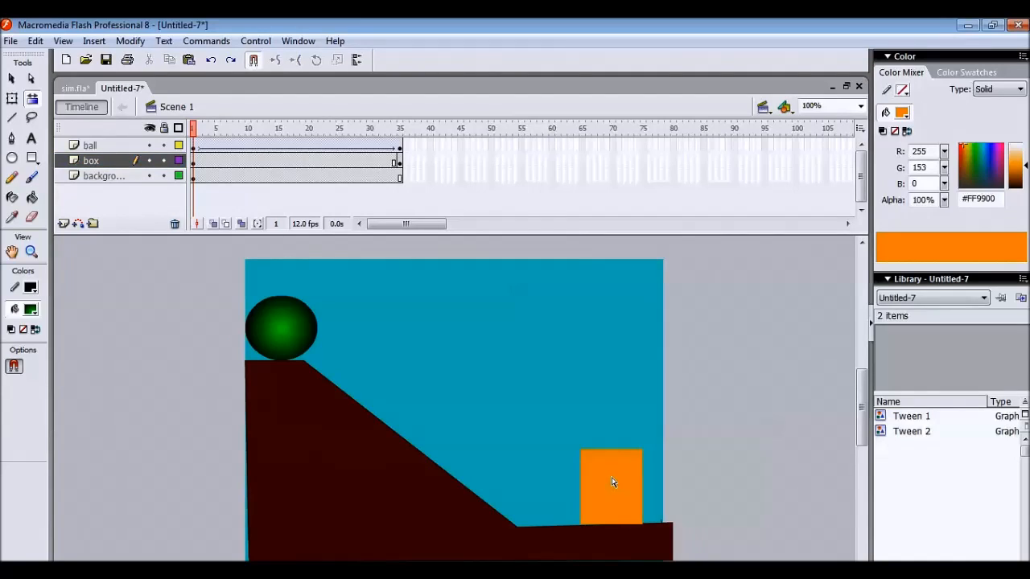
{"action": "mouse_move", "coordinate": [695, 496]}
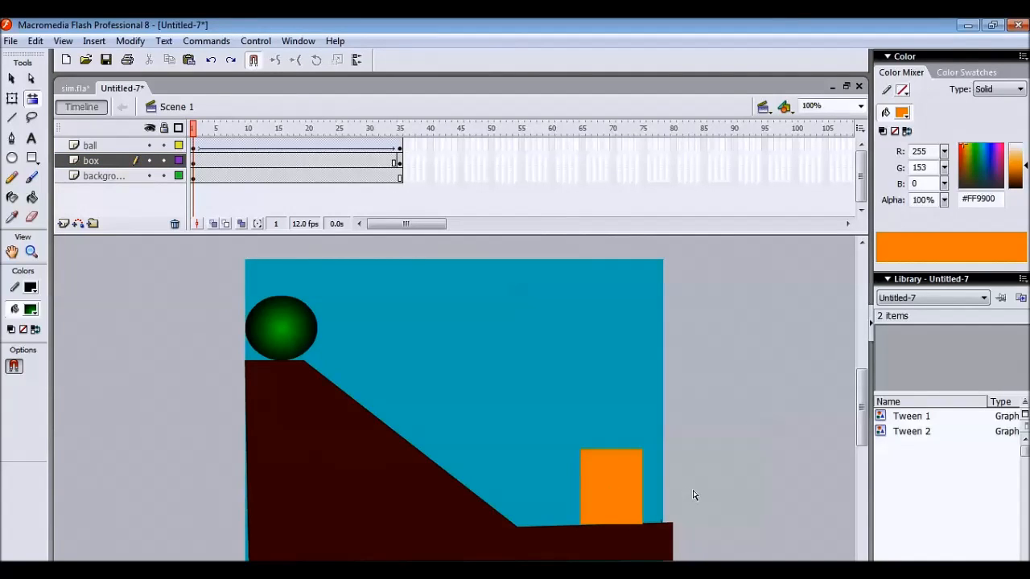
{"action": "mouse_move", "coordinate": [306, 251]}
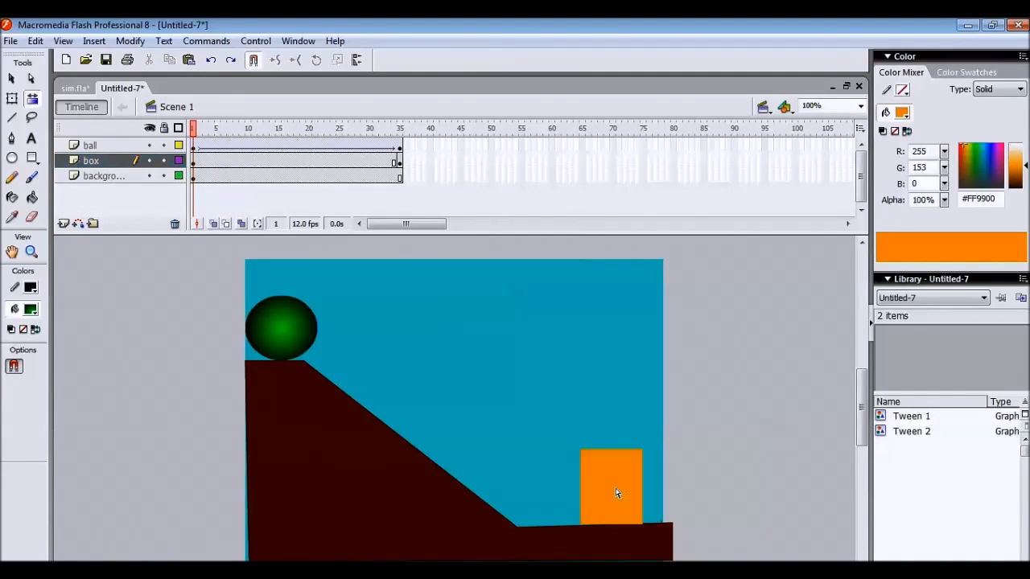
{"action": "mouse_move", "coordinate": [589, 486]}
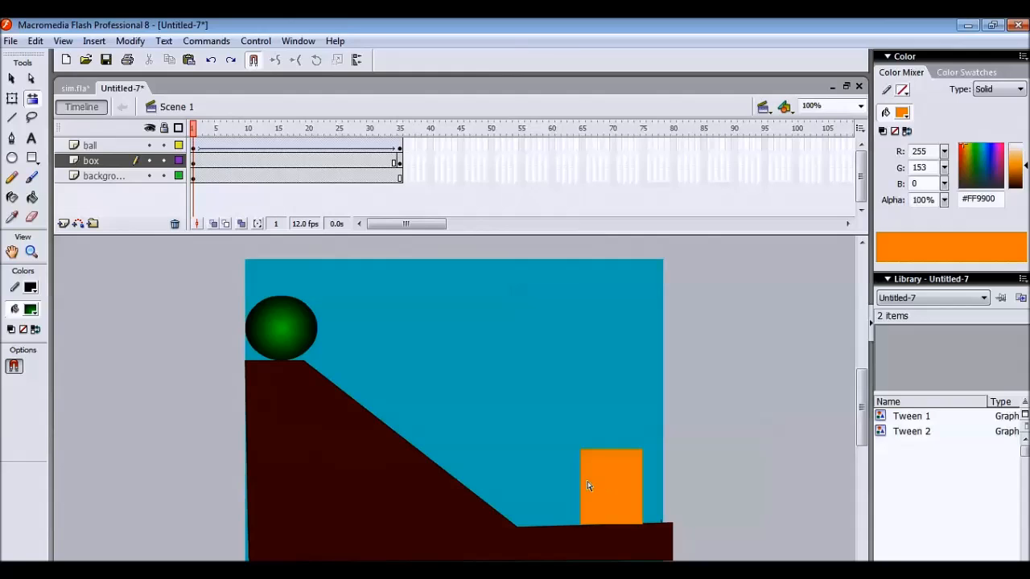
{"action": "mouse_move", "coordinate": [562, 410]}
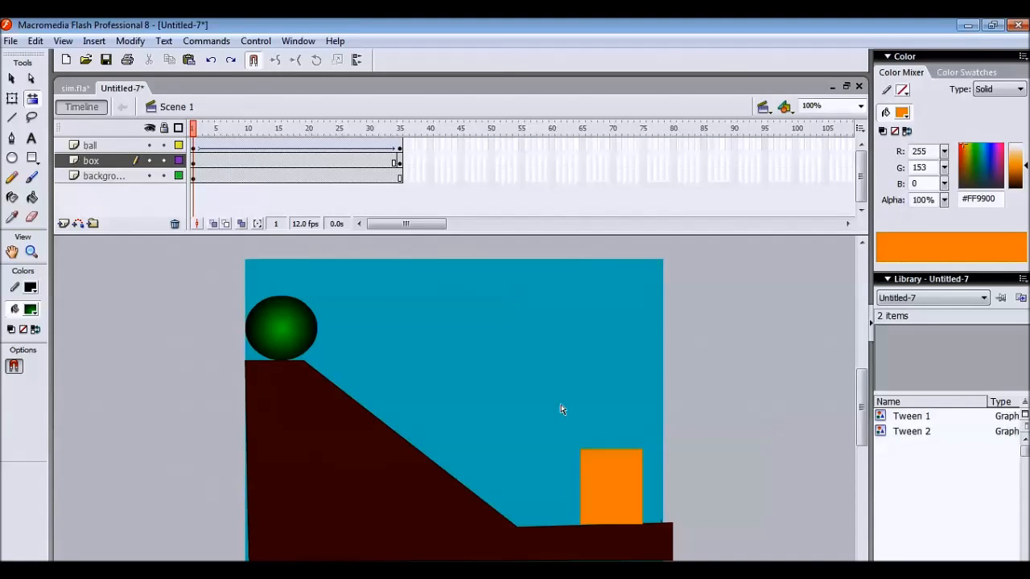
{"action": "mouse_move", "coordinate": [587, 479]}
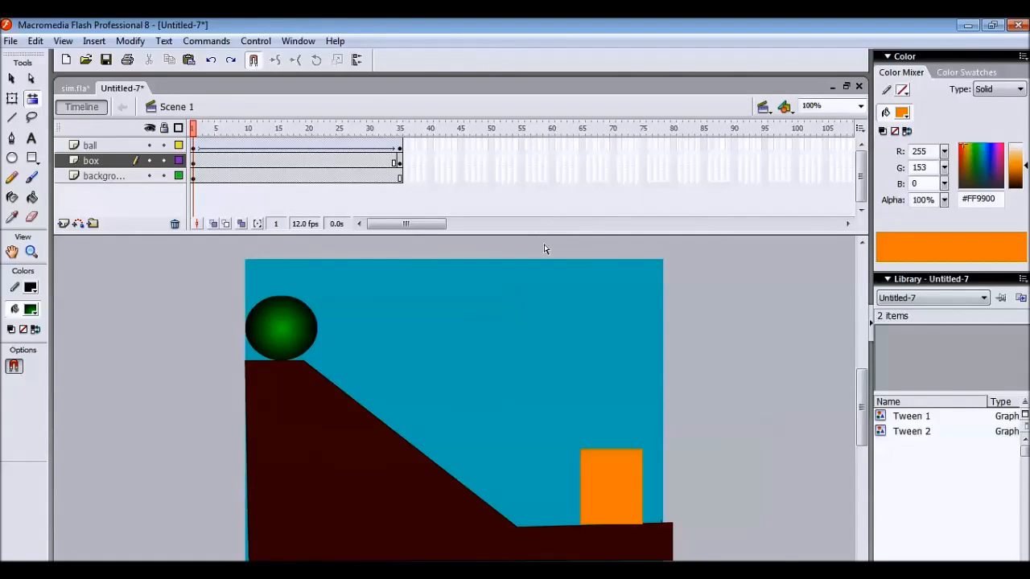
{"action": "mouse_move", "coordinate": [306, 176]}
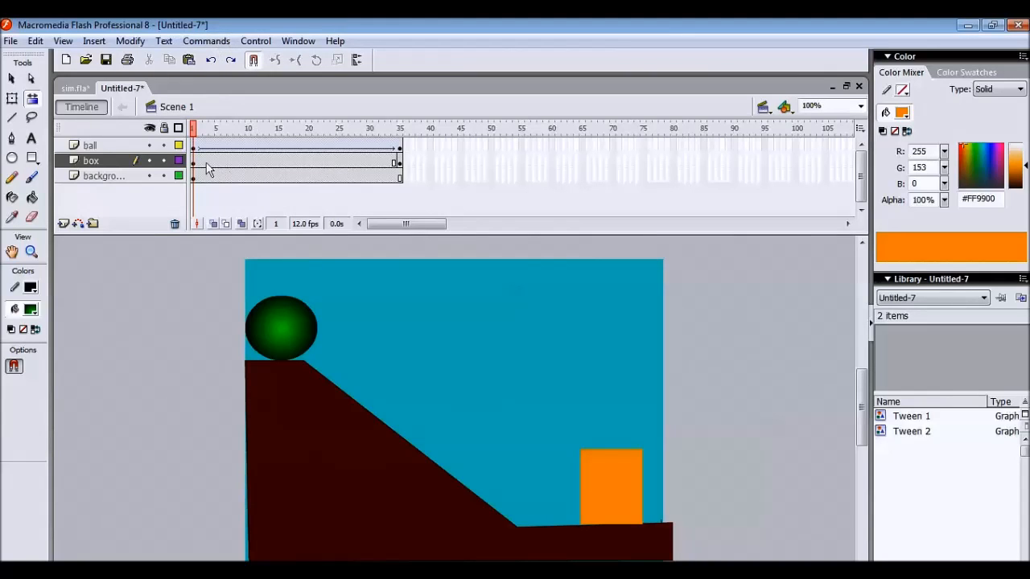
Shift the orange box slightly right at frame 35 and deselect it.
{"action": "left_click", "coordinate": [611, 485]}
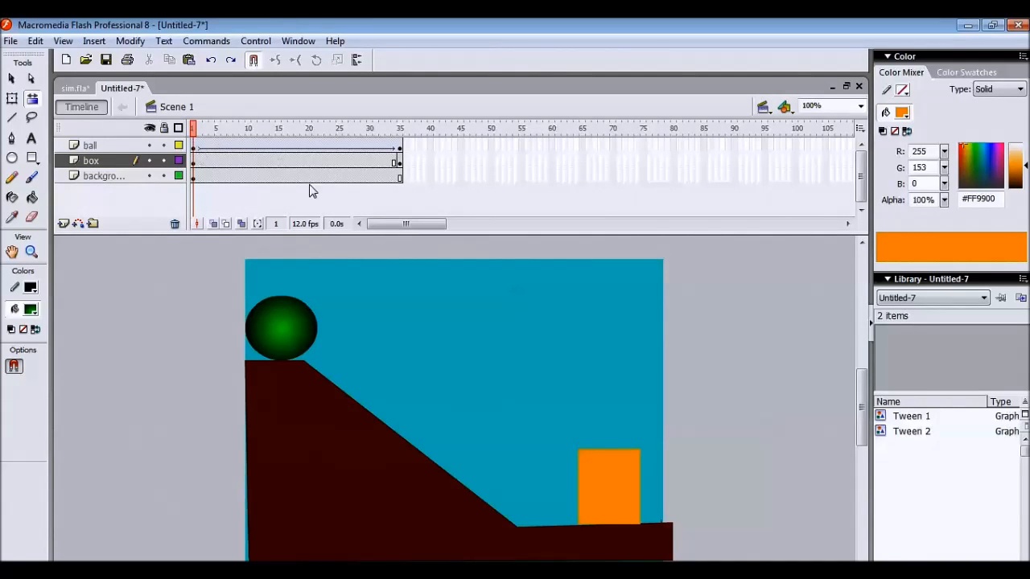
{"action": "left_click", "coordinate": [398, 128]}
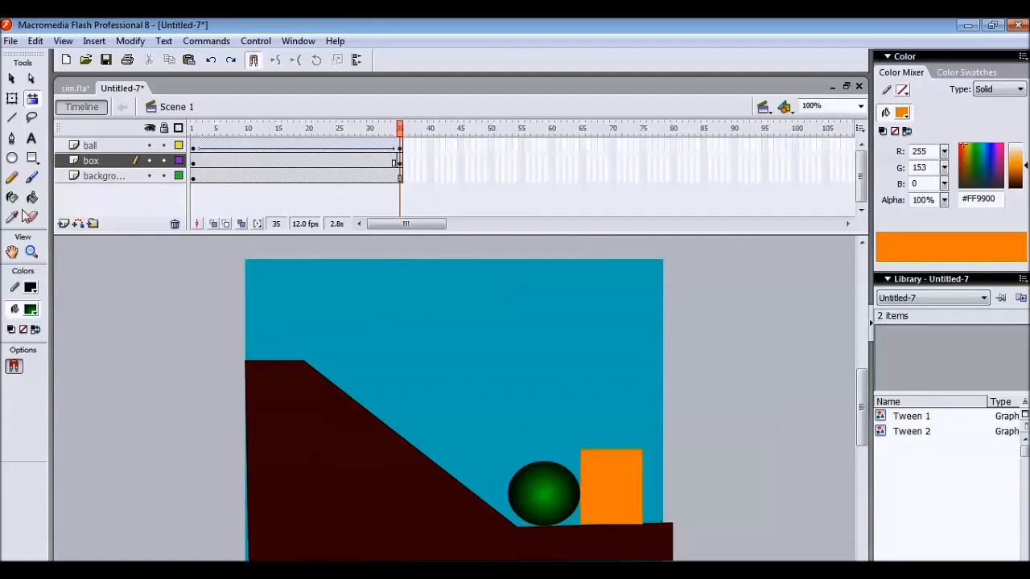
{"action": "left_click", "coordinate": [611, 486]}
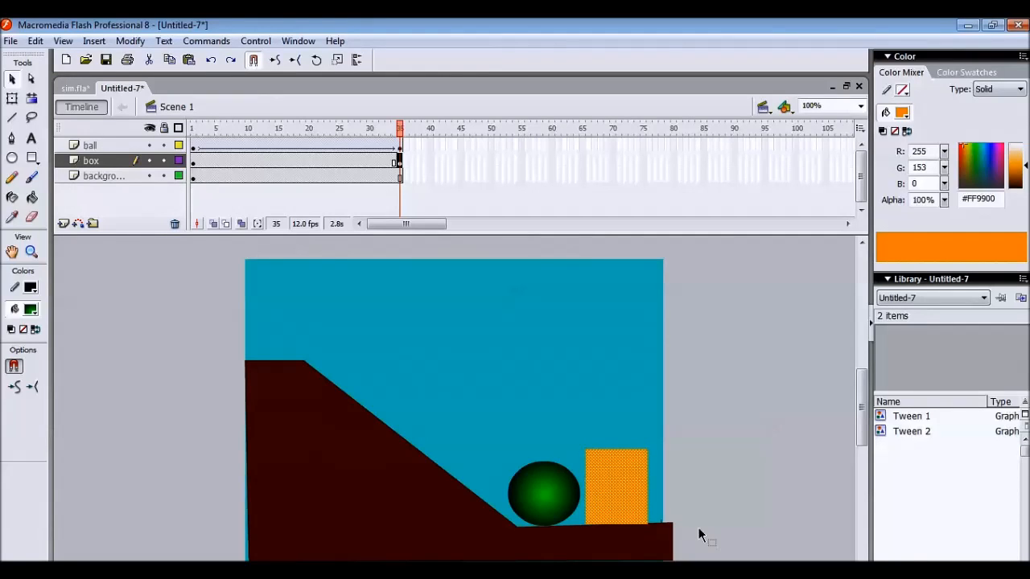
{"action": "left_click", "coordinate": [544, 494]}
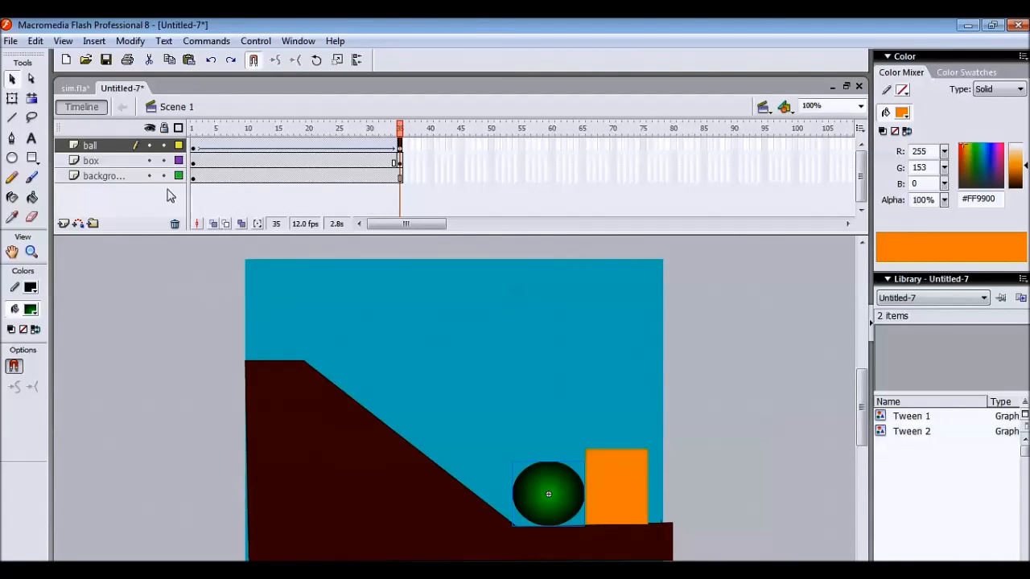
{"action": "left_click", "coordinate": [254, 42]}
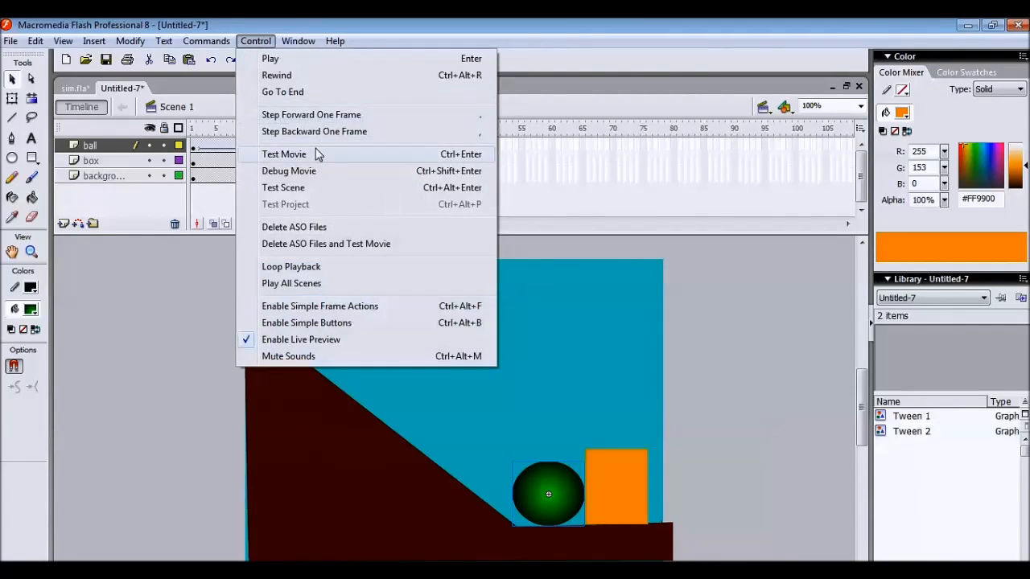
{"action": "left_click", "coordinate": [283, 154]}
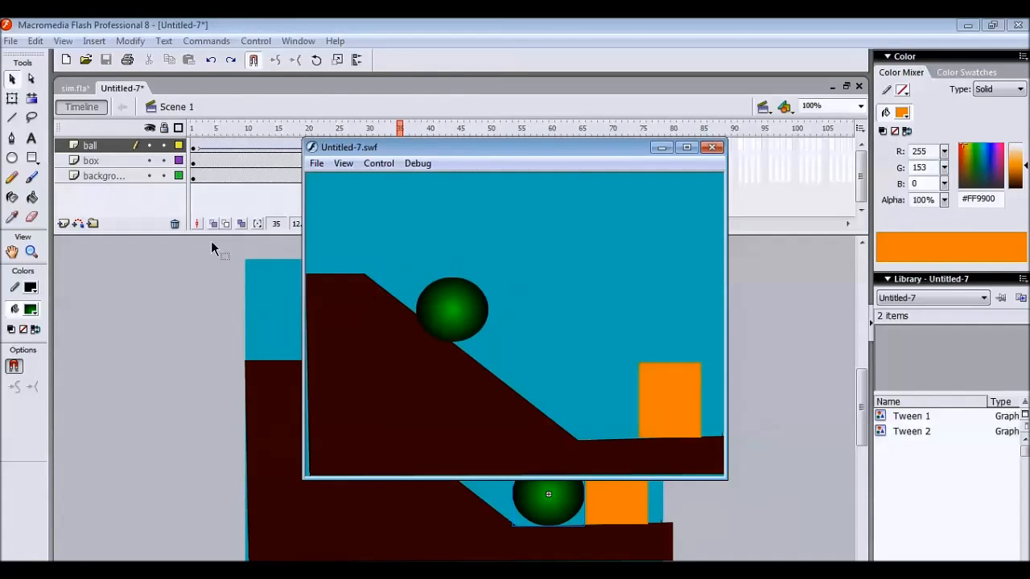
{"action": "left_click", "coordinate": [711, 146]}
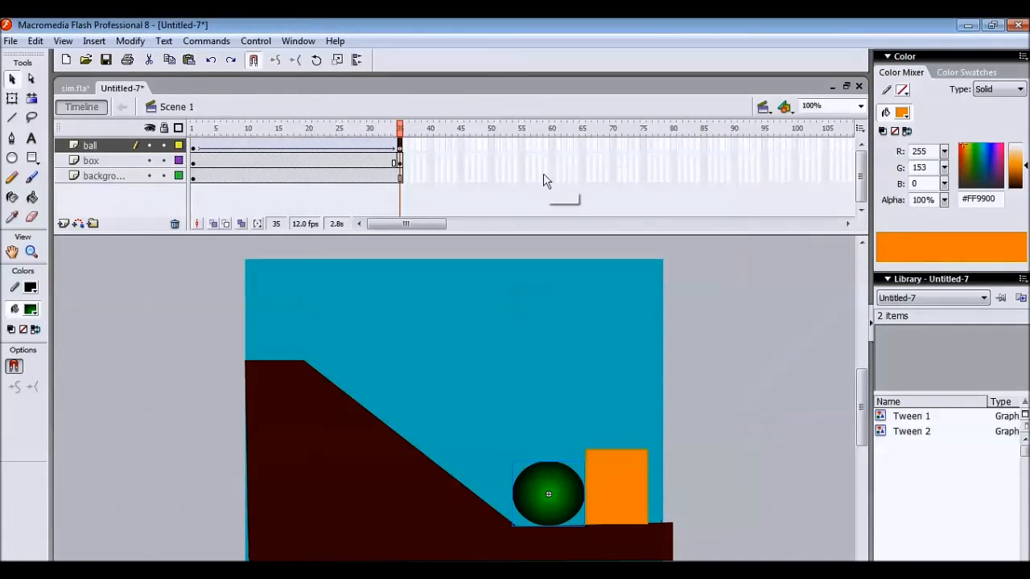
{"action": "right_click", "coordinate": [523, 148]}
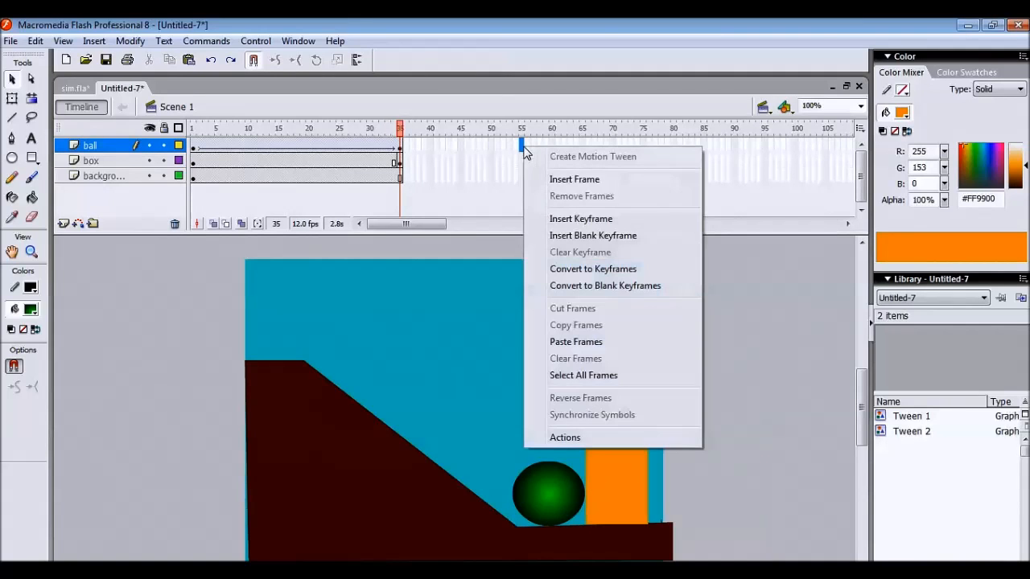
Insert frames at frame 55 on the ball, background and box layers.
{"action": "left_click", "coordinate": [573, 179]}
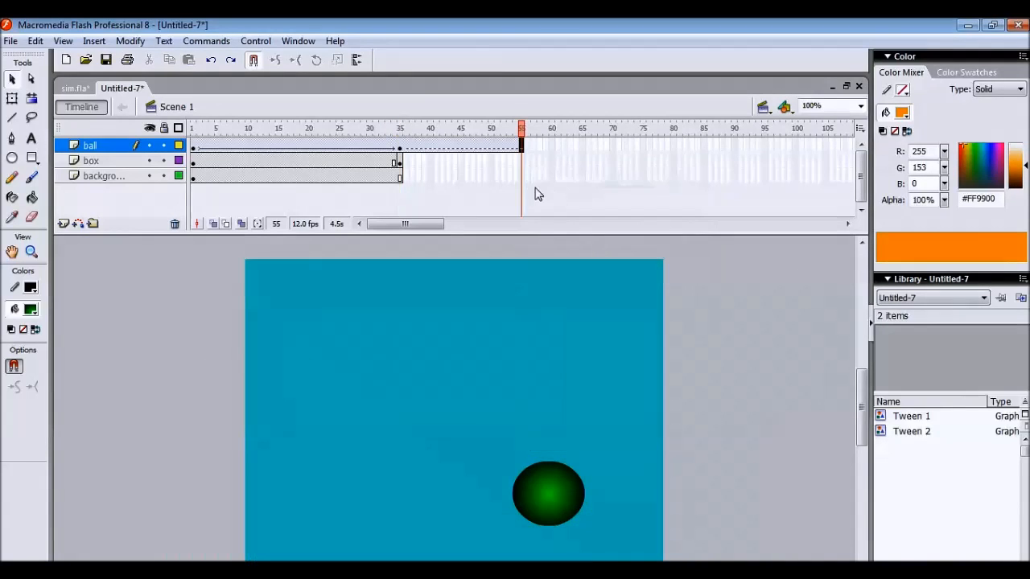
{"action": "right_click", "coordinate": [521, 152]}
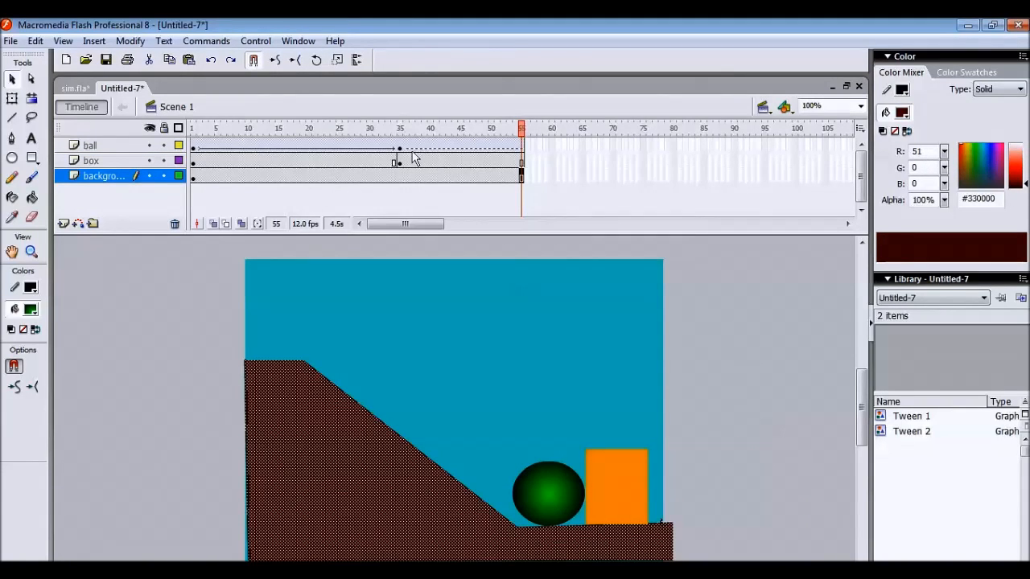
{"action": "left_click", "coordinate": [399, 129]}
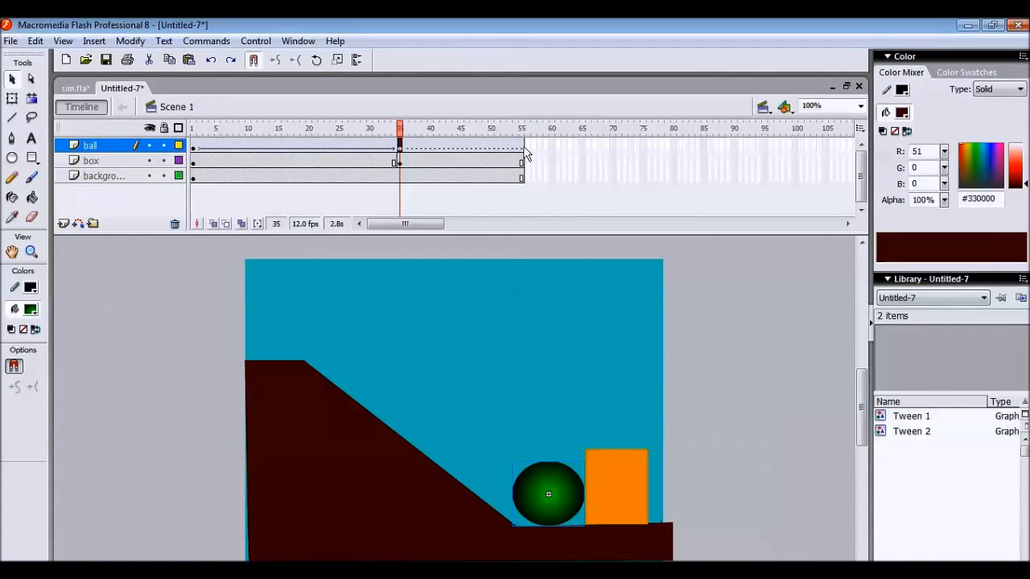
{"action": "right_click", "coordinate": [469, 148]}
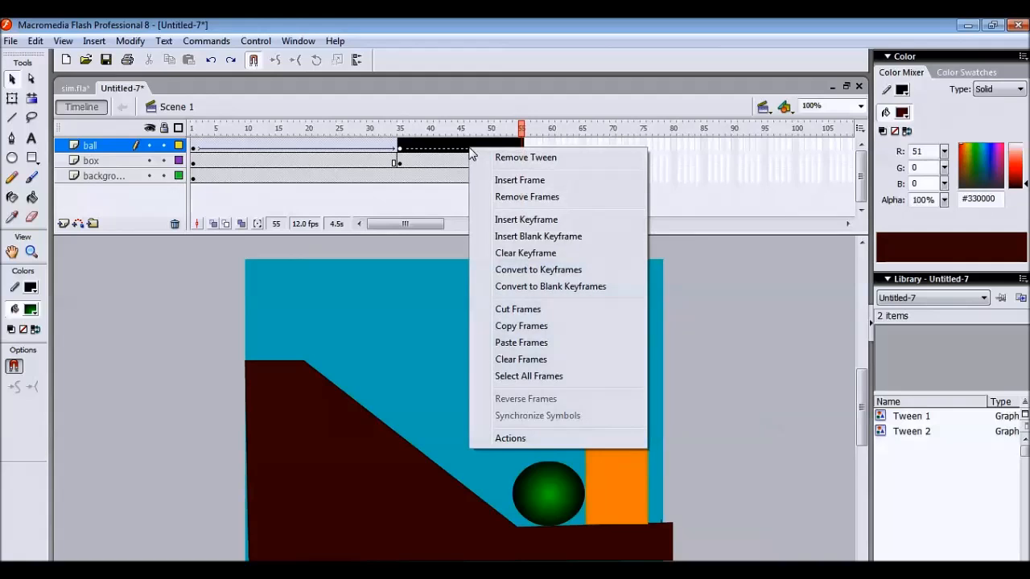
{"action": "mouse_move", "coordinate": [524, 158]}
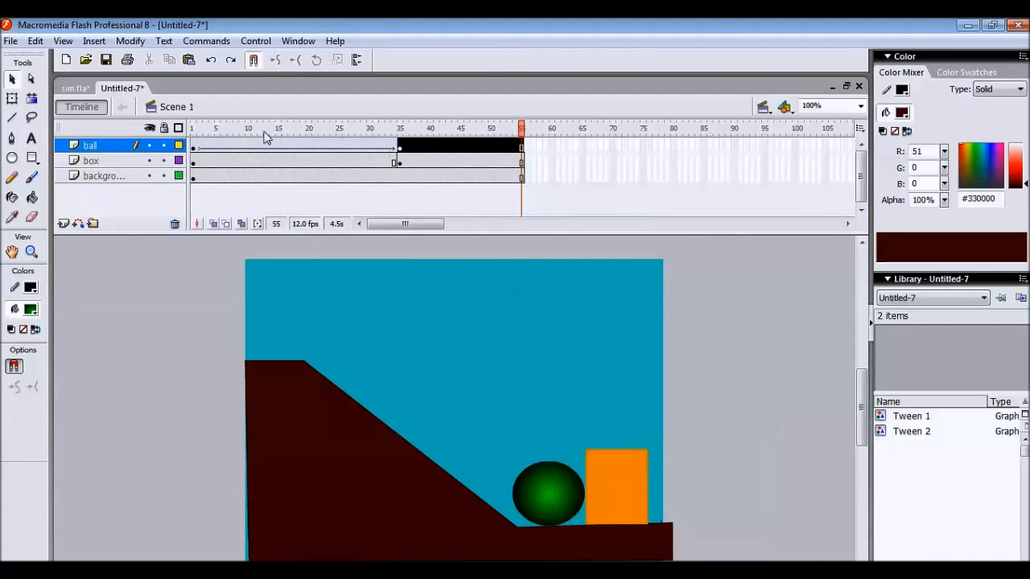
{"action": "left_click", "coordinate": [254, 42]}
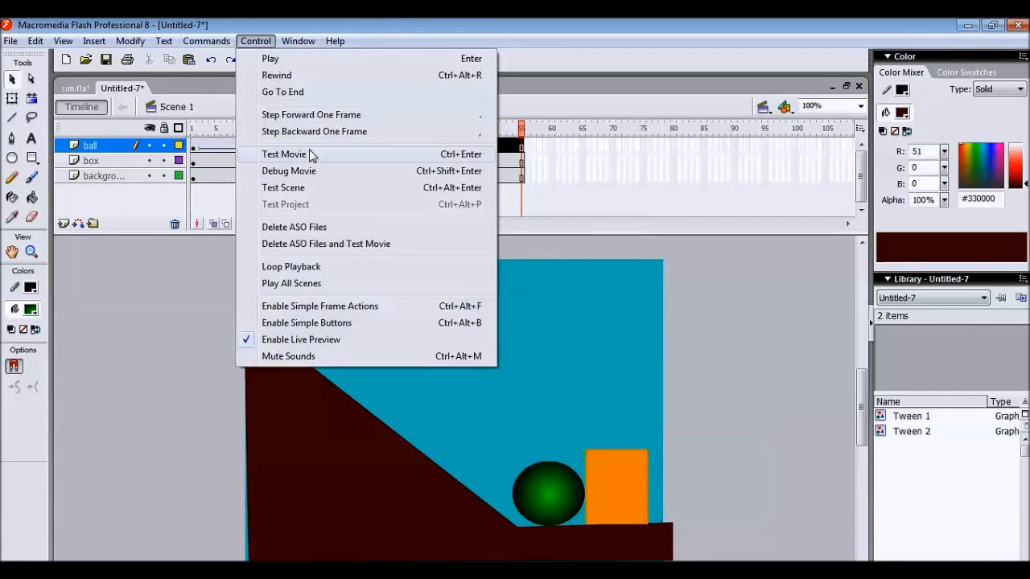
{"action": "left_click", "coordinate": [283, 154]}
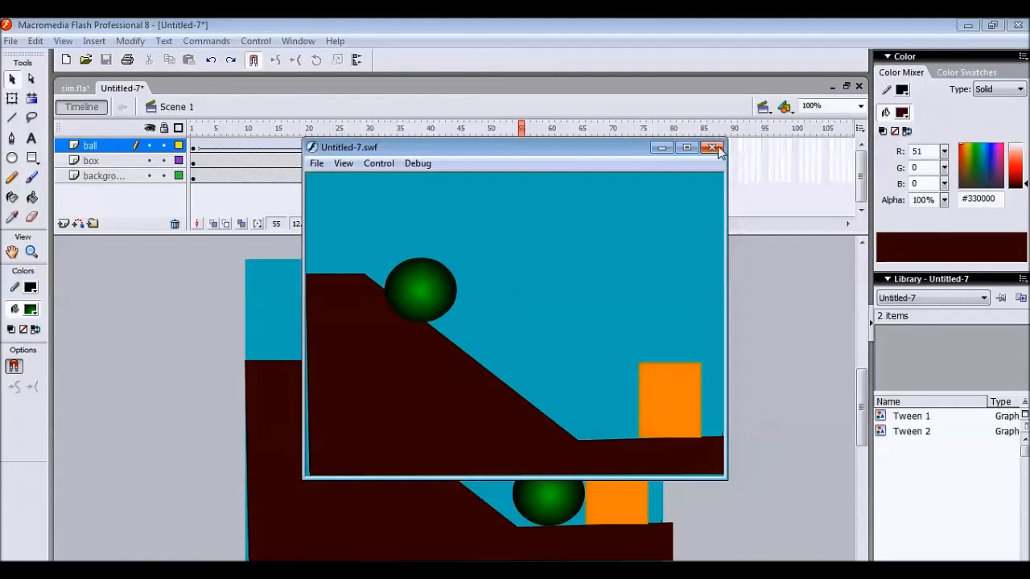
{"action": "left_click", "coordinate": [711, 147]}
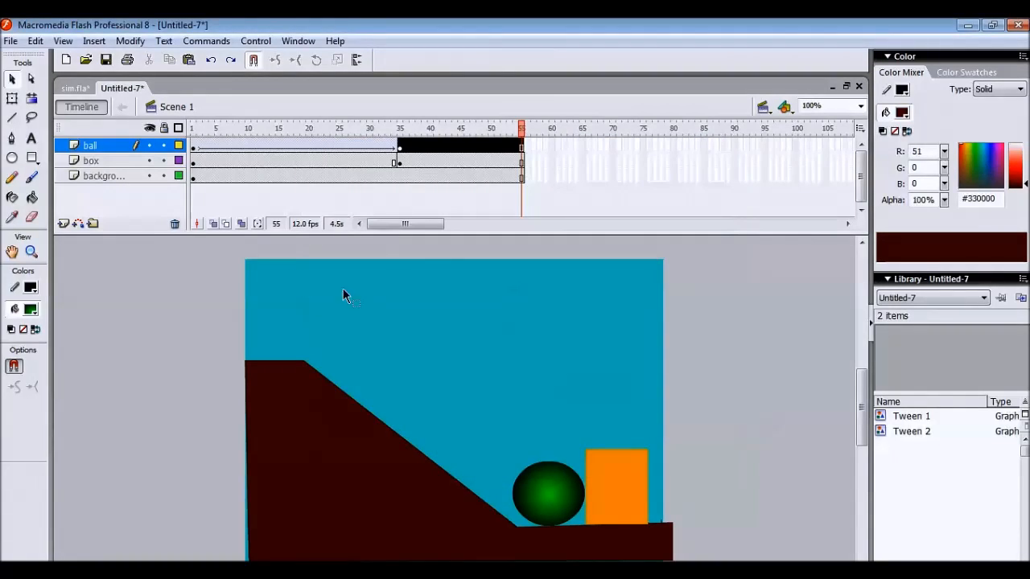
{"action": "left_click", "coordinate": [320, 128]}
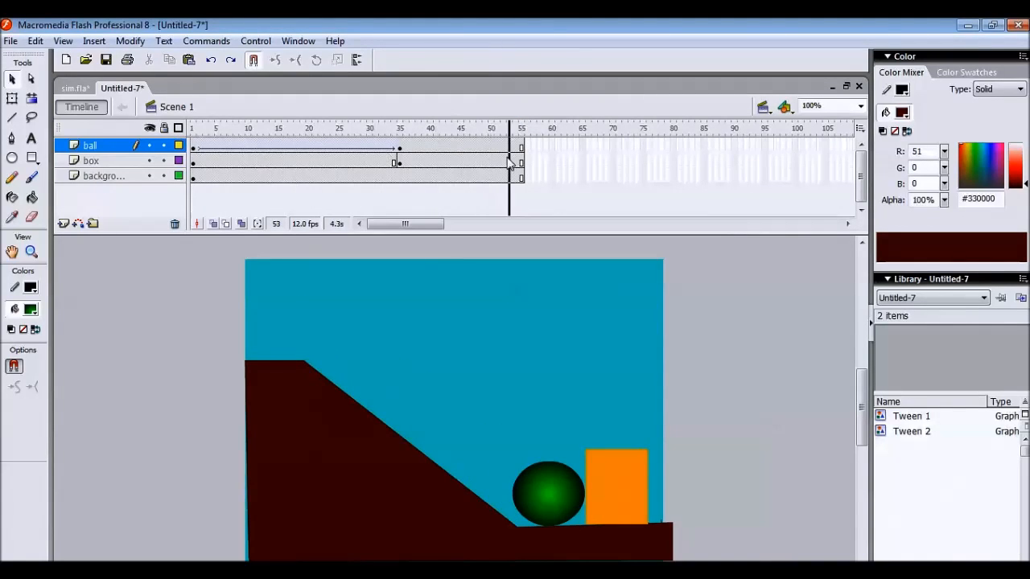
Move the playhead back to frame 1, showing the ball atop the slope.
{"action": "left_click", "coordinate": [193, 128]}
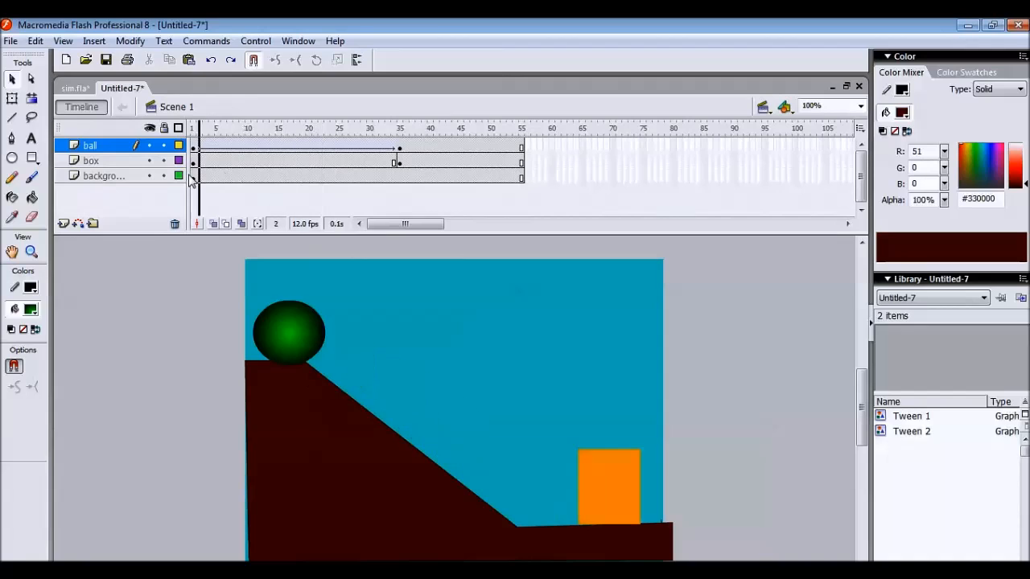
{"action": "left_click", "coordinate": [193, 128]}
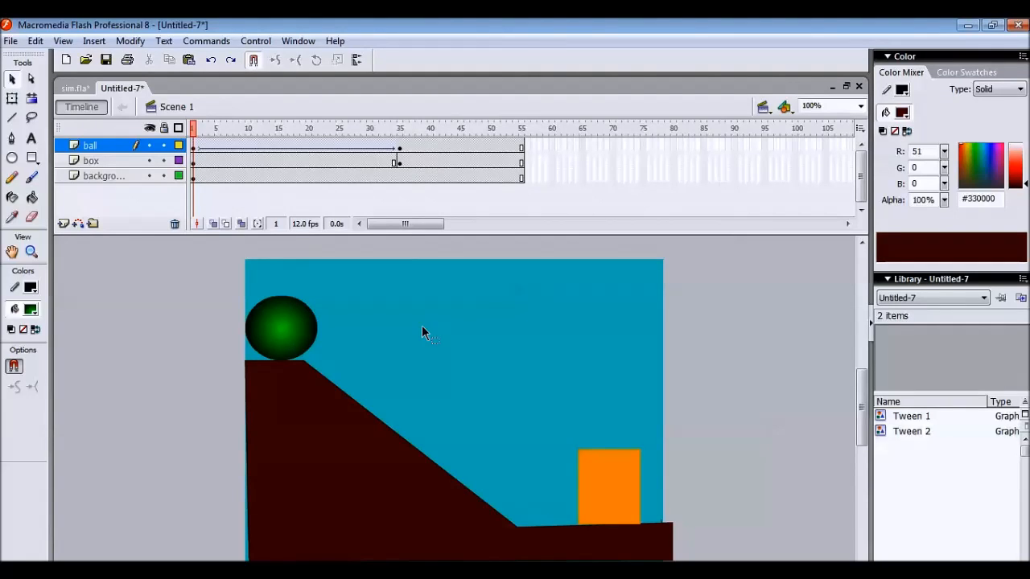
{"action": "mouse_move", "coordinate": [415, 351]}
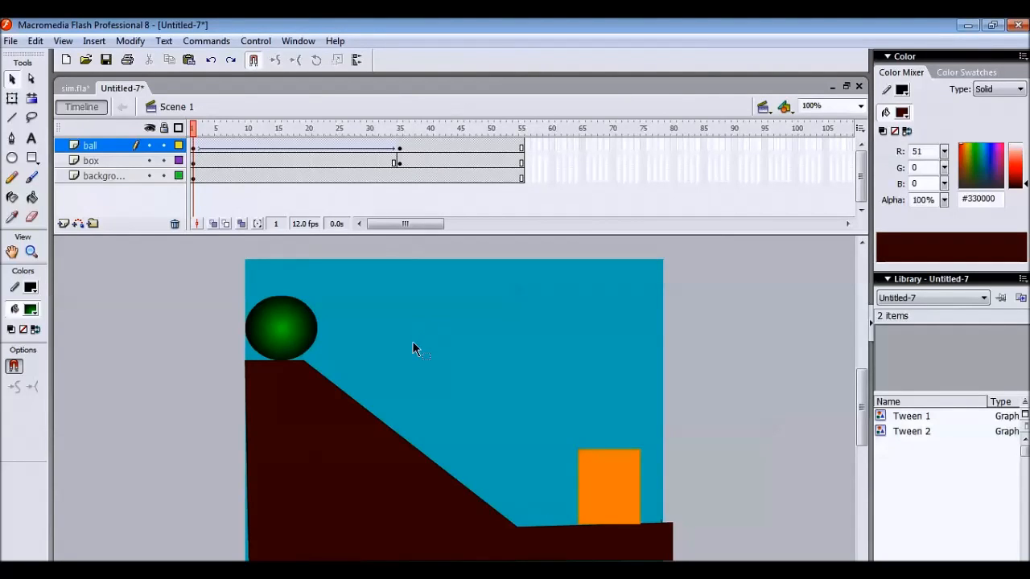
{"action": "mouse_move", "coordinate": [447, 298]}
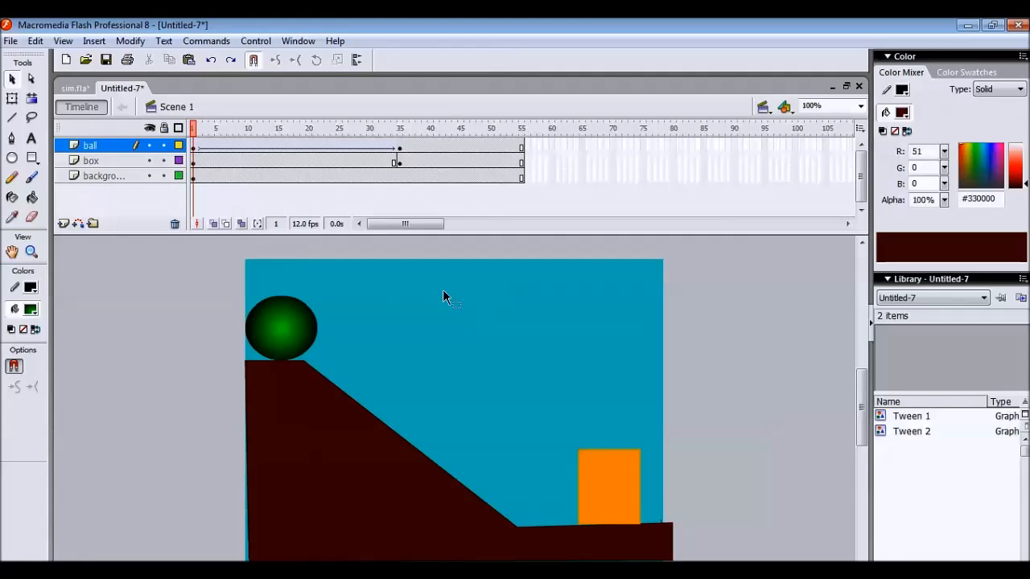
{"action": "mouse_move", "coordinate": [362, 394]}
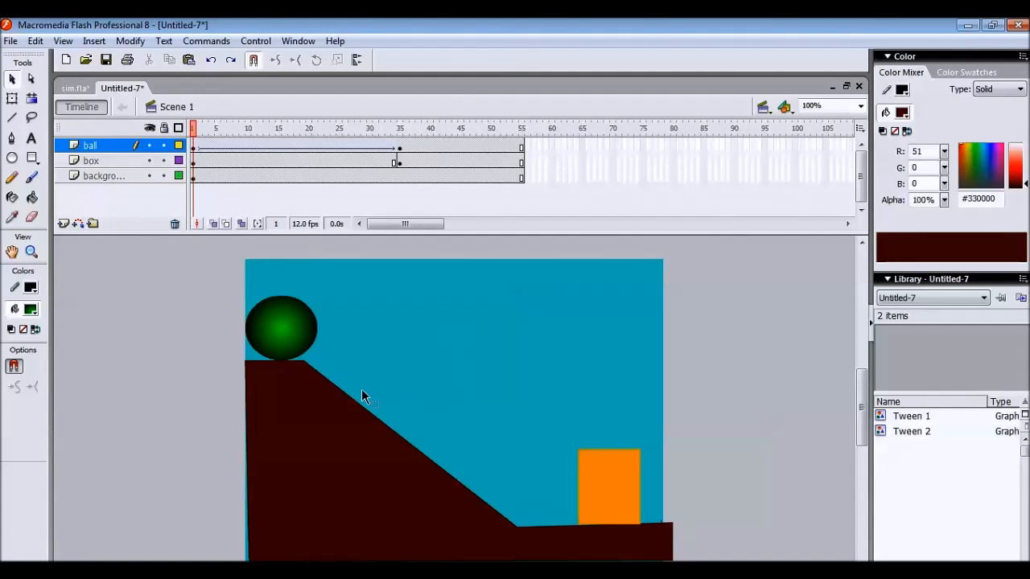
{"action": "mouse_move", "coordinate": [486, 412]}
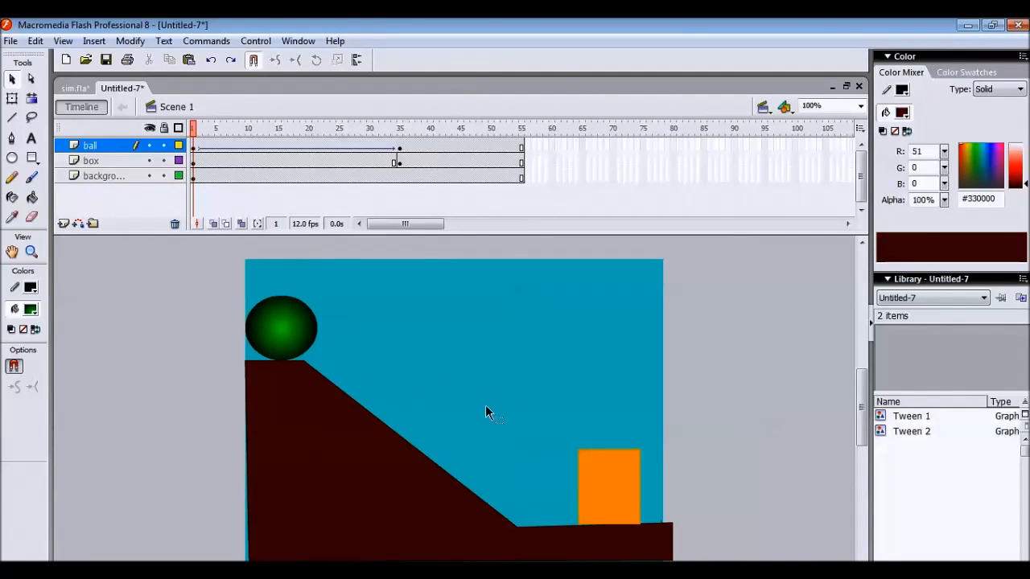
{"action": "mouse_move", "coordinate": [441, 438]}
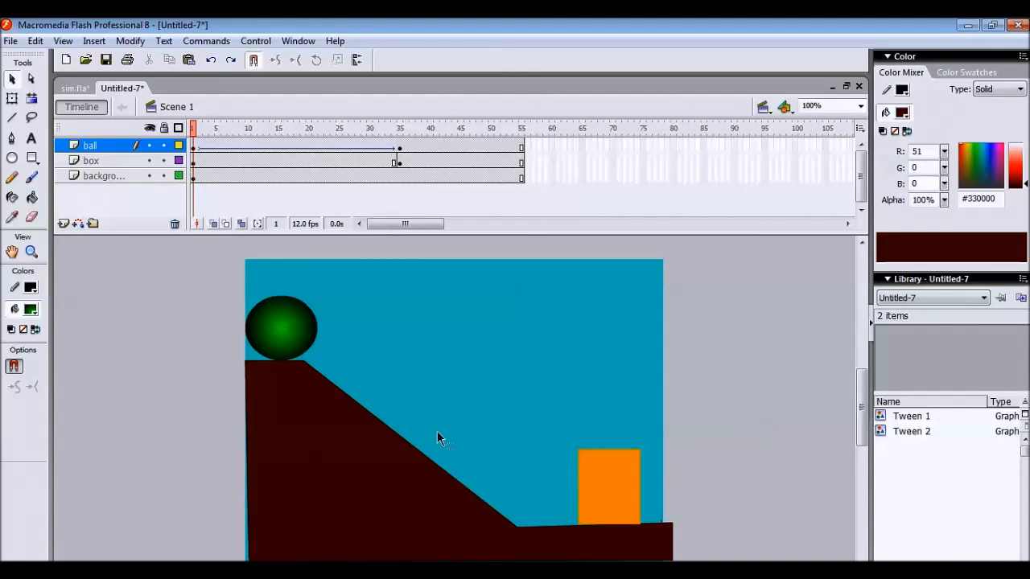
{"action": "mouse_move", "coordinate": [270, 378]}
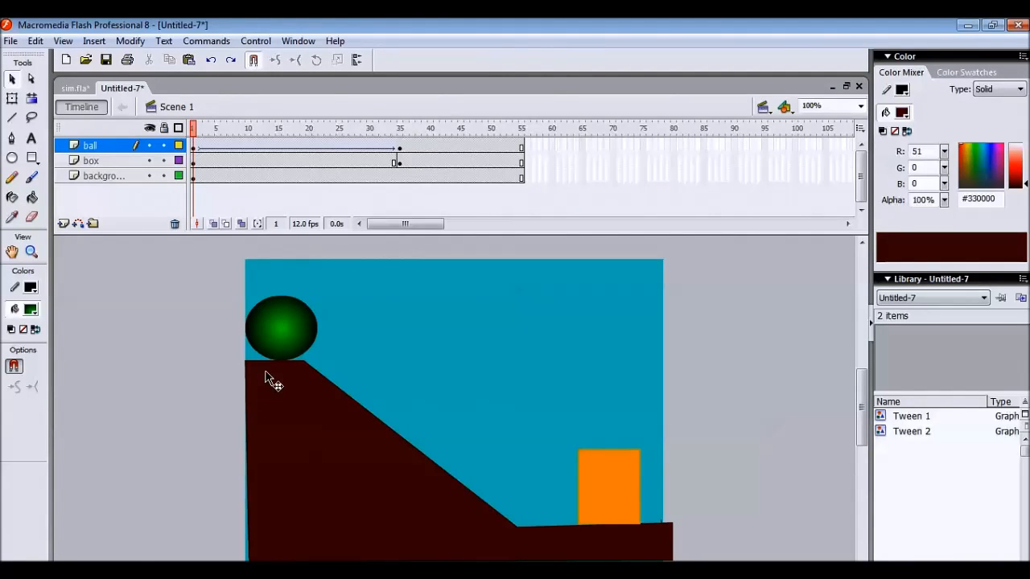
{"action": "mouse_move", "coordinate": [385, 370]}
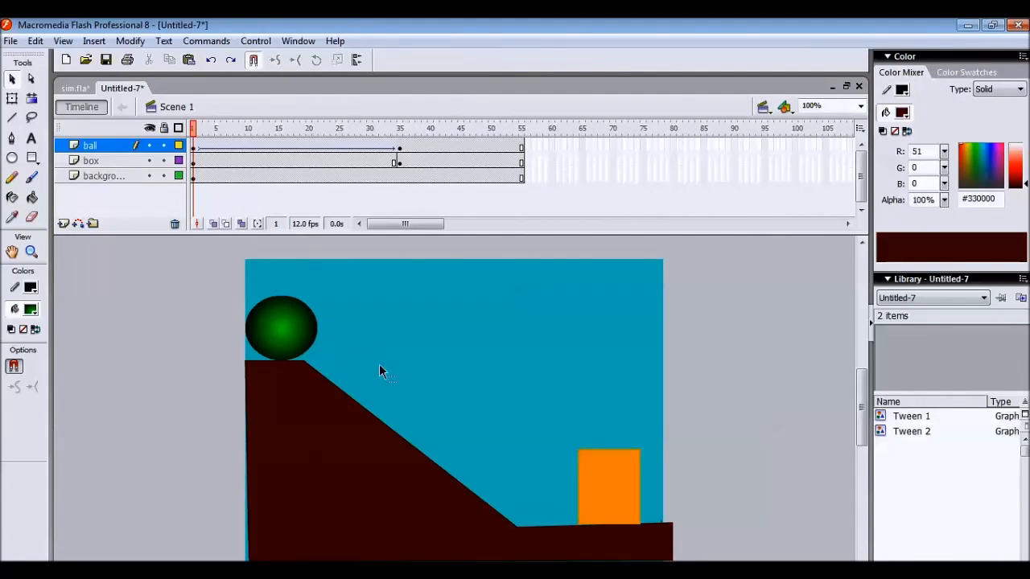
{"action": "mouse_move", "coordinate": [405, 402]}
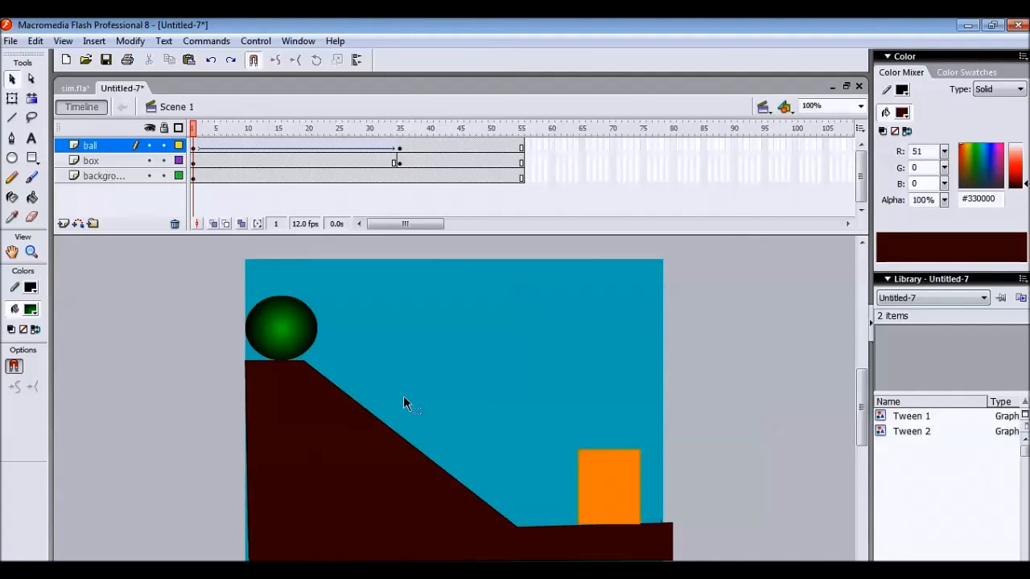